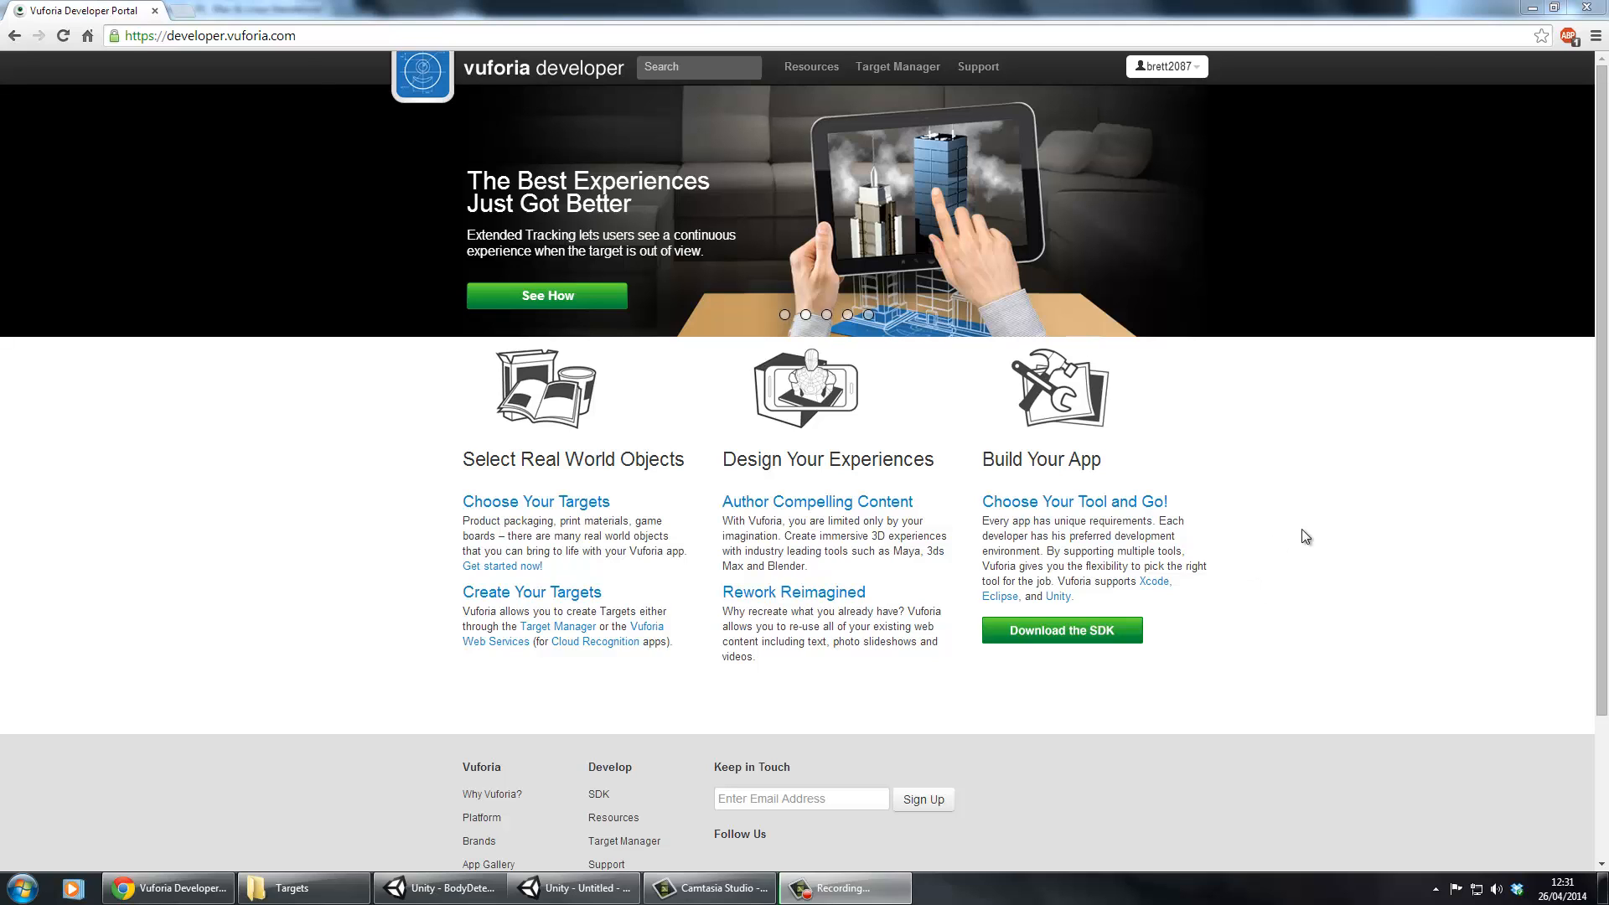
pyautogui.moveTo(390, 185)
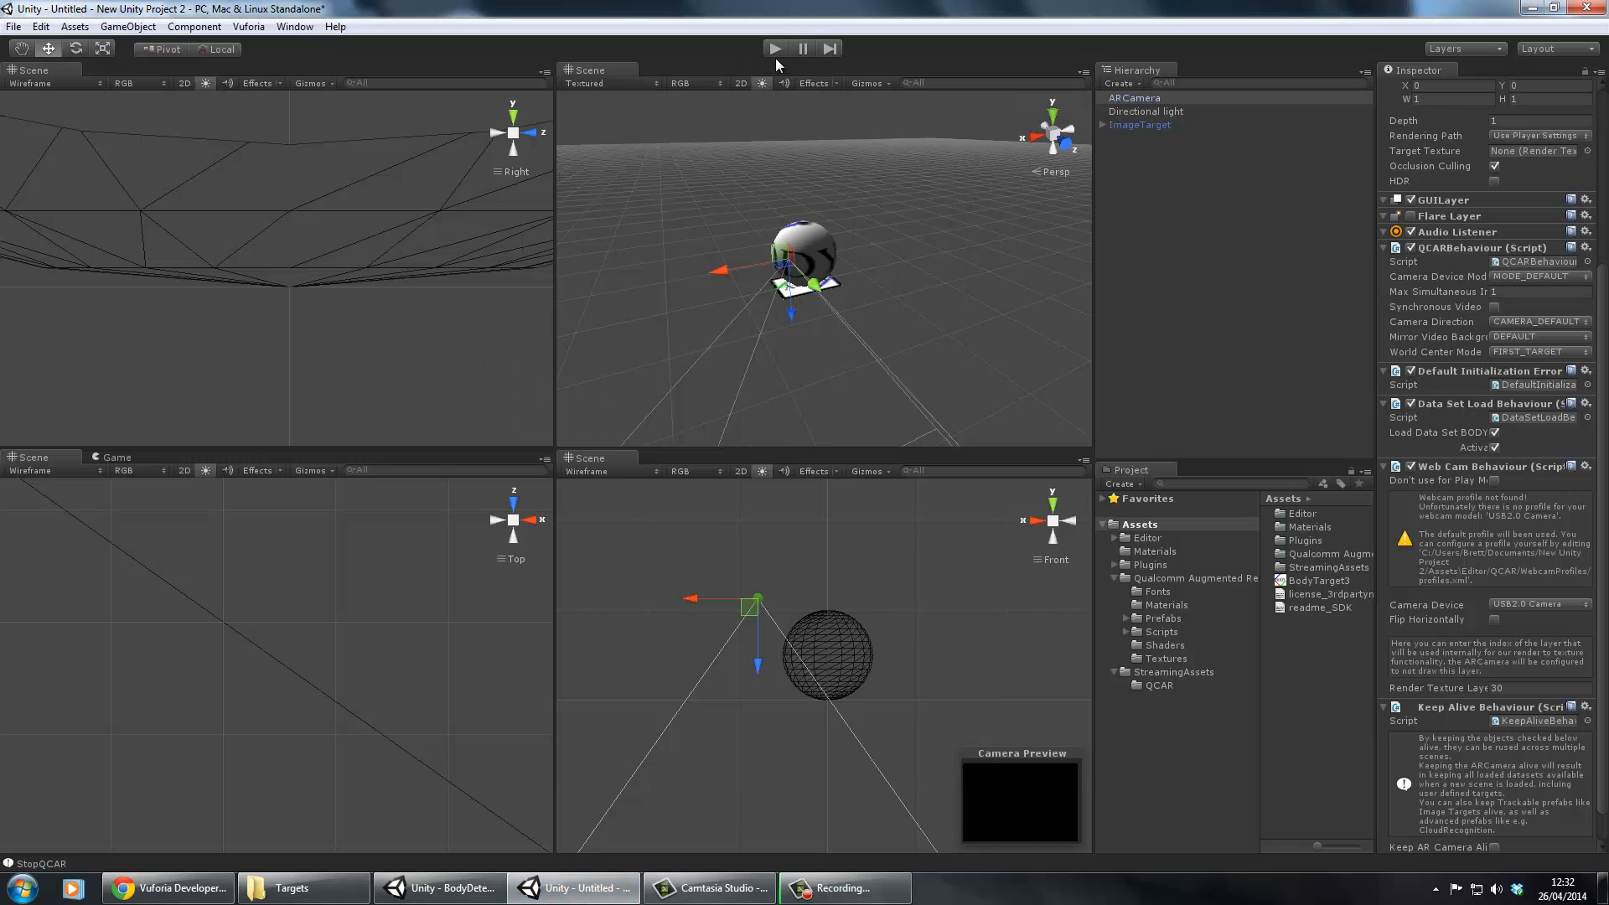
pyautogui.moveTo(787, 60)
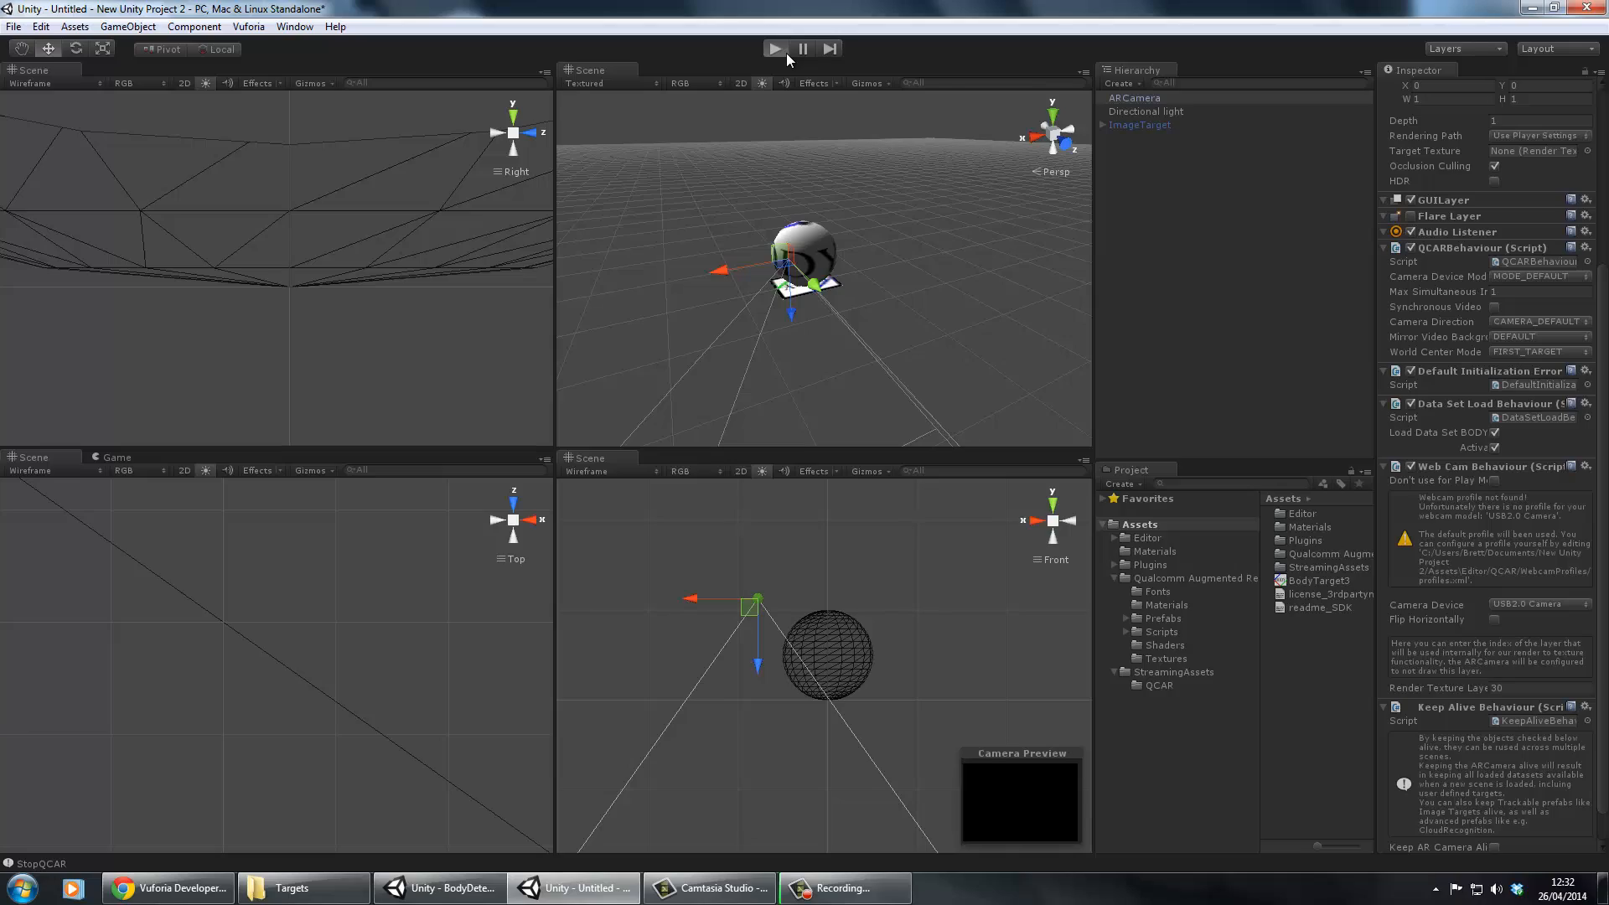
# Run the scene and hold the BODY marker up to the webcam to see the textured sphere
pyautogui.click(775, 48)
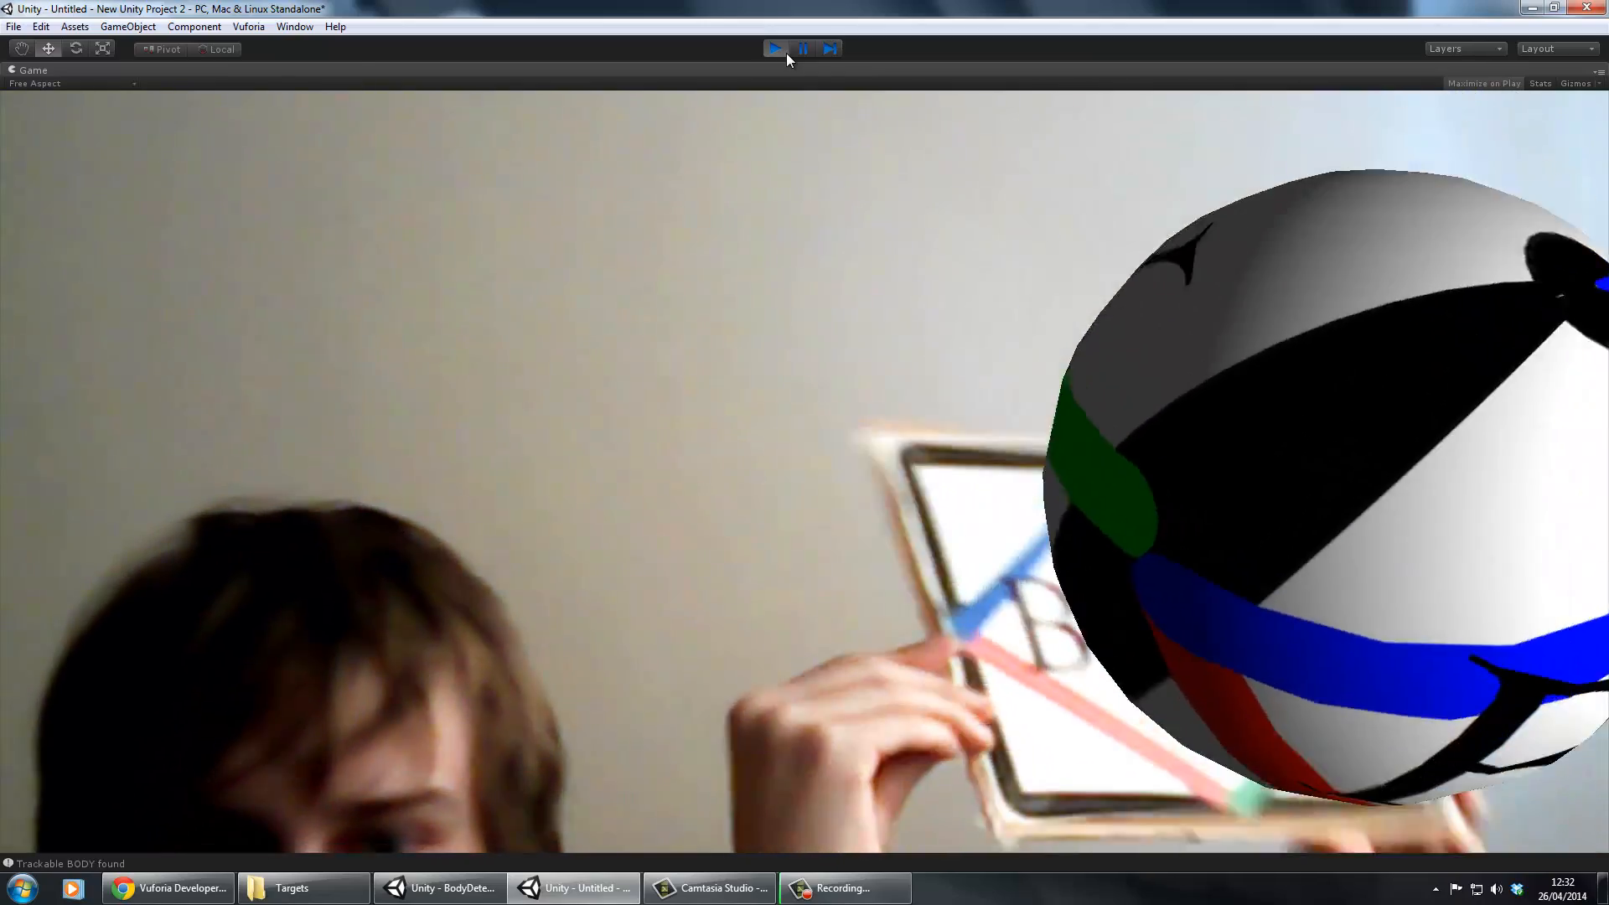
# Stop Play mode and open the Vuforia Unity Extension v2.8 SDK download page
pyautogui.click(775, 48)
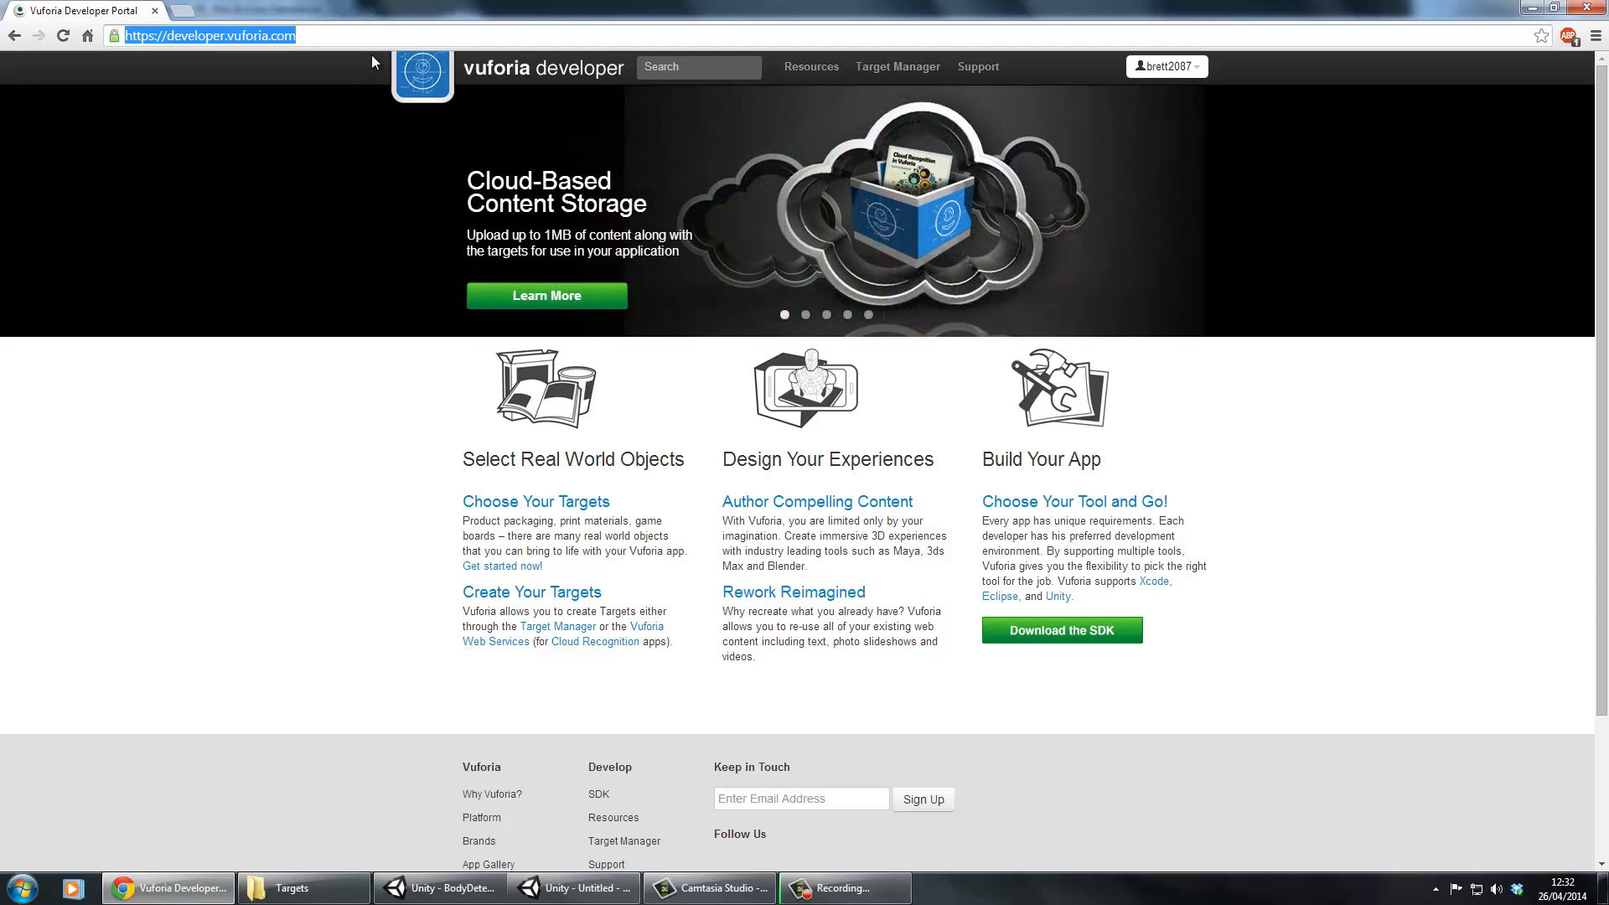
pyautogui.moveTo(147, 52)
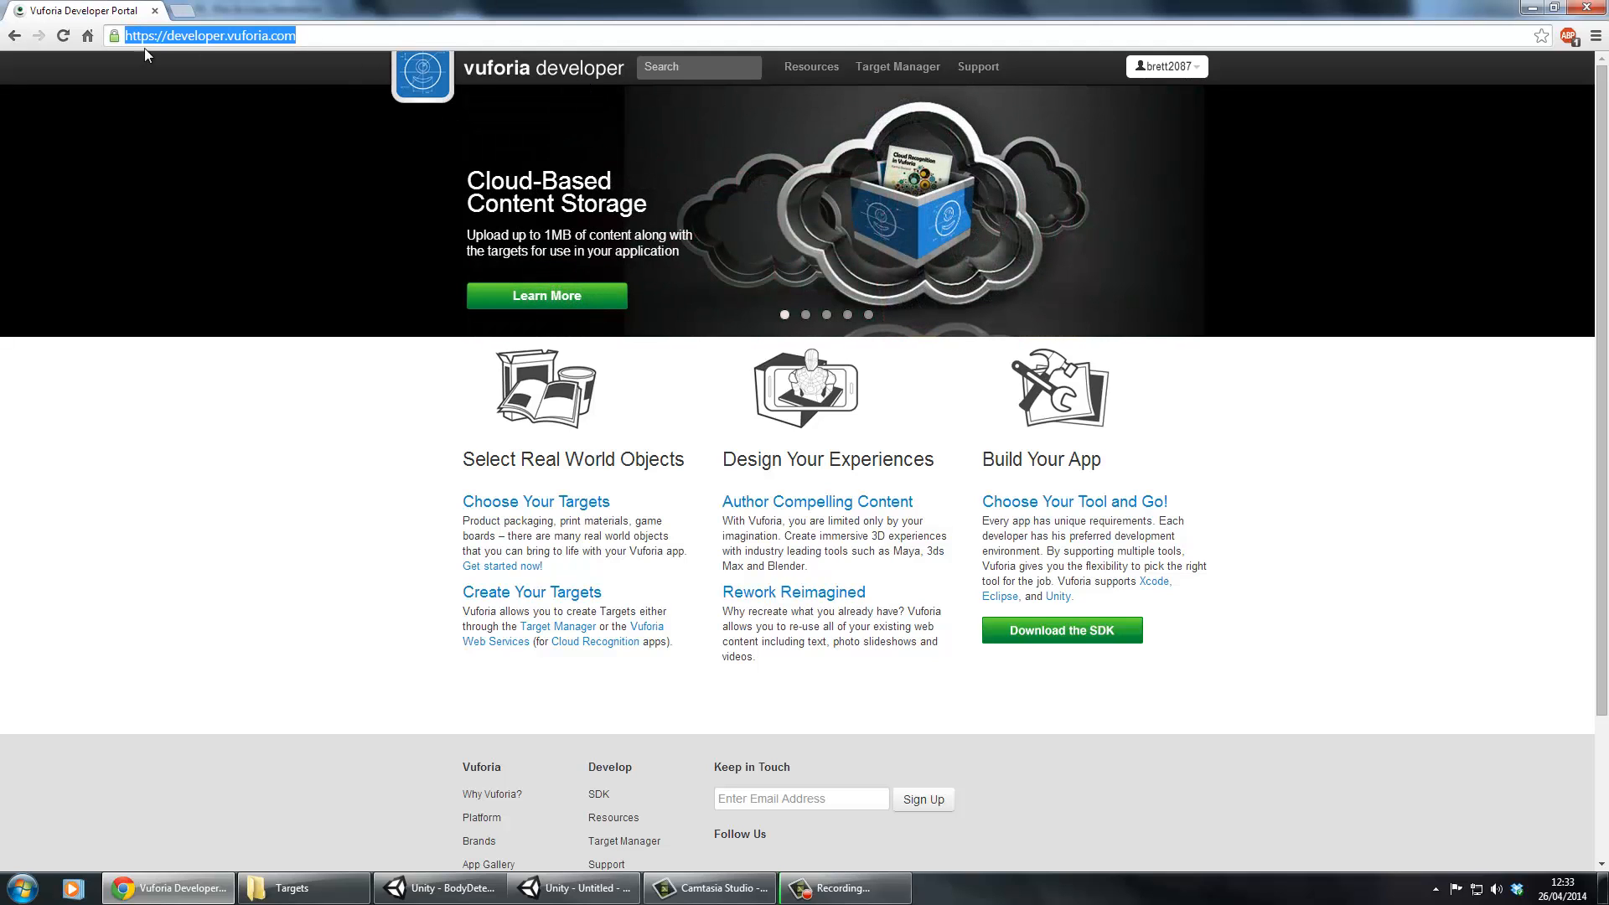
pyautogui.click(811, 66)
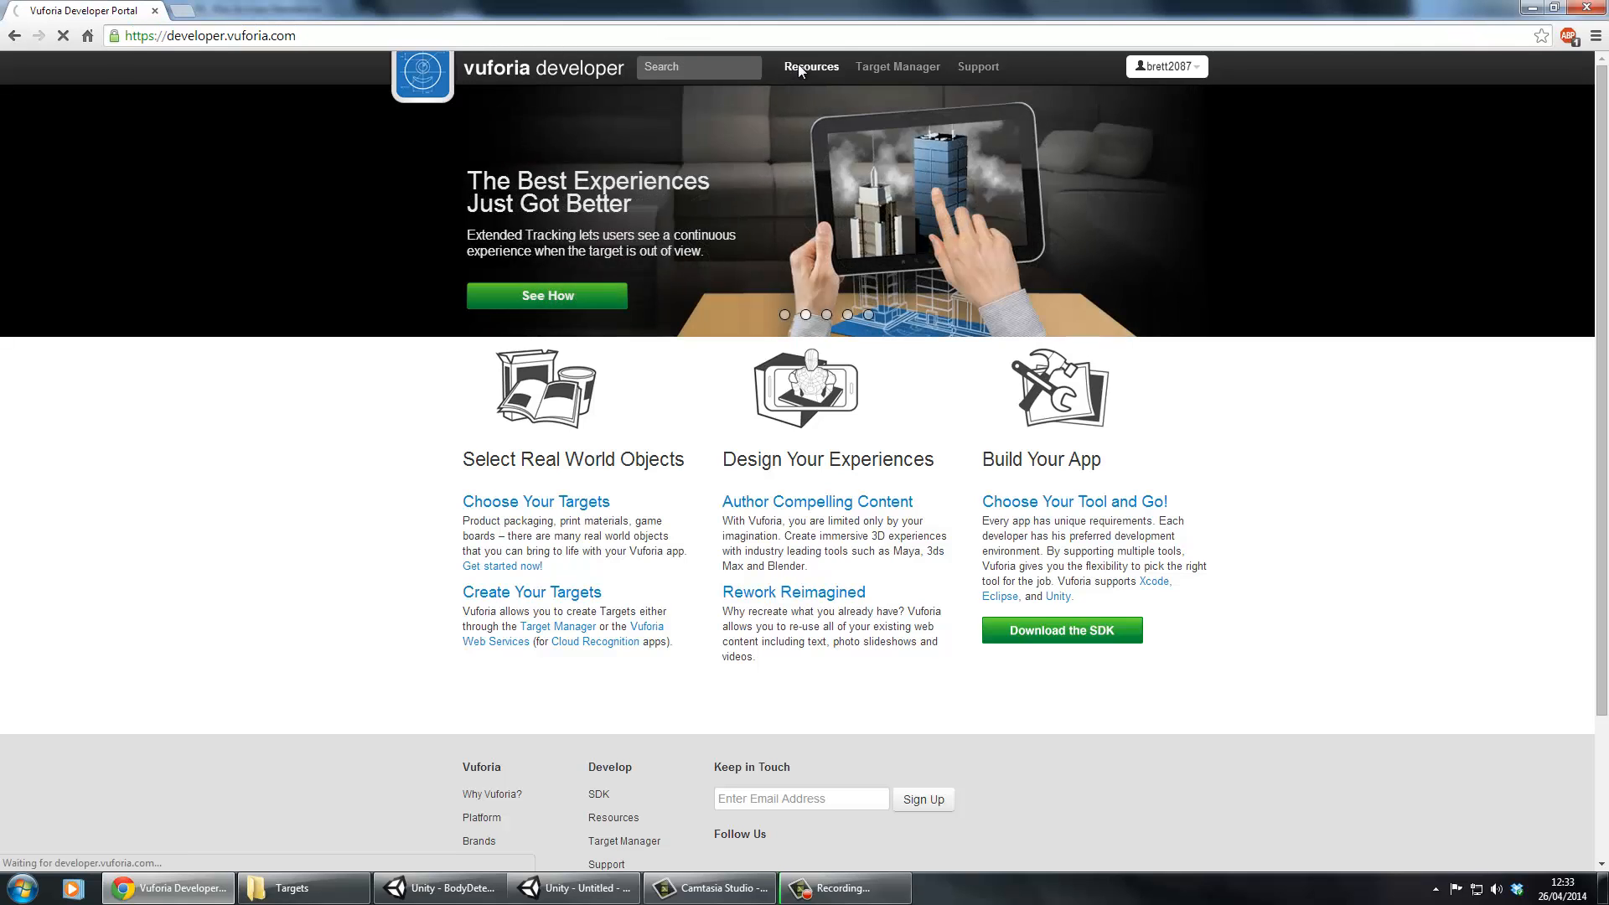
pyautogui.click(811, 66)
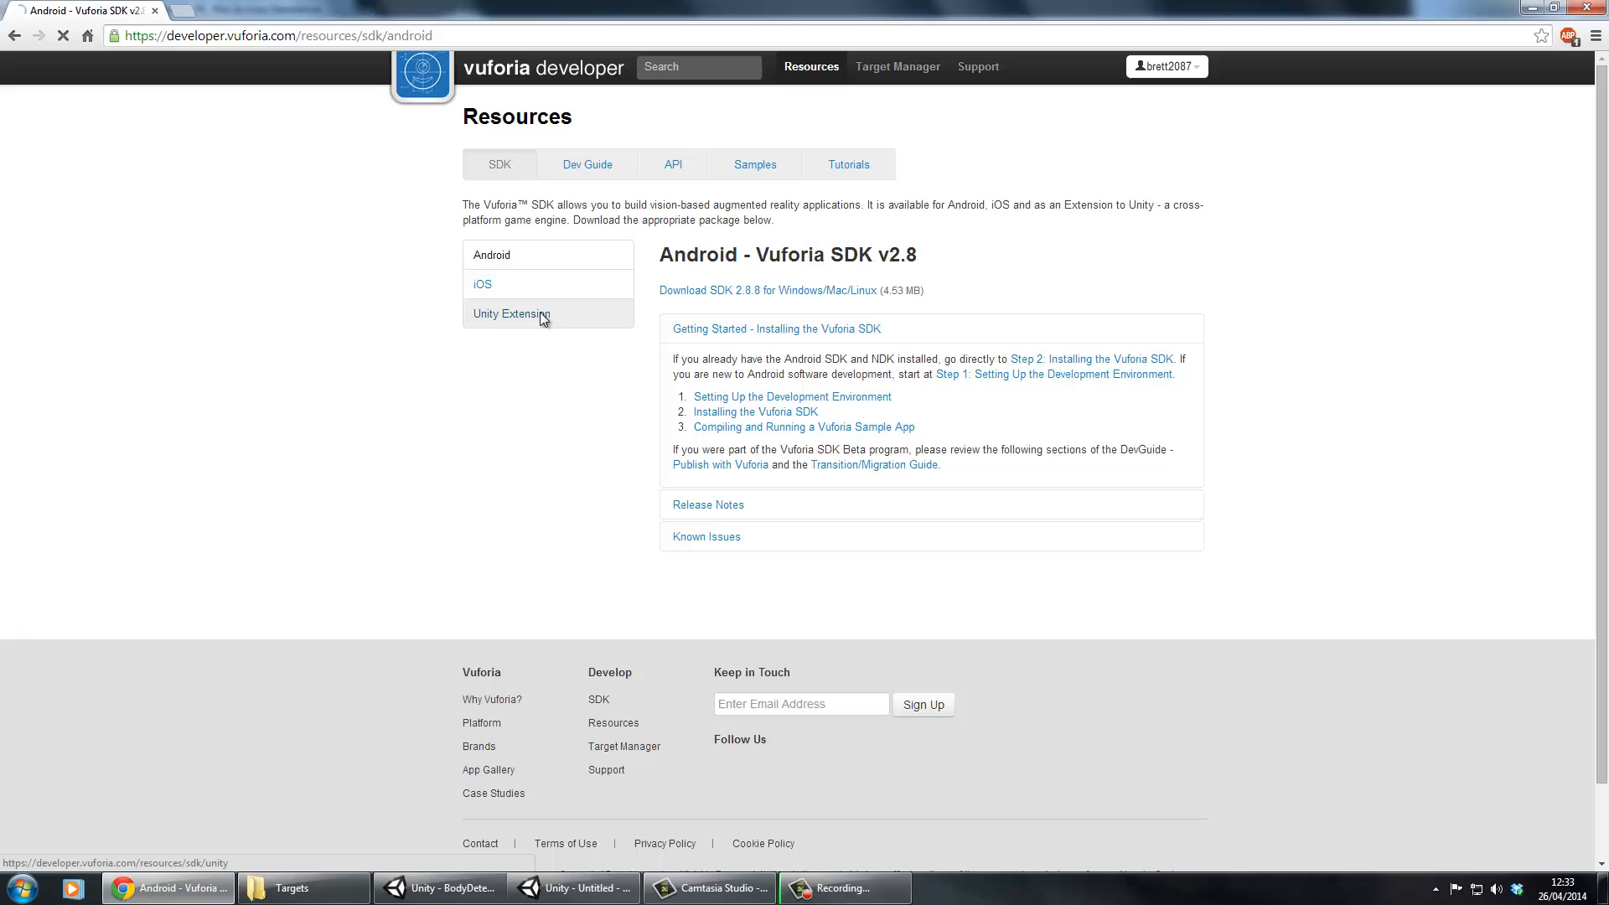
pyautogui.click(512, 313)
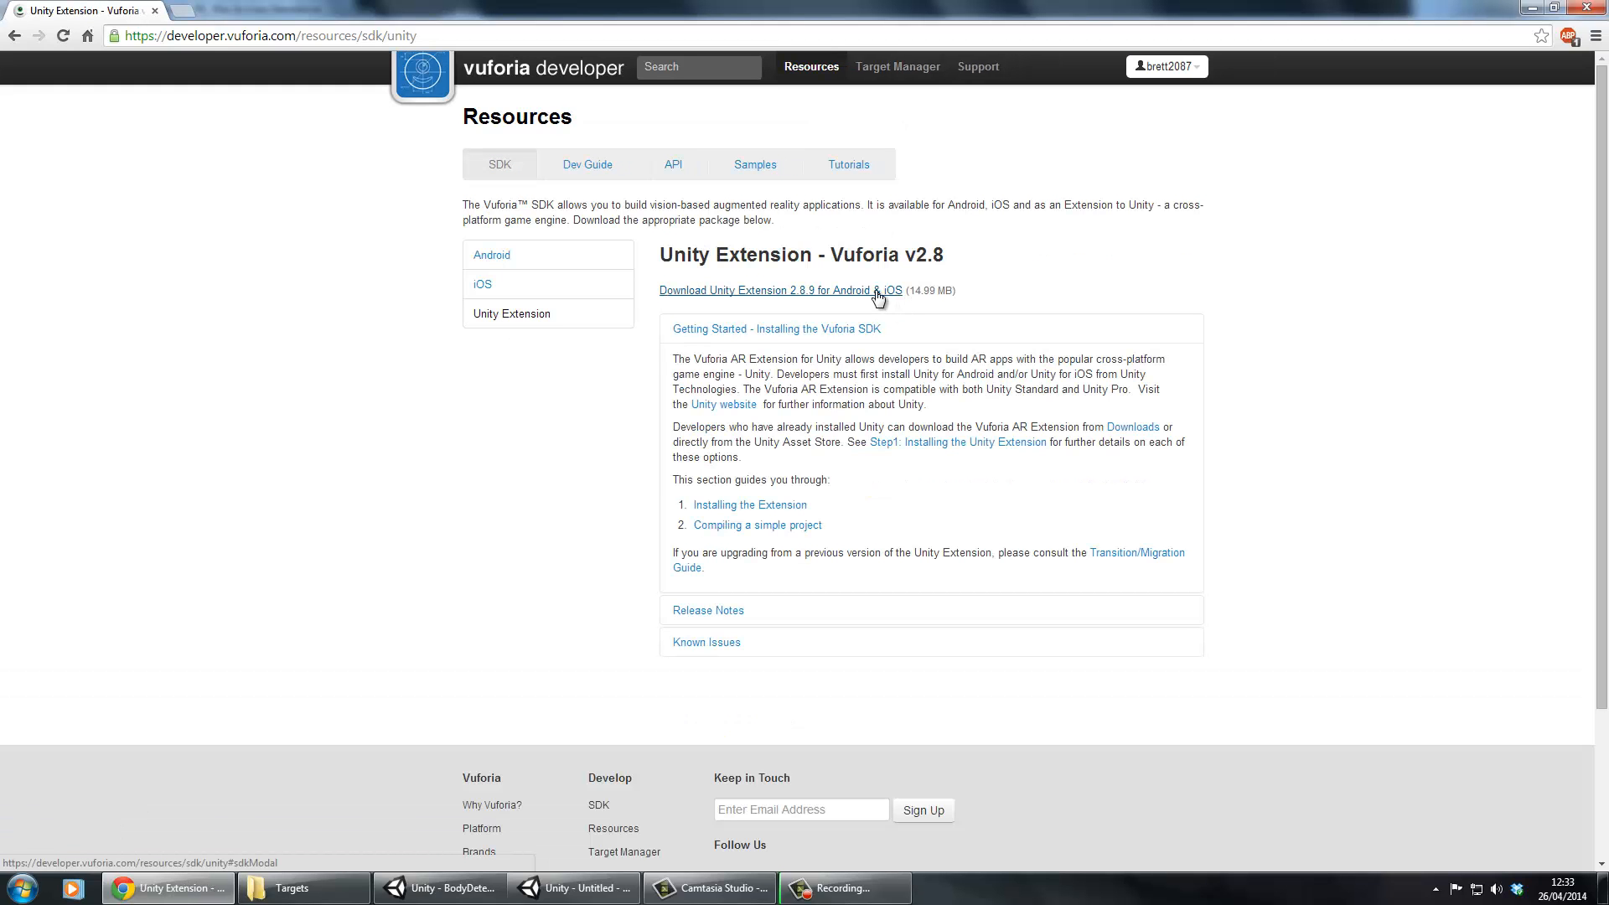
pyautogui.click(573, 887)
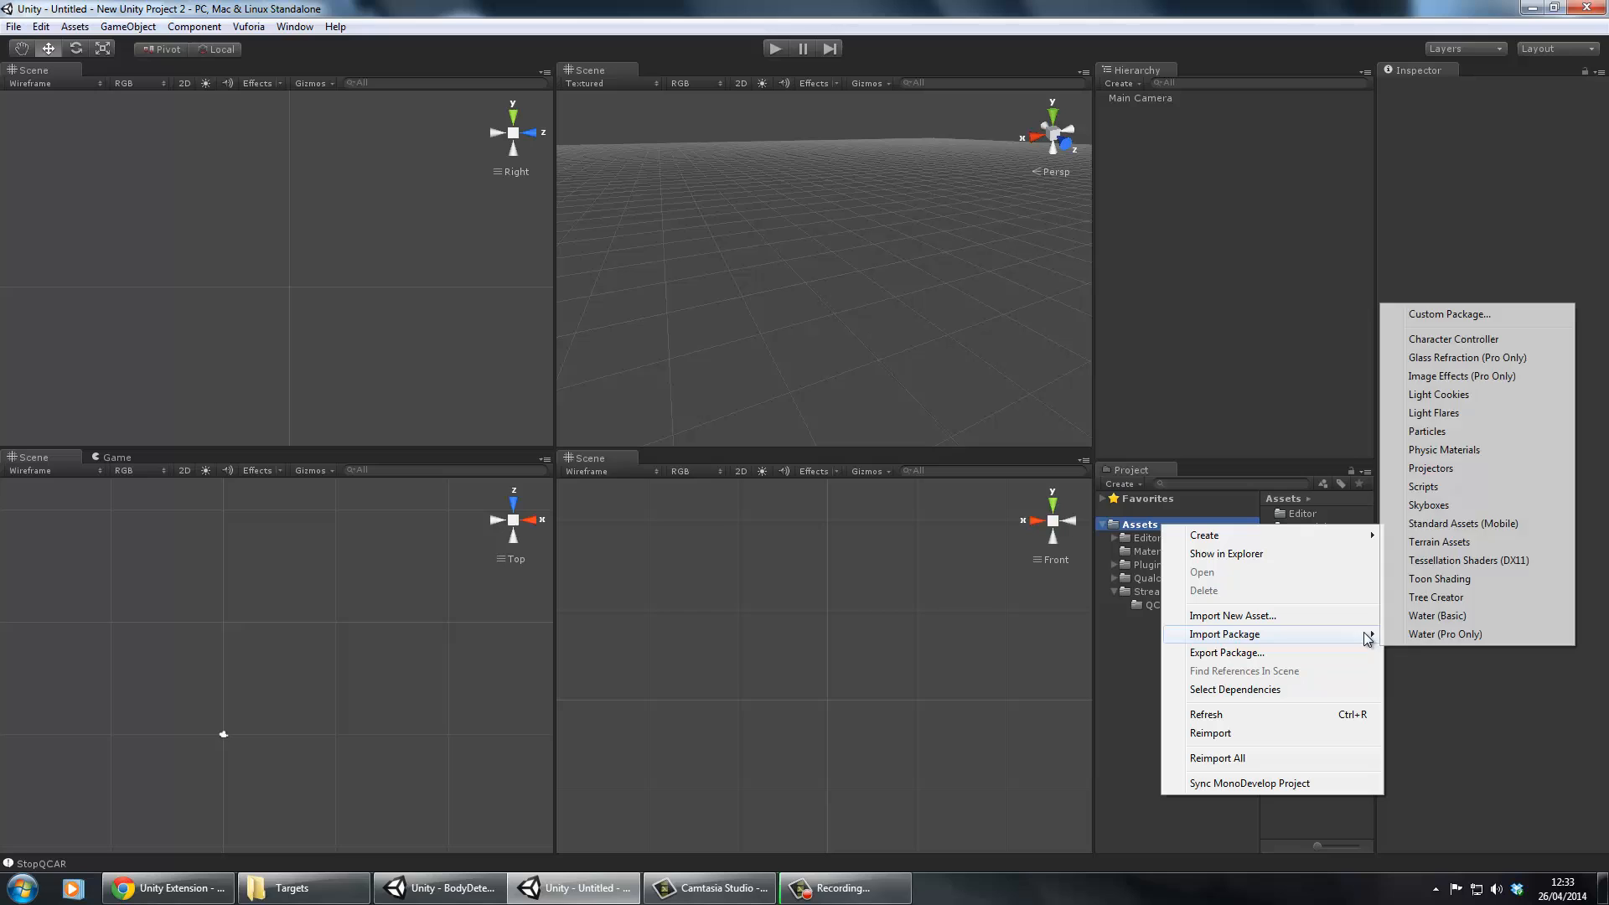
# Import the vuforia-unity-android-ios-2-8-7 custom package from Downloads
pyautogui.click(1449, 314)
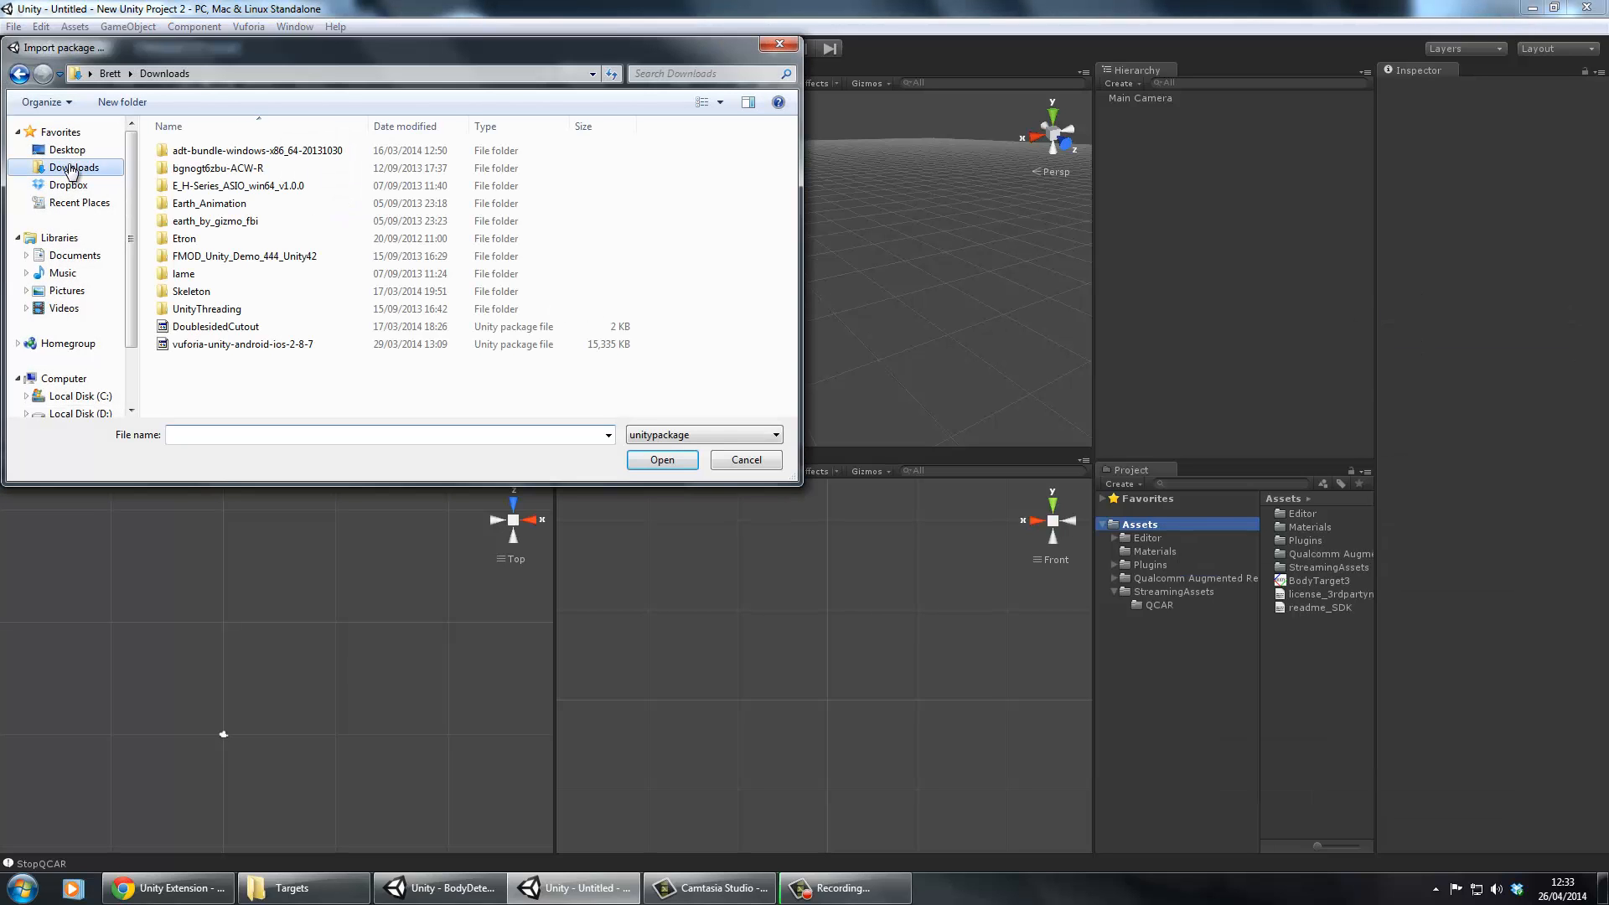
pyautogui.click(242, 344)
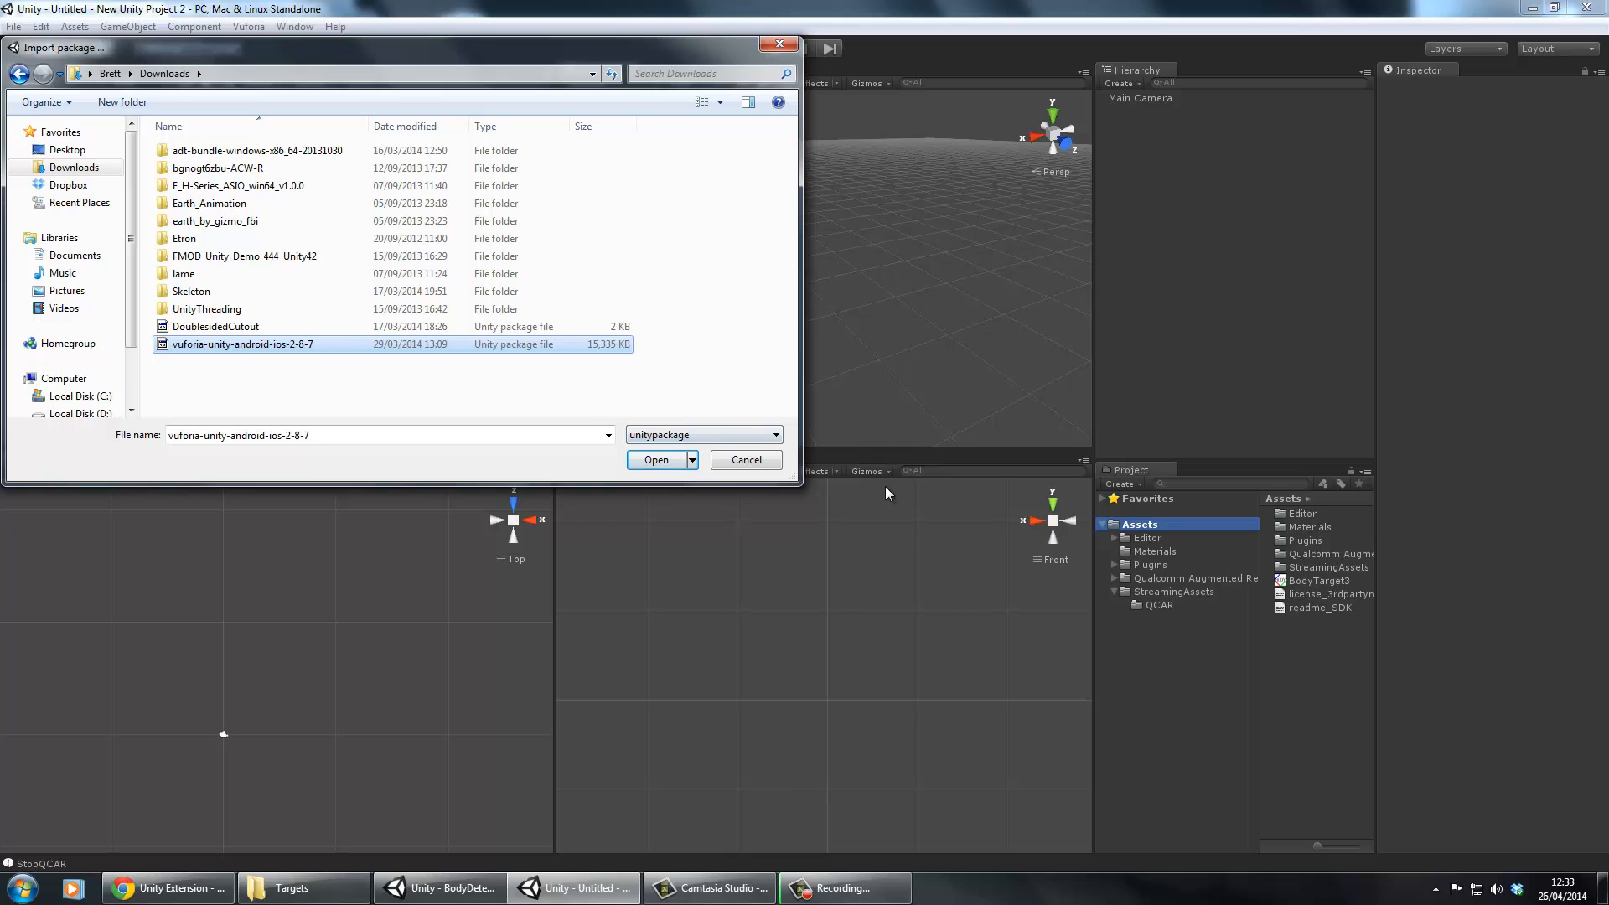
pyautogui.click(656, 459)
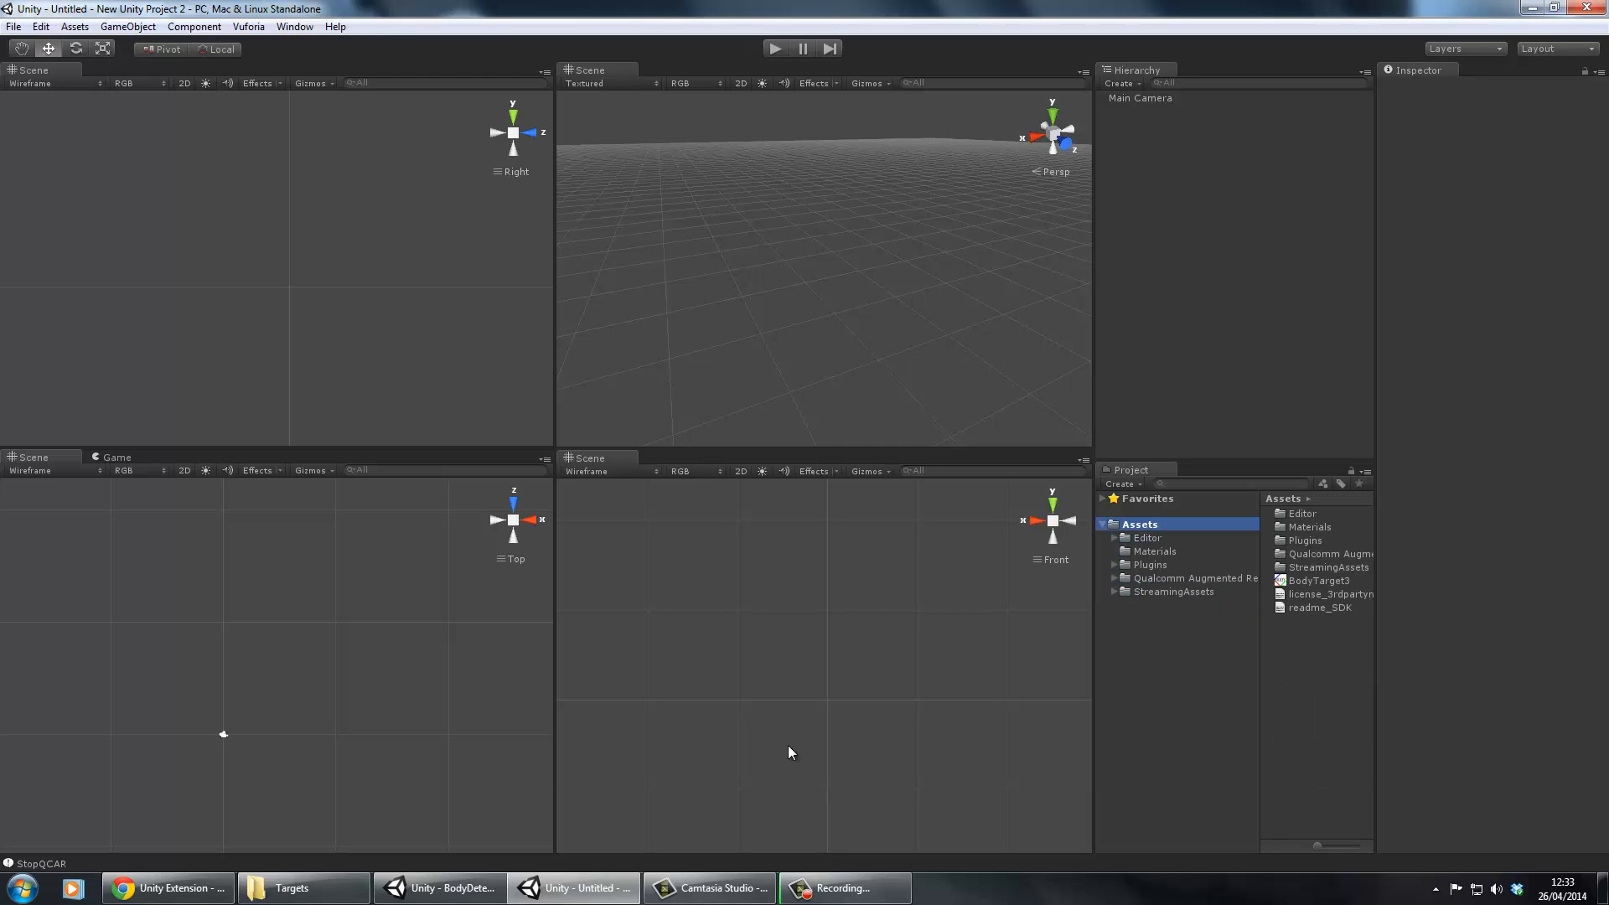
# Create a new device database named TEST_DB in the Target Manager
pyautogui.click(167, 887)
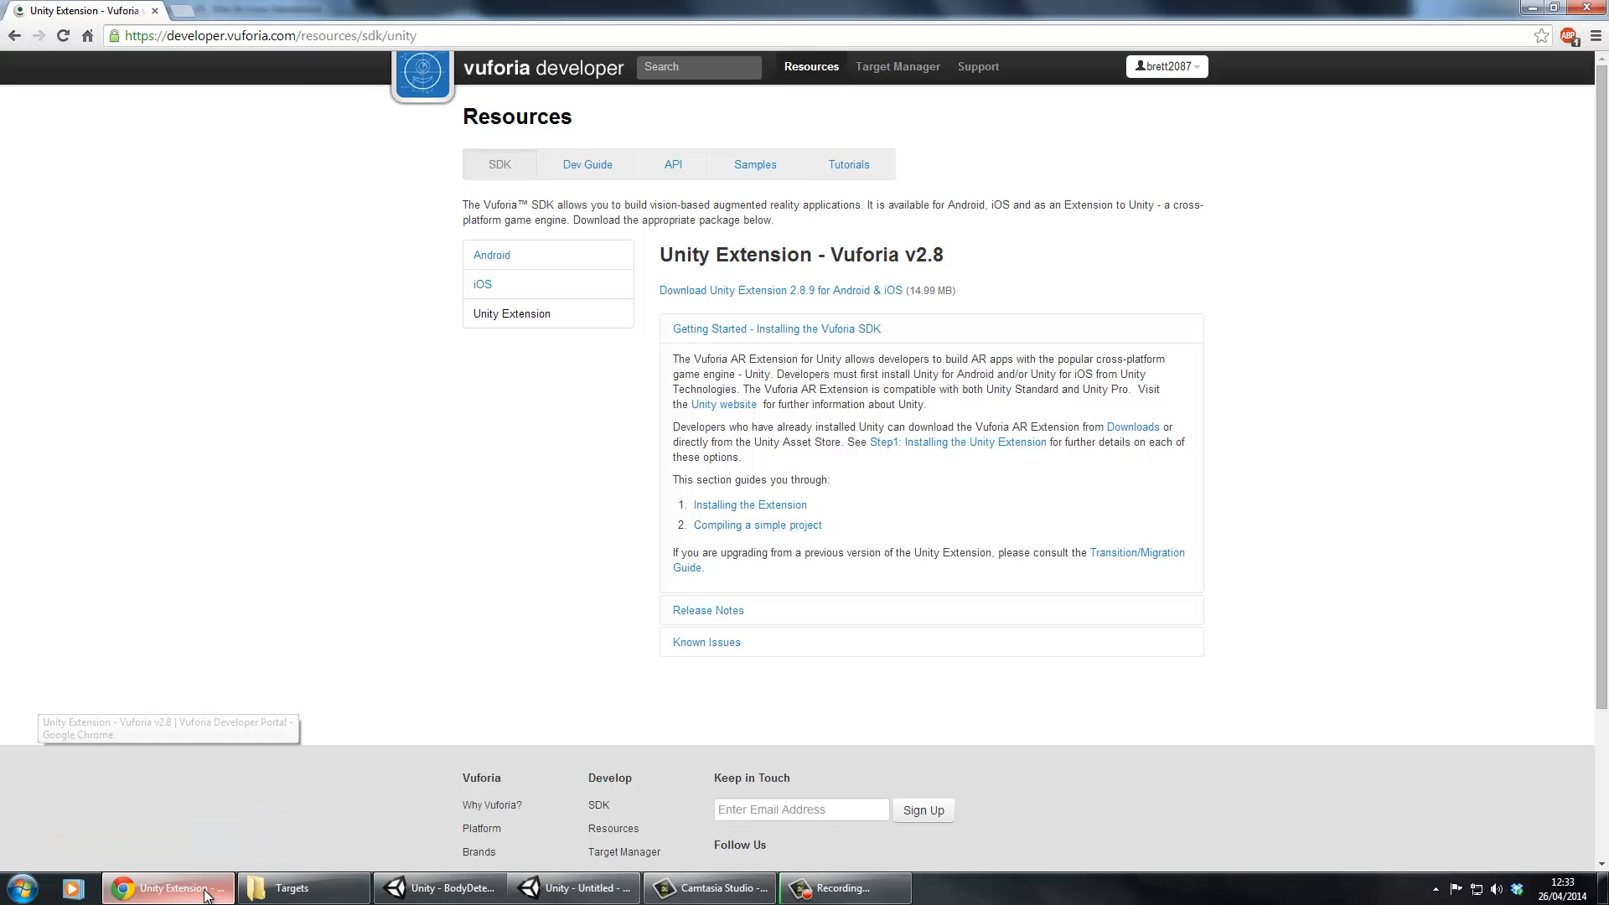
pyautogui.moveTo(652, 242)
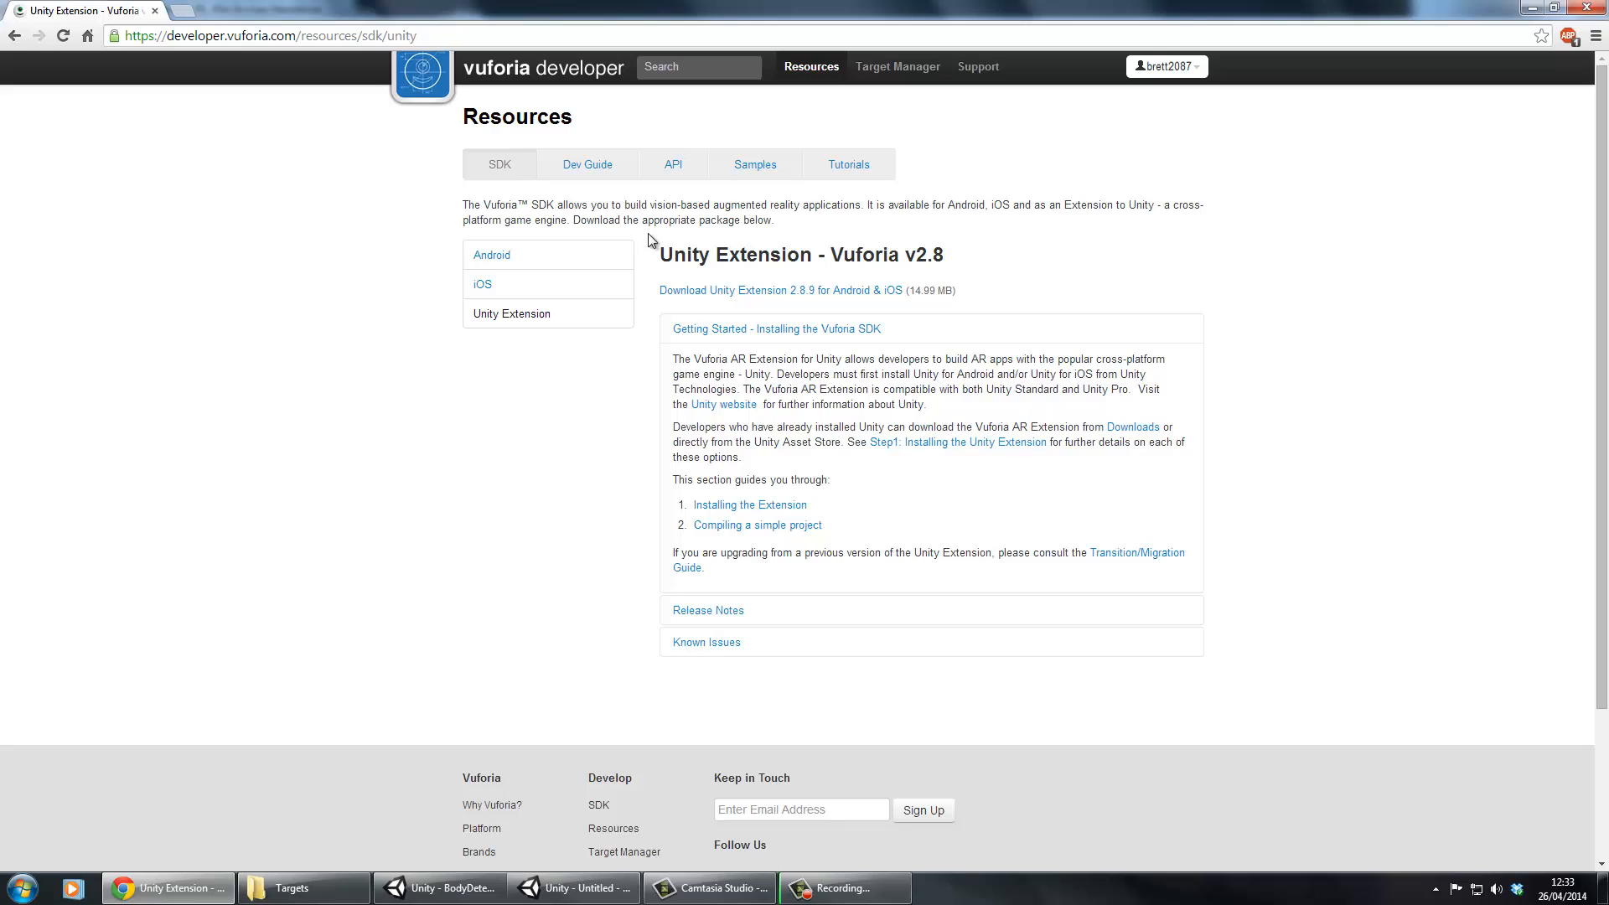
pyautogui.click(897, 66)
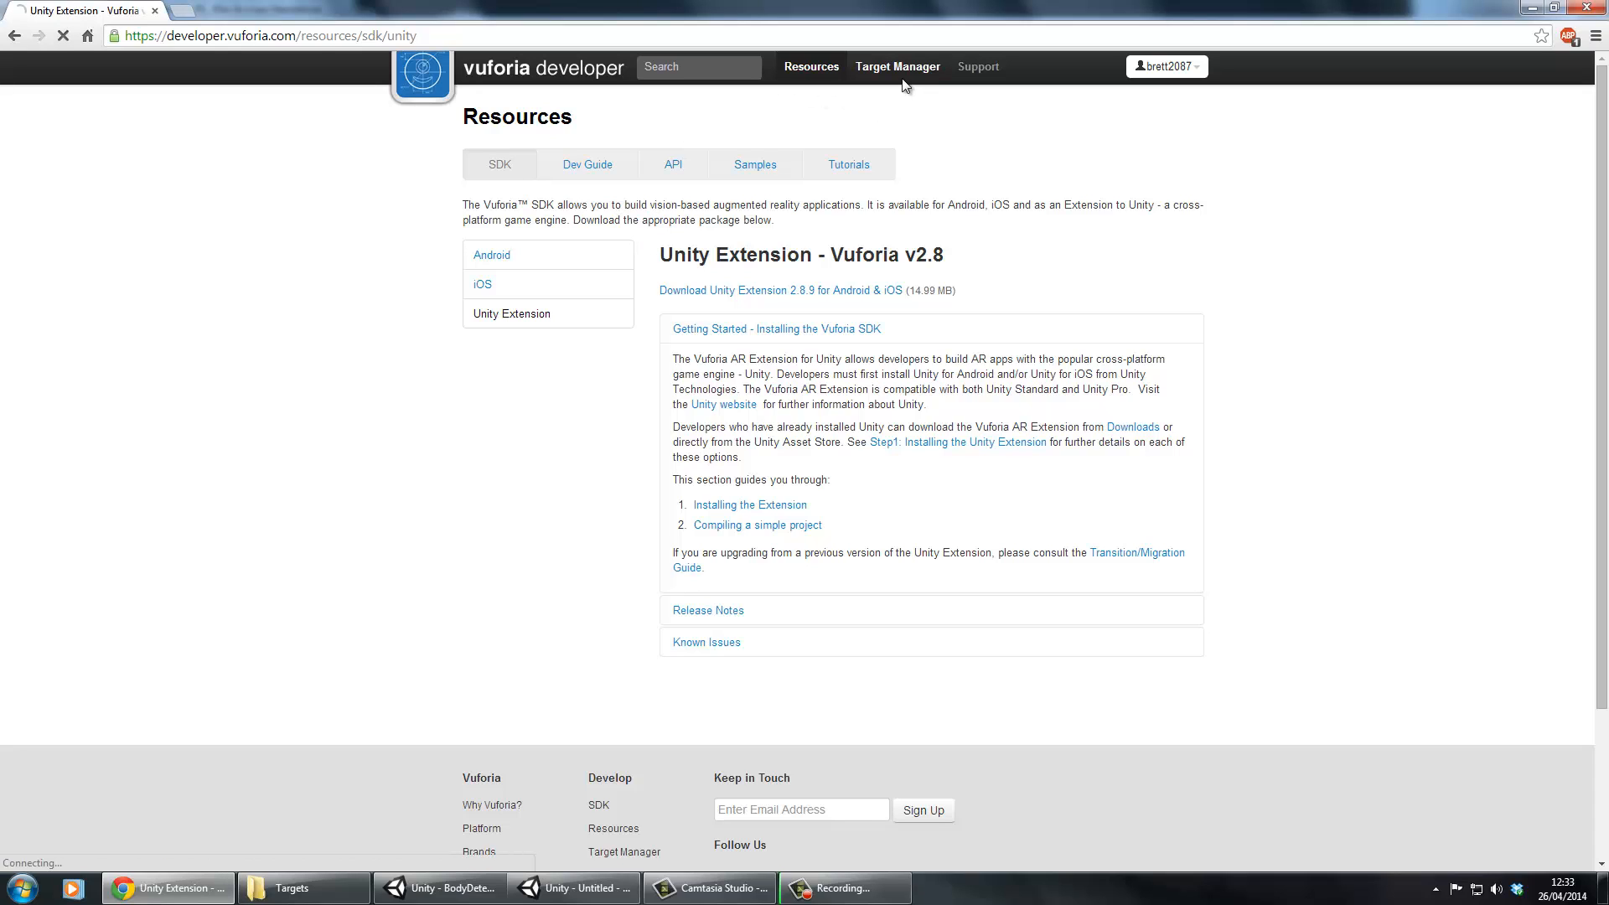
pyautogui.click(897, 66)
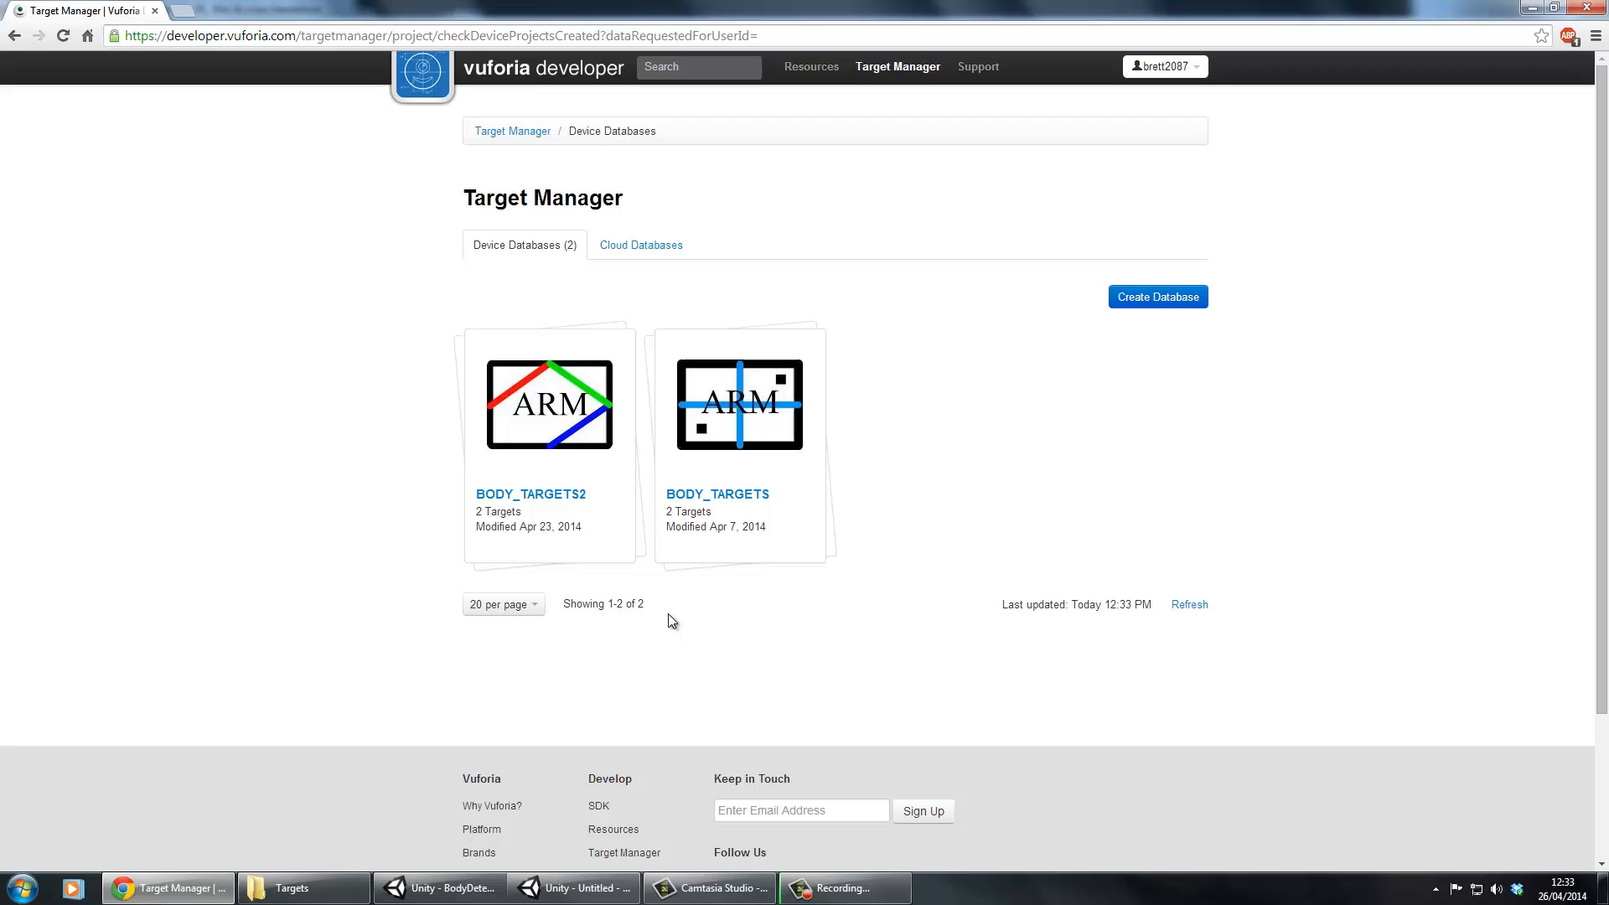
pyautogui.moveTo(1111, 317)
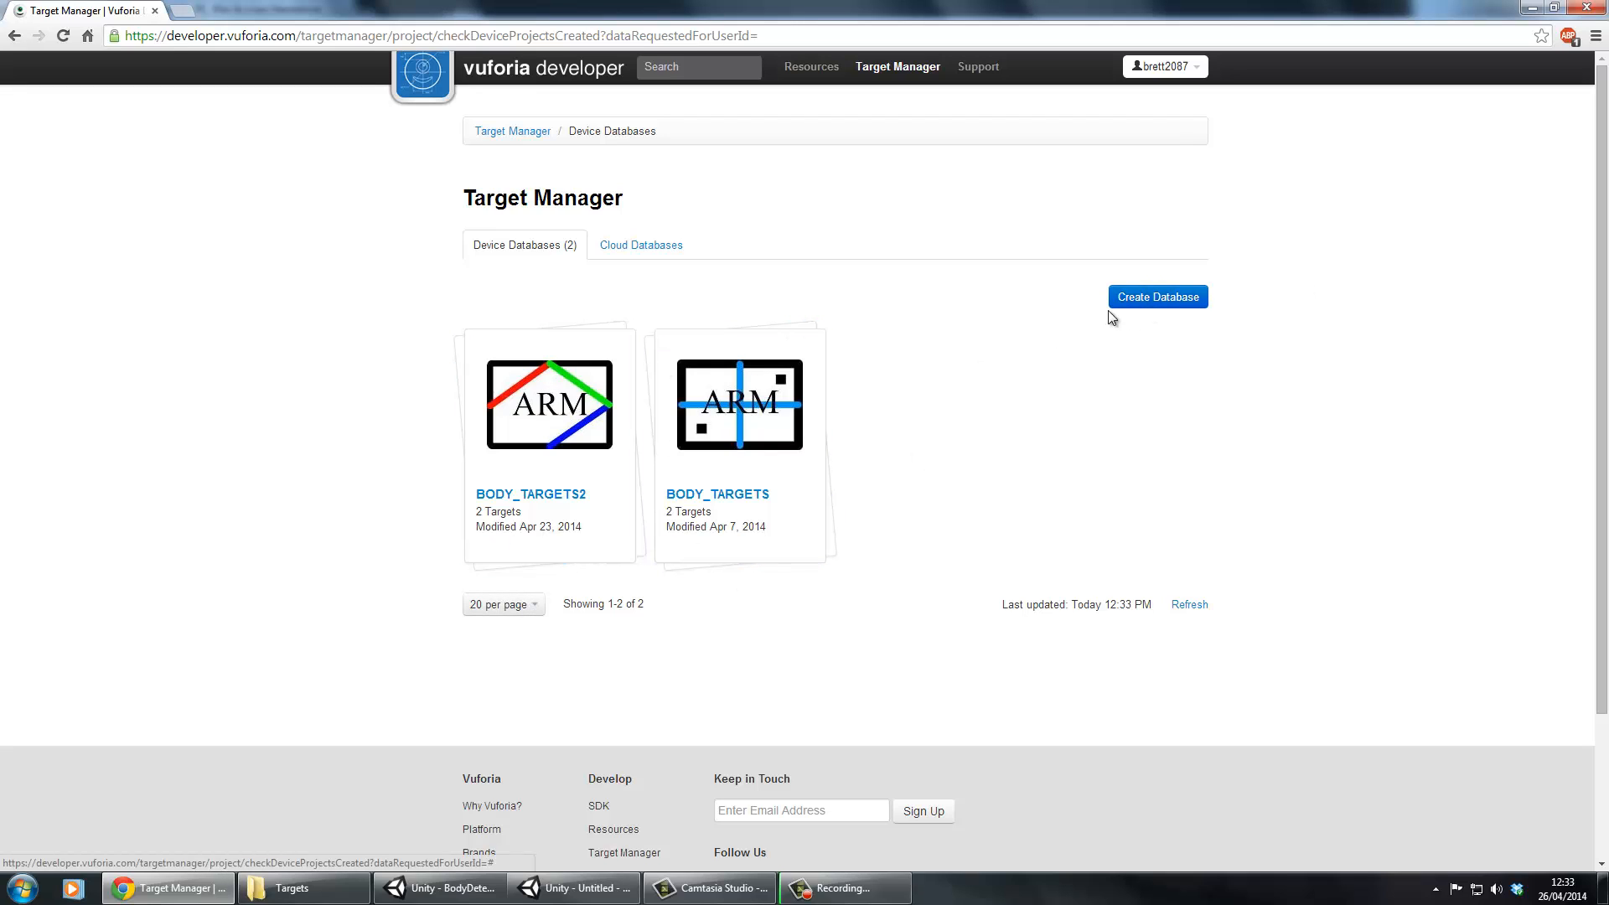
pyautogui.click(1157, 297)
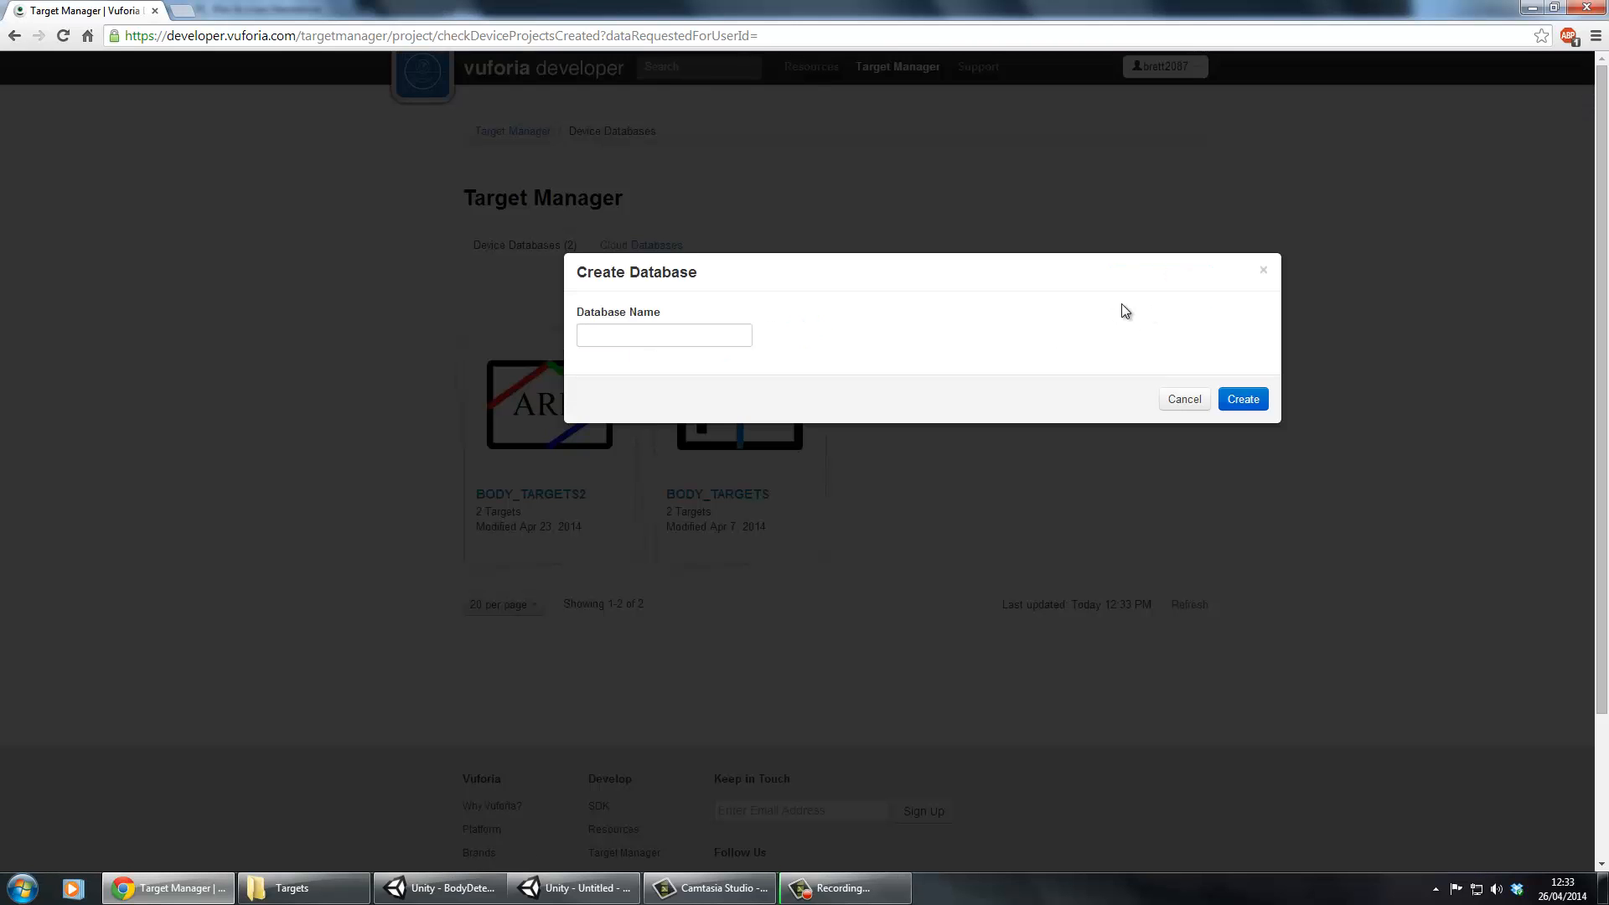
pyautogui.write('TE')
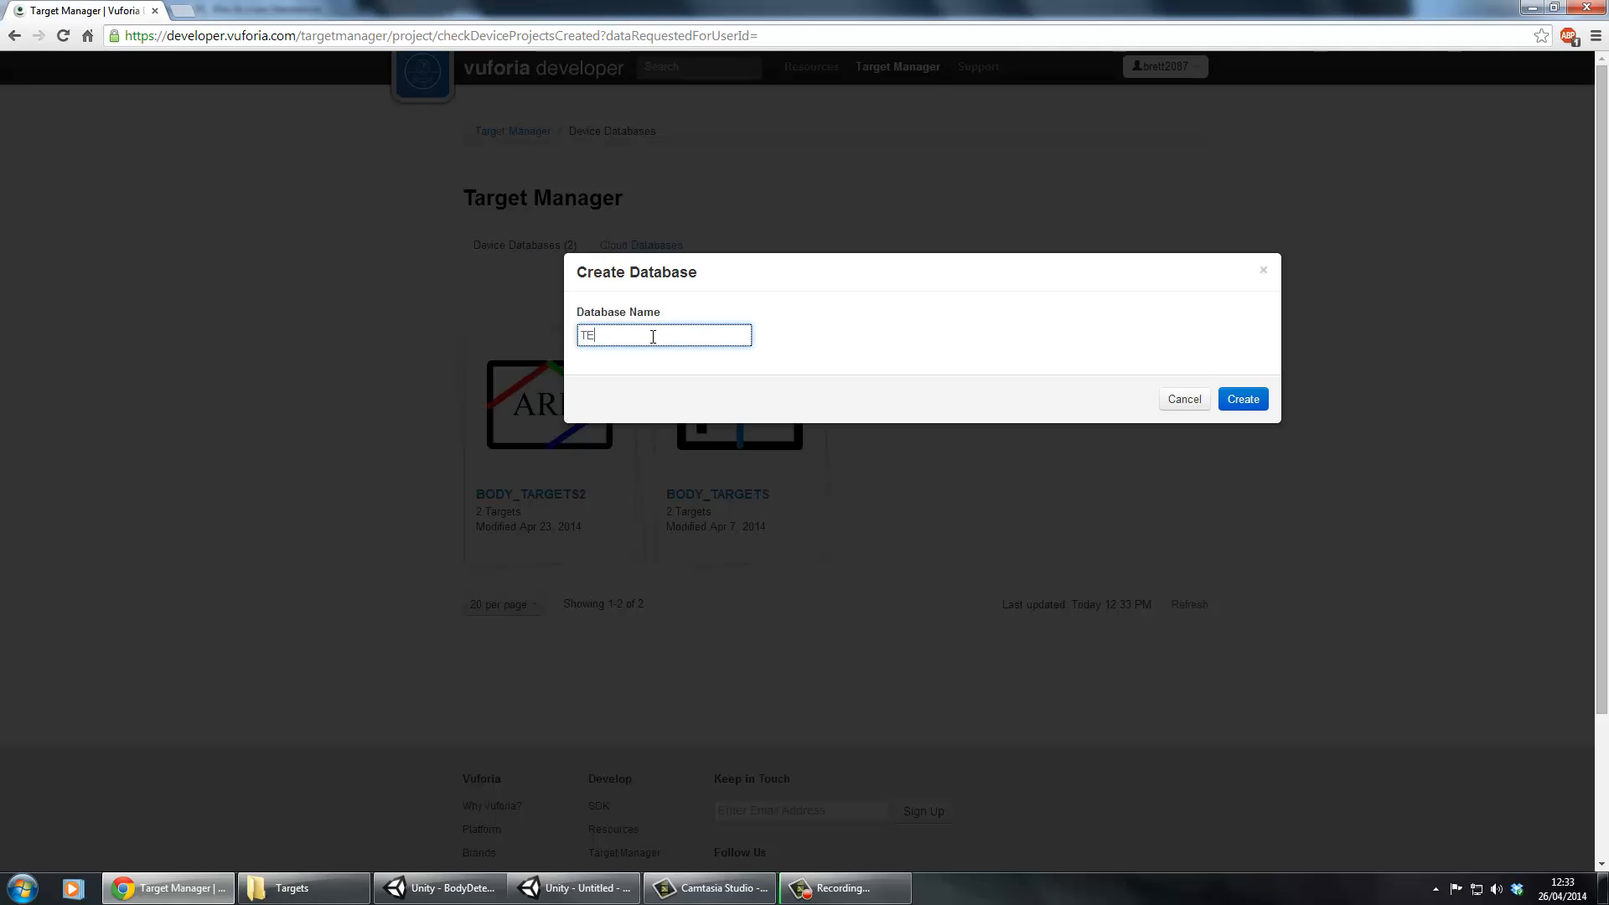
pyautogui.write('ST_DB')
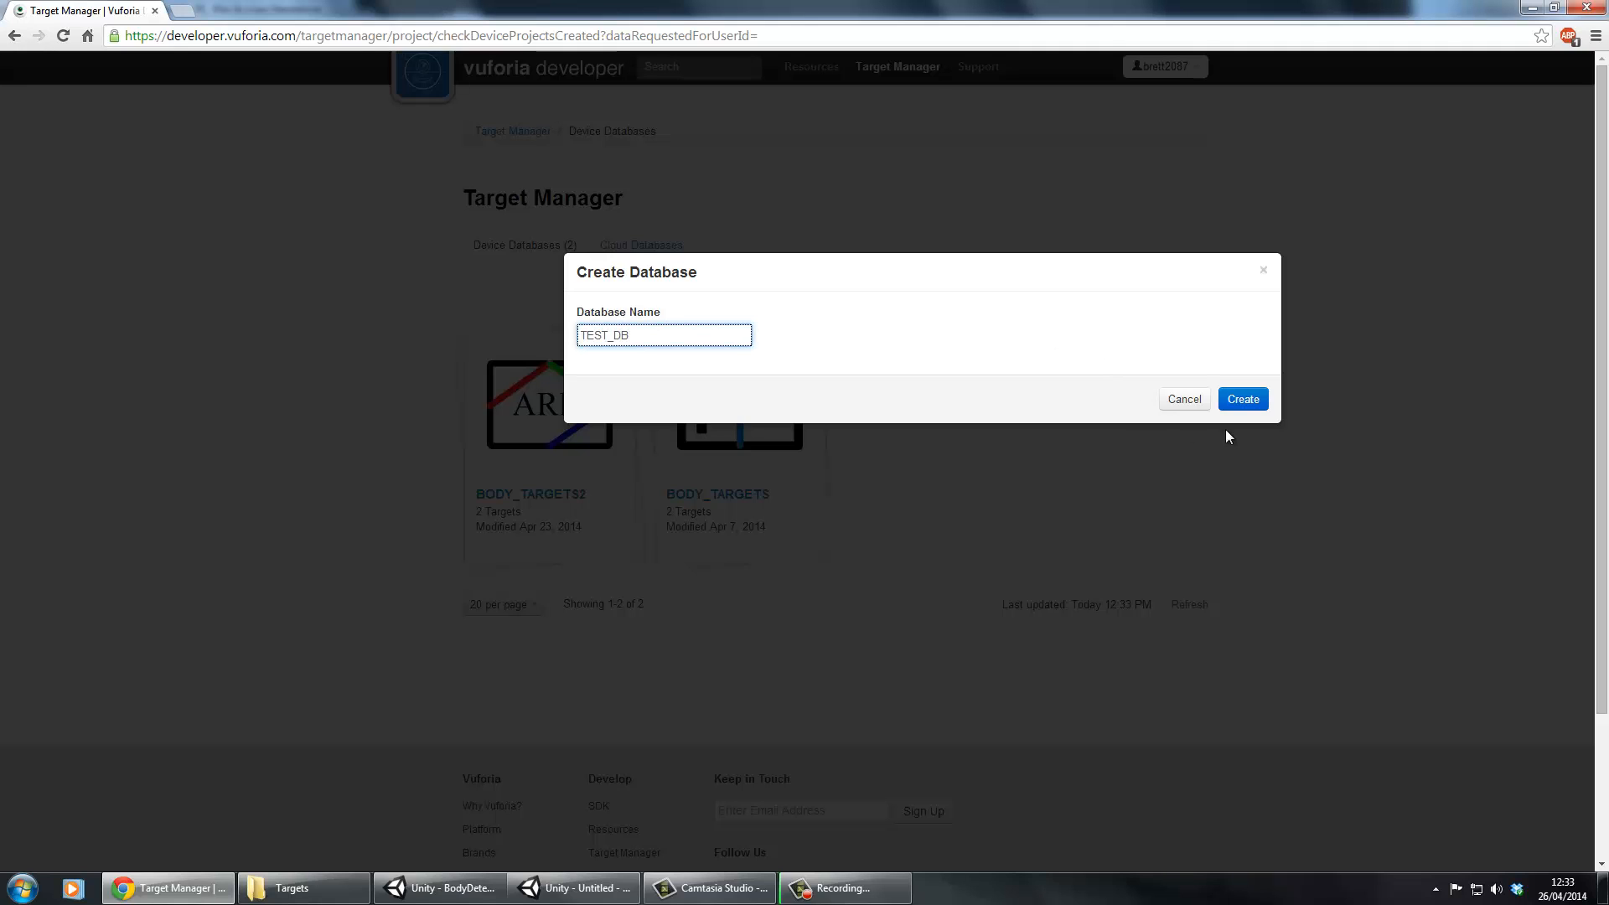
pyautogui.click(1243, 399)
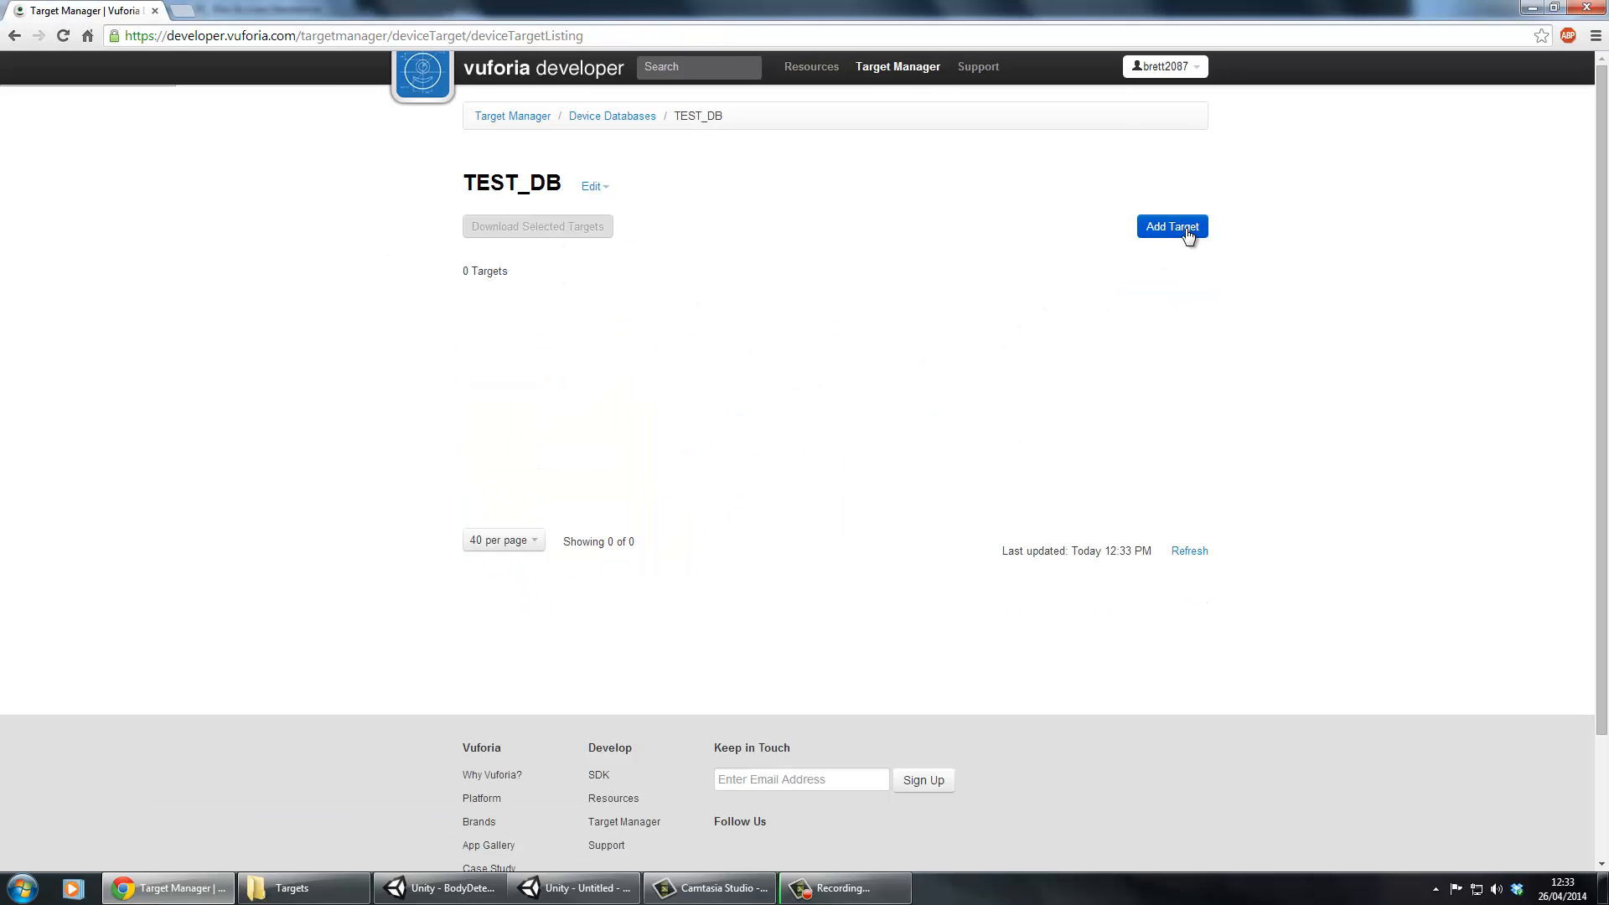
# Add single-image target TEST_TARGET, width 100, using BodyTarget3.png
pyautogui.click(1172, 227)
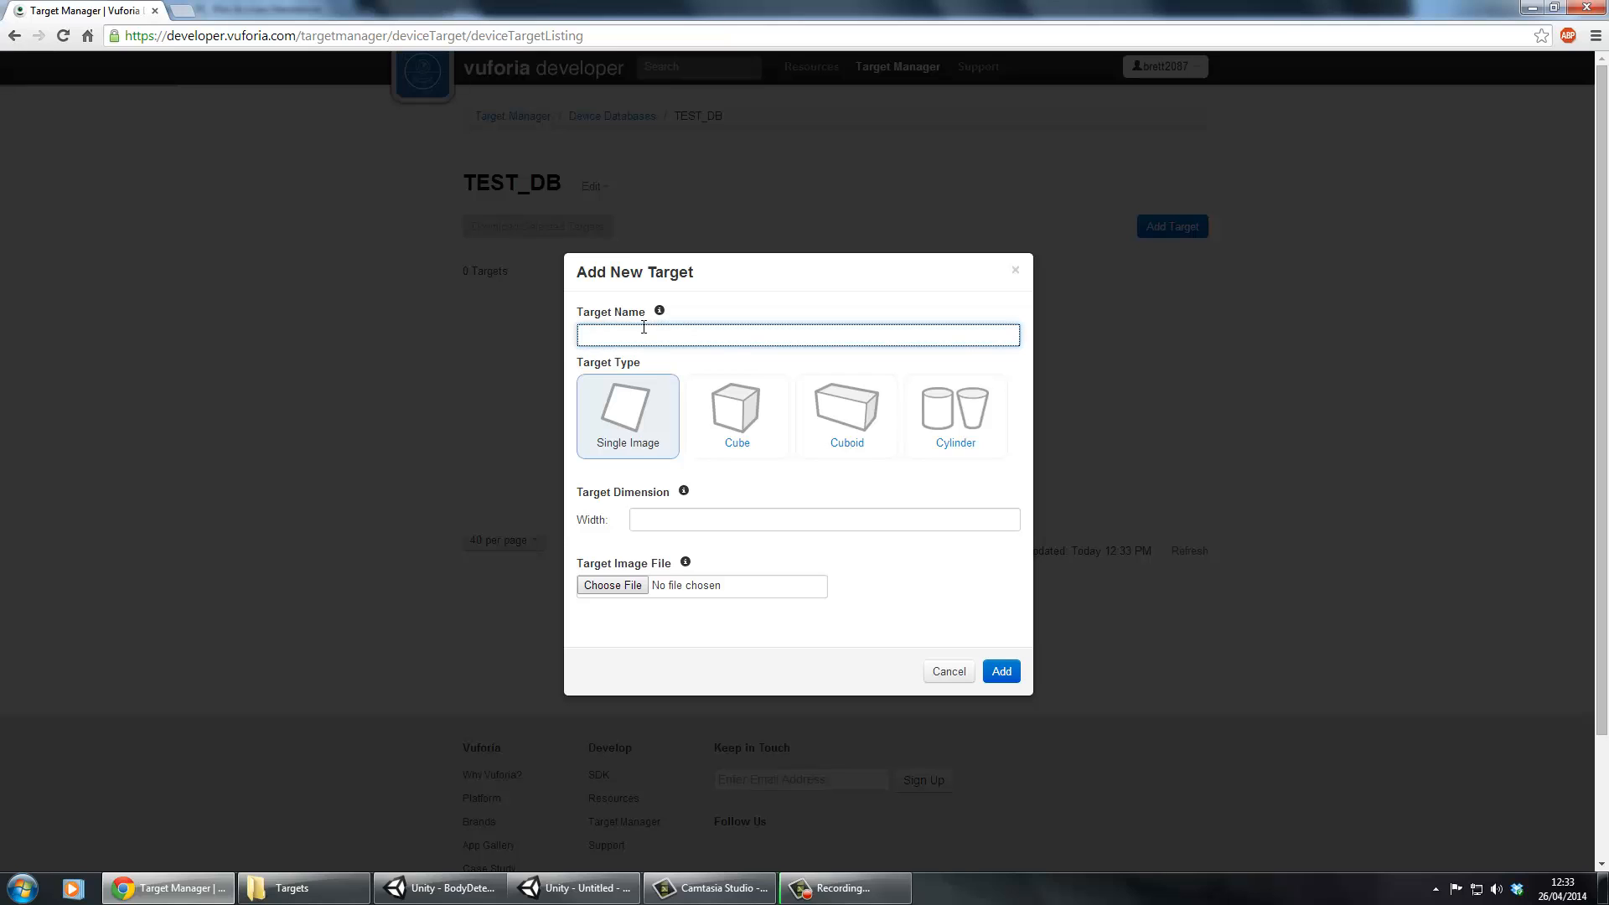
pyautogui.write('TEST_TARGET')
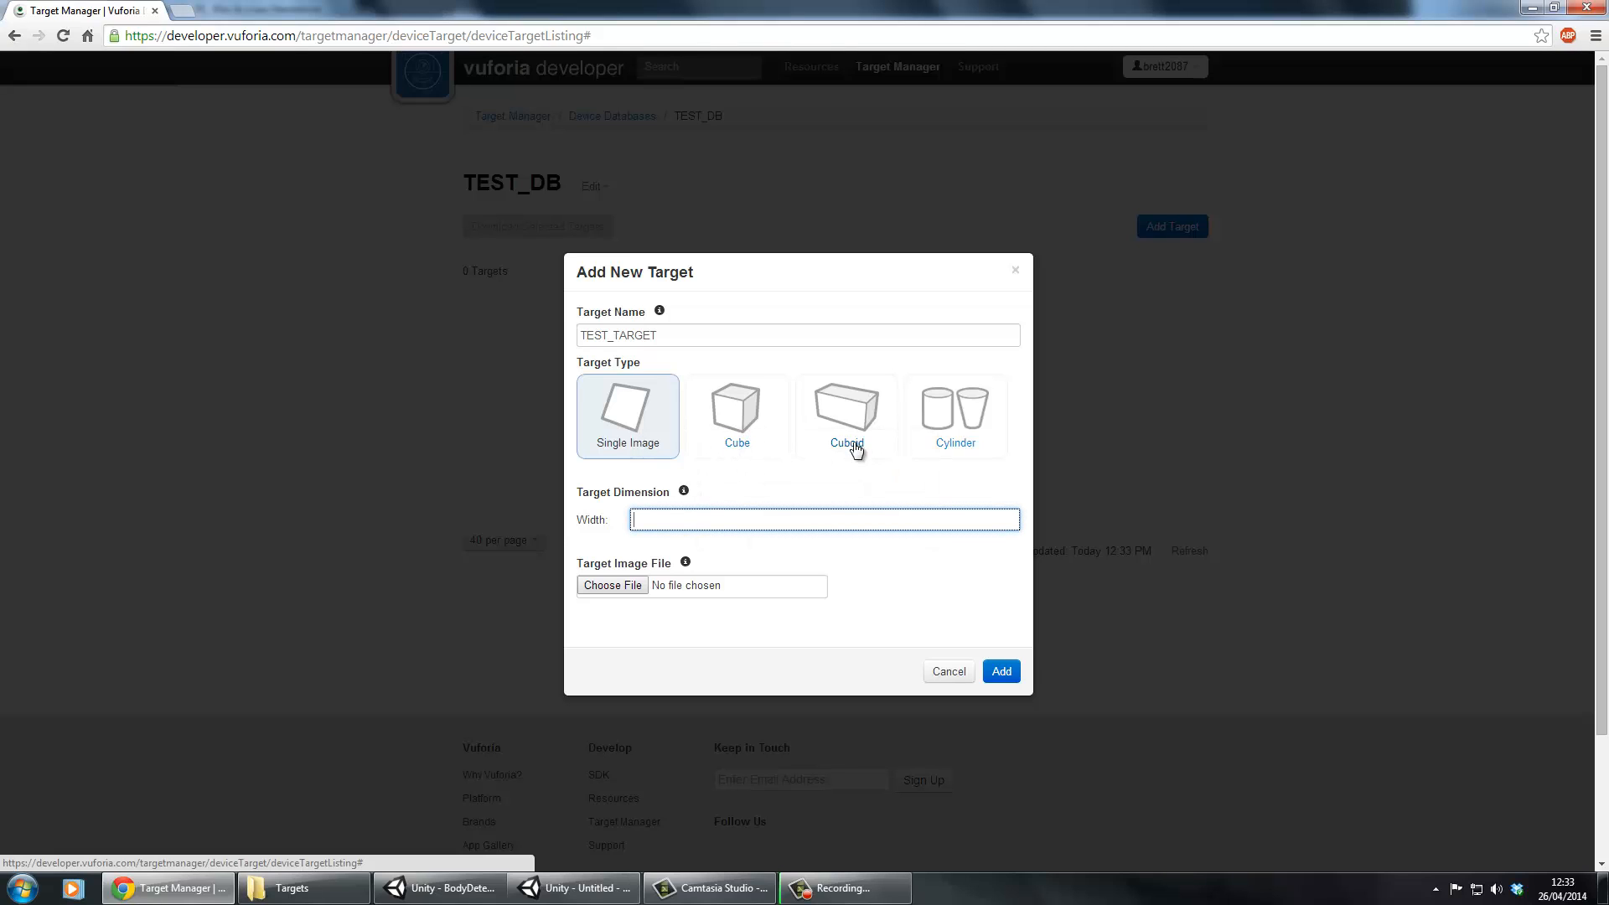
pyautogui.write('100')
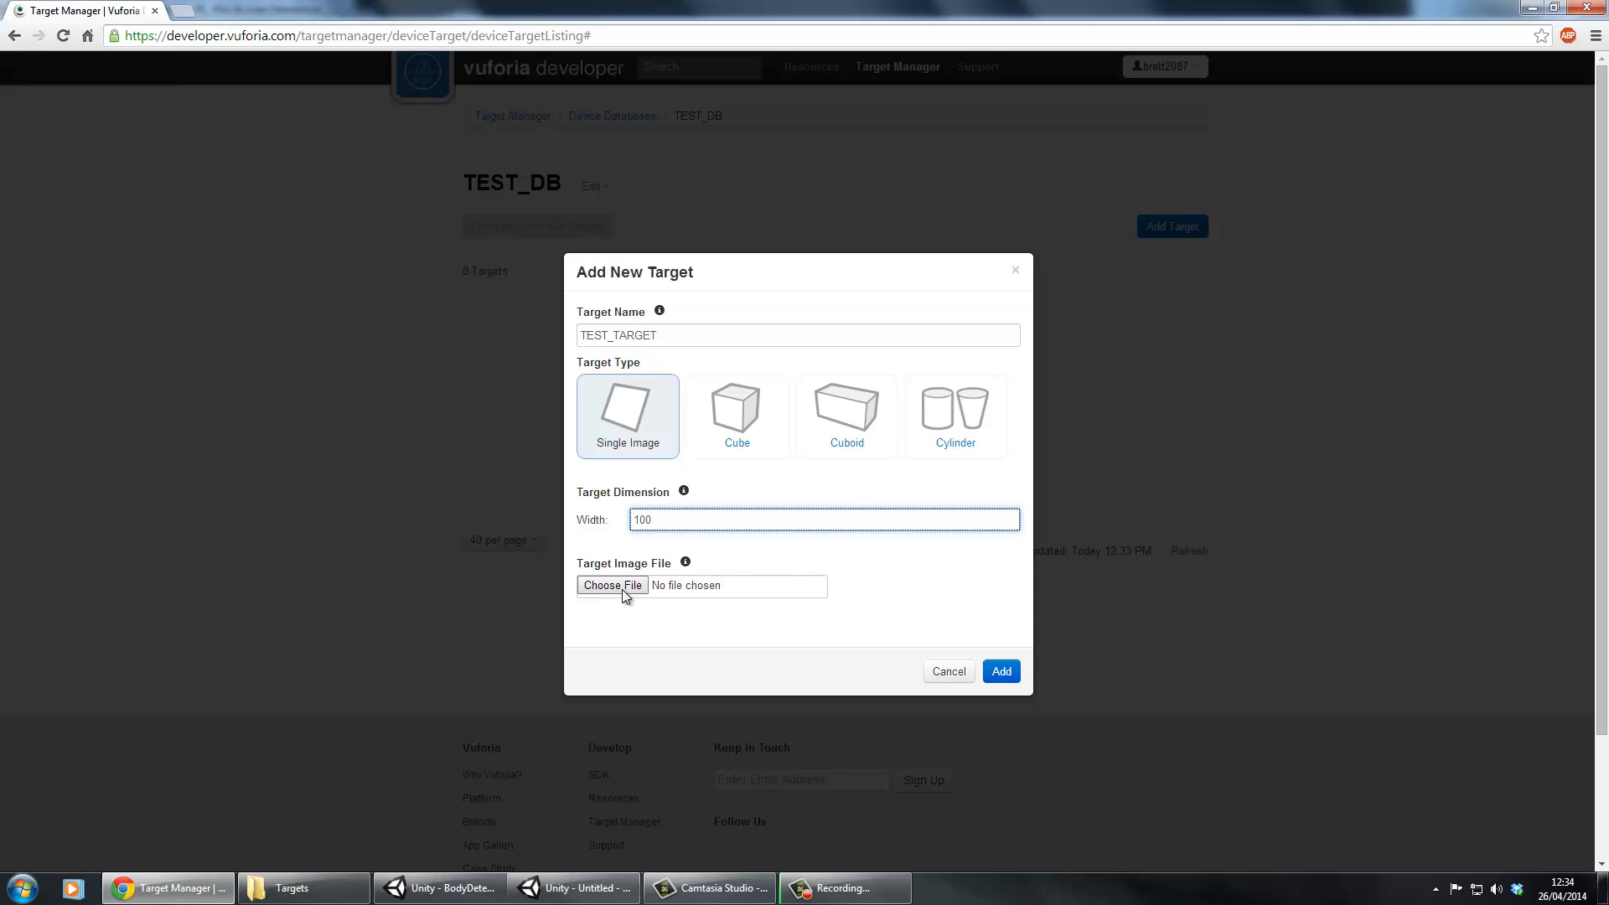
pyautogui.click(612, 585)
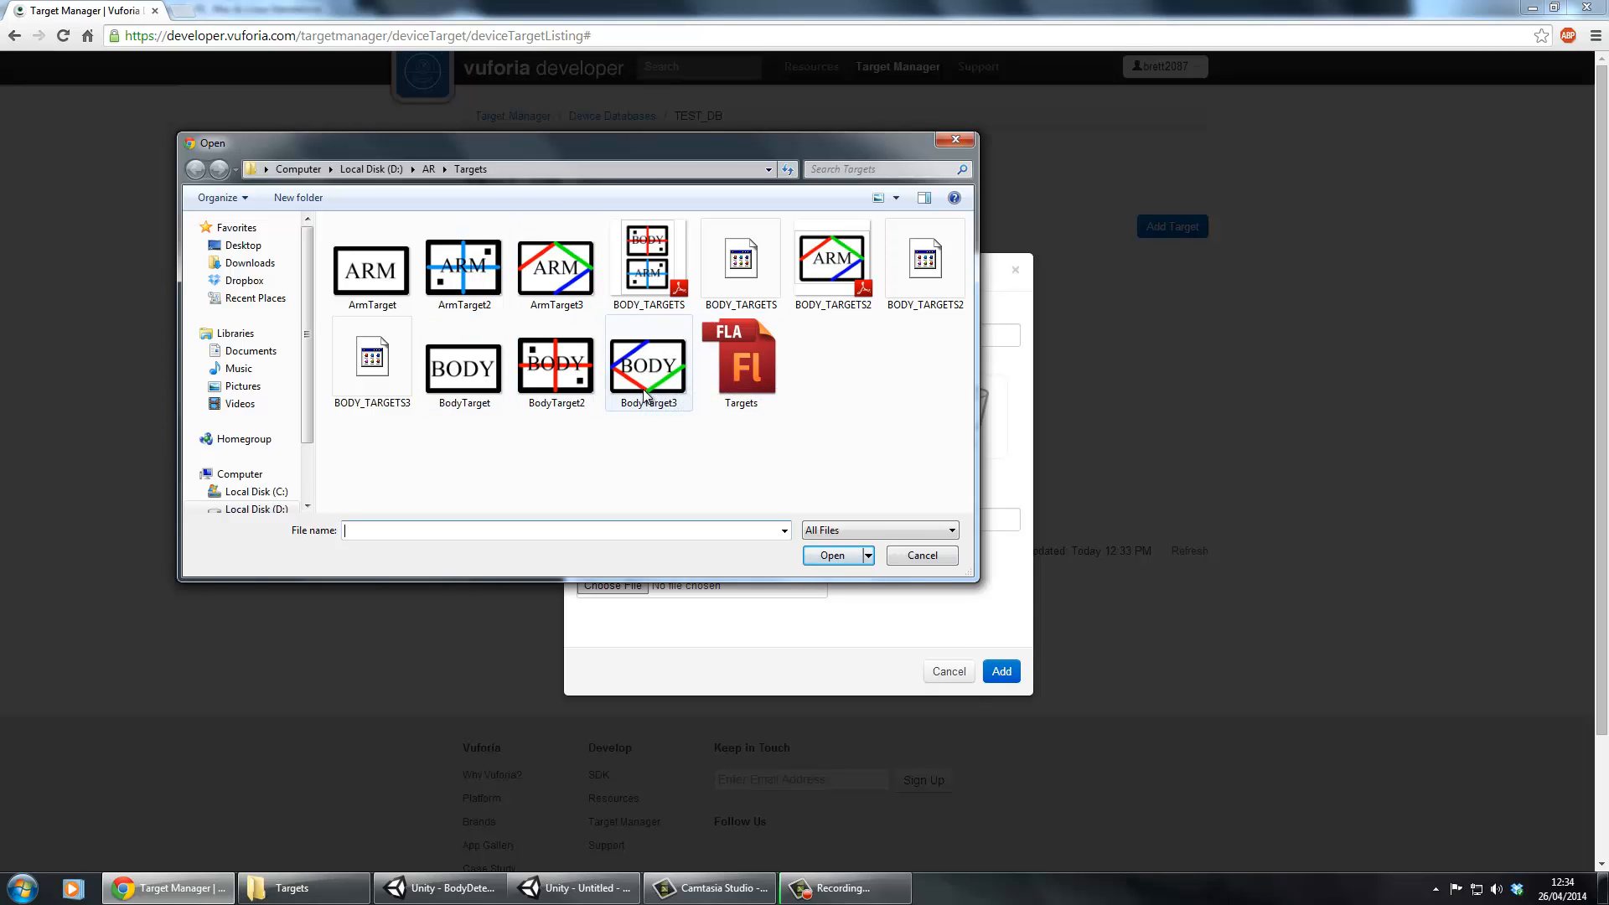
pyautogui.click(832, 555)
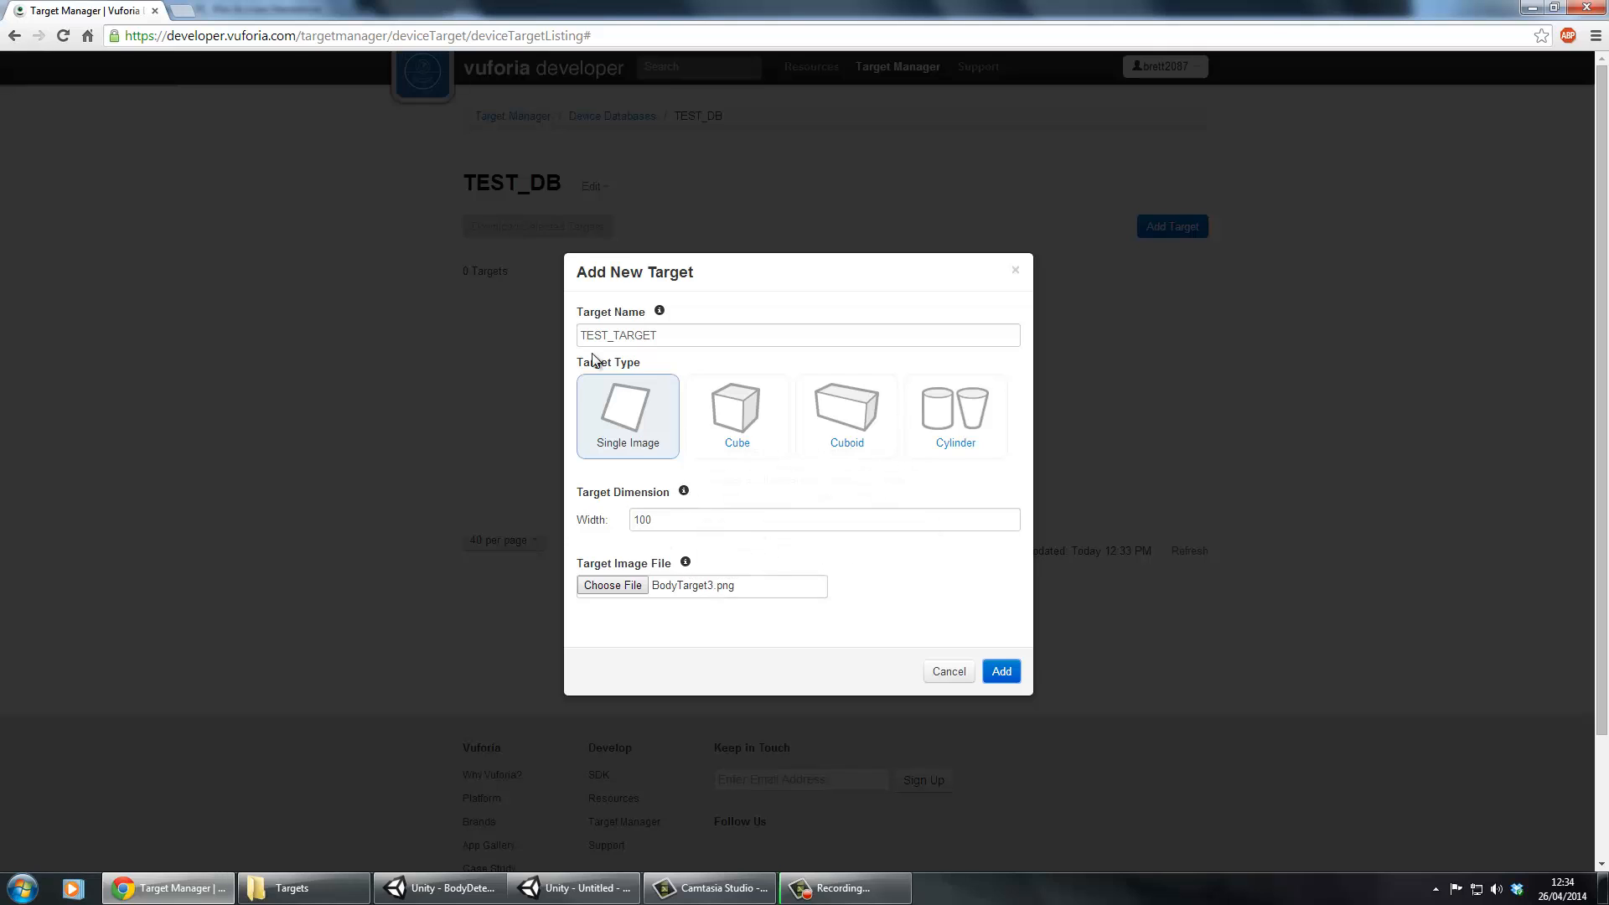
pyautogui.click(1001, 671)
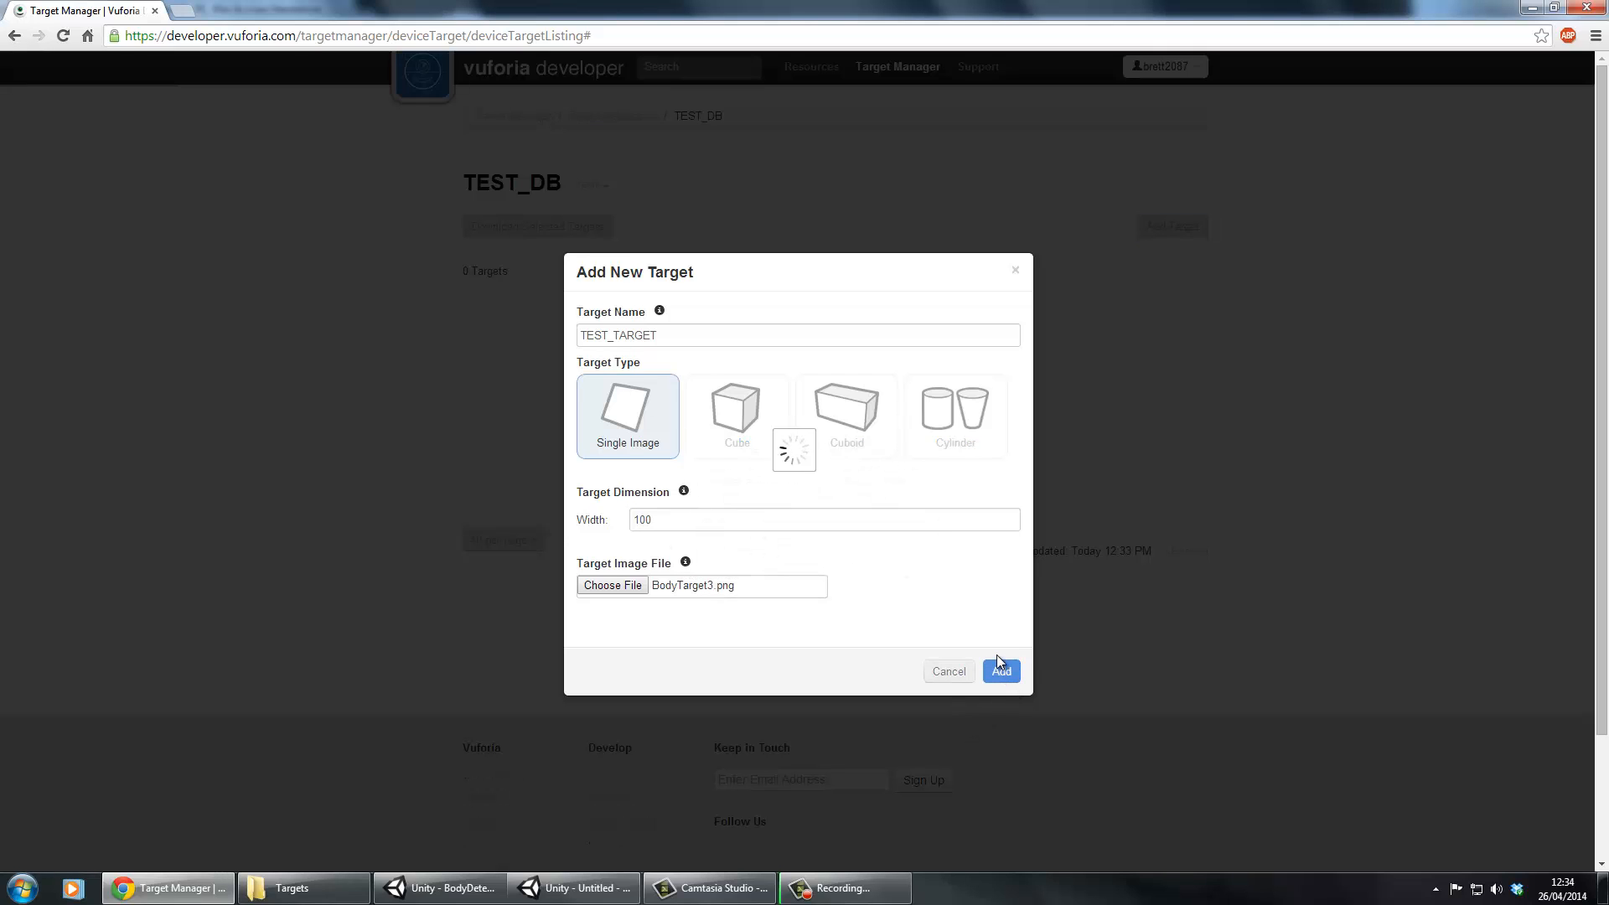
pyautogui.click(1002, 671)
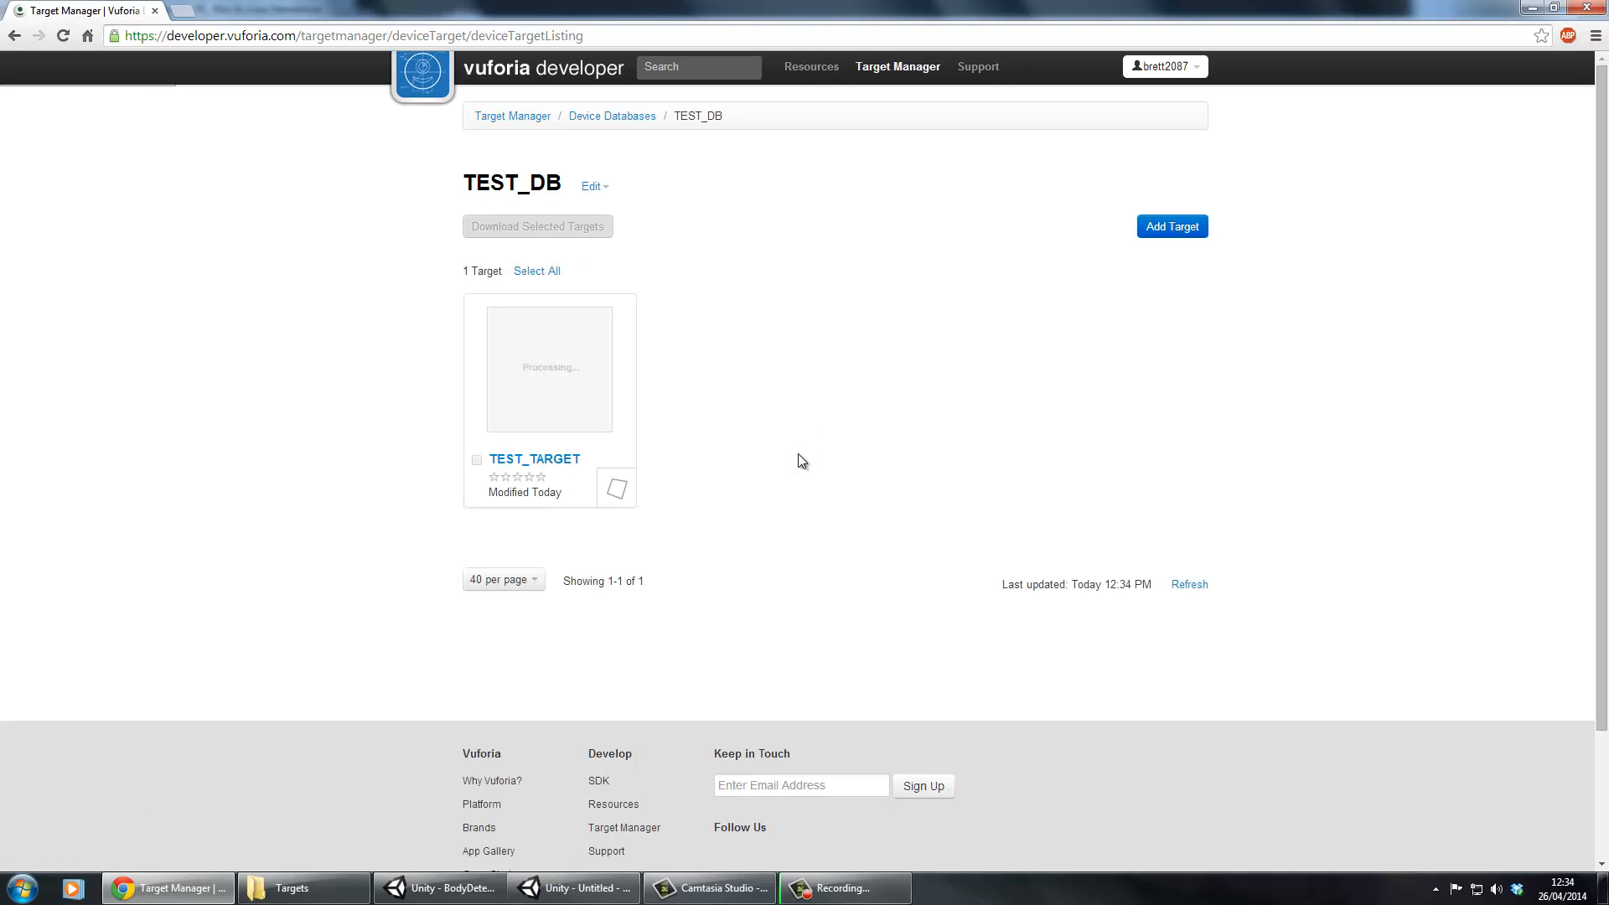
pyautogui.moveTo(824, 449)
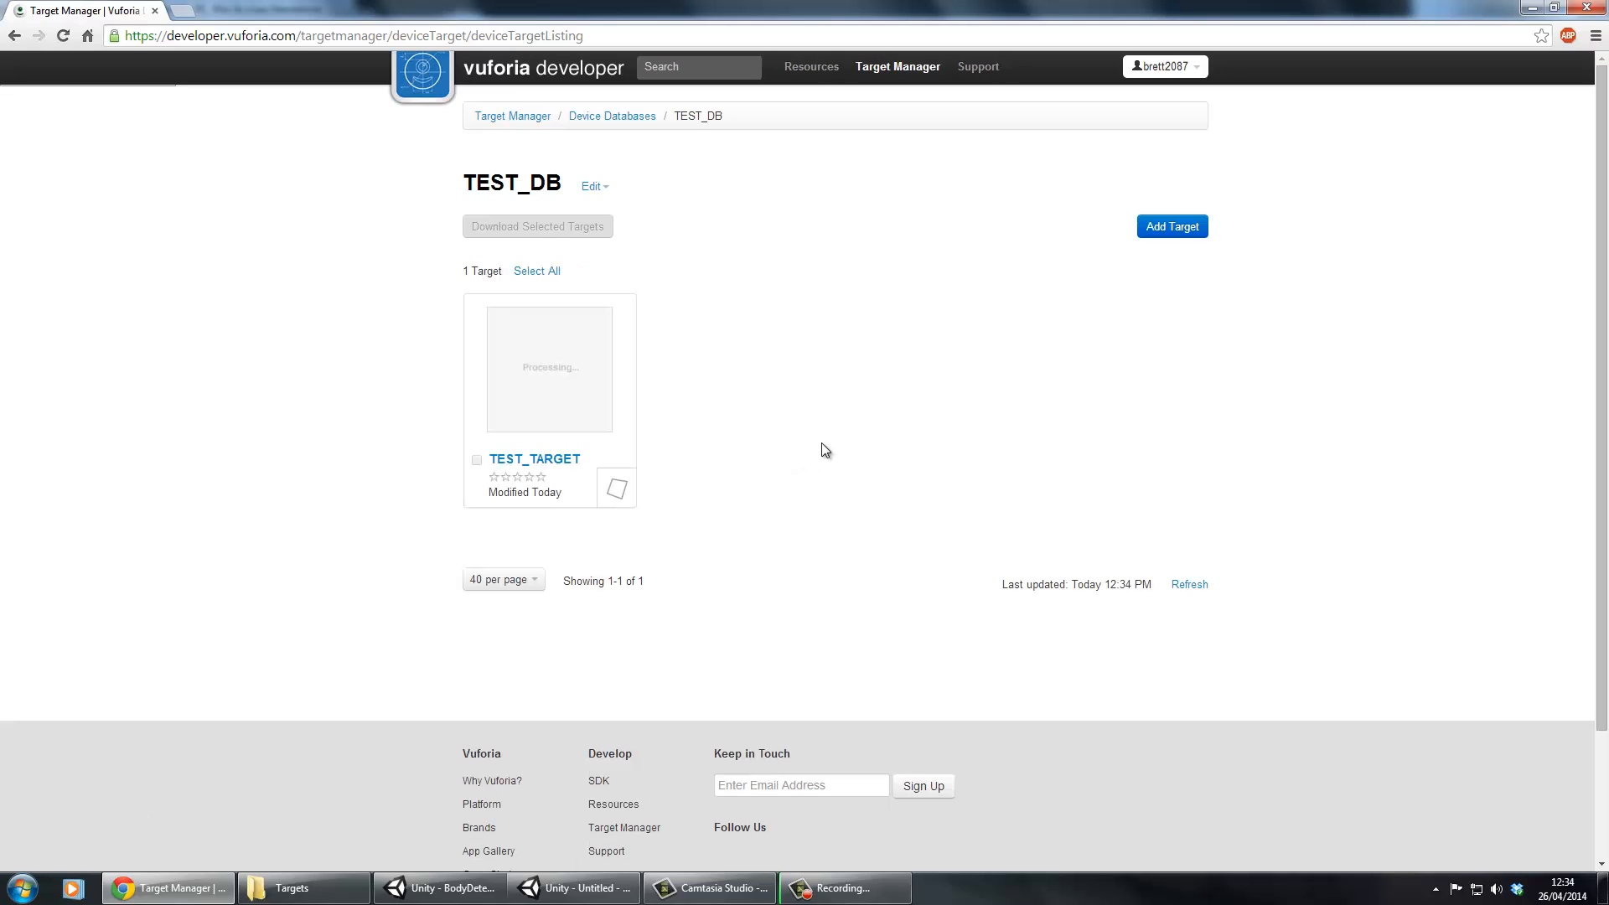
pyautogui.moveTo(814, 452)
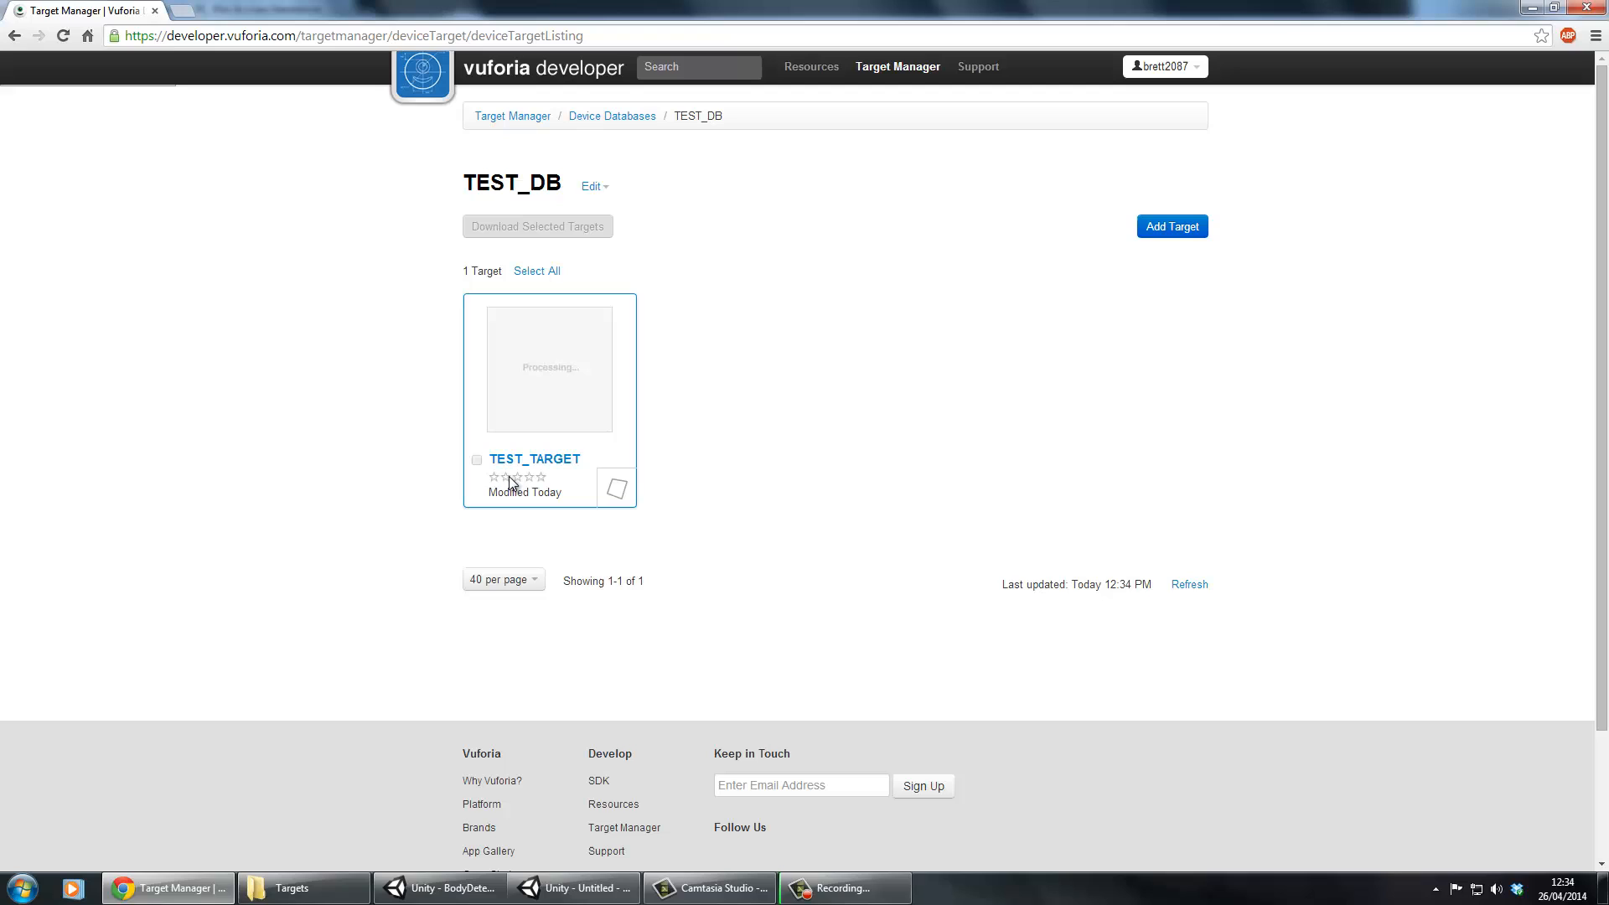
pyautogui.moveTo(718, 482)
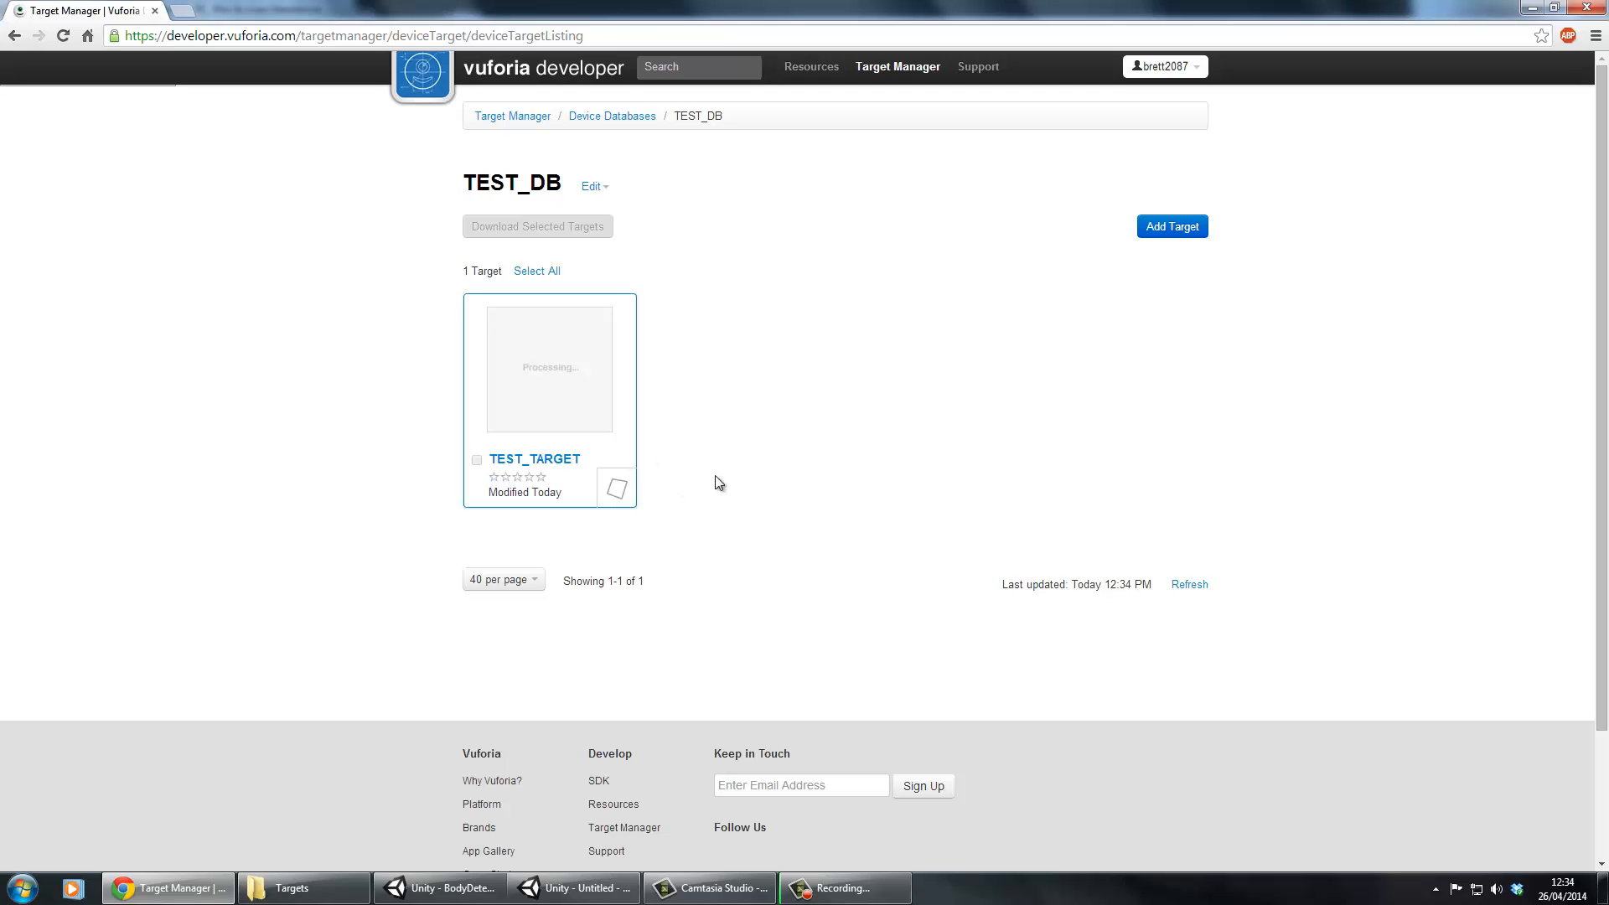
pyautogui.moveTo(687, 297)
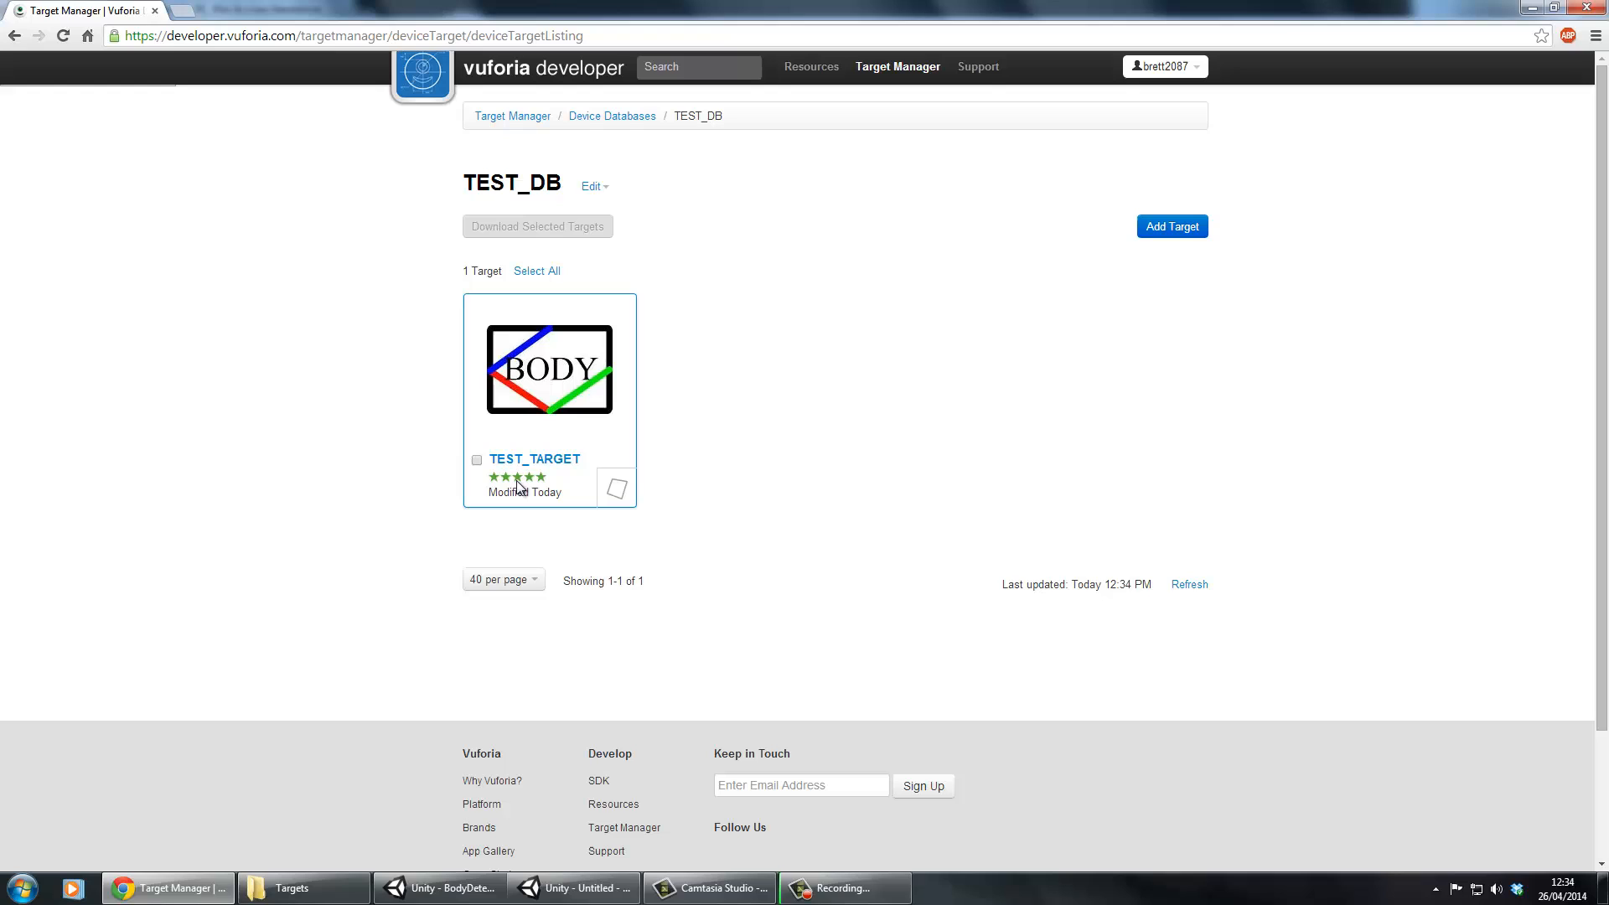
pyautogui.moveTo(545, 482)
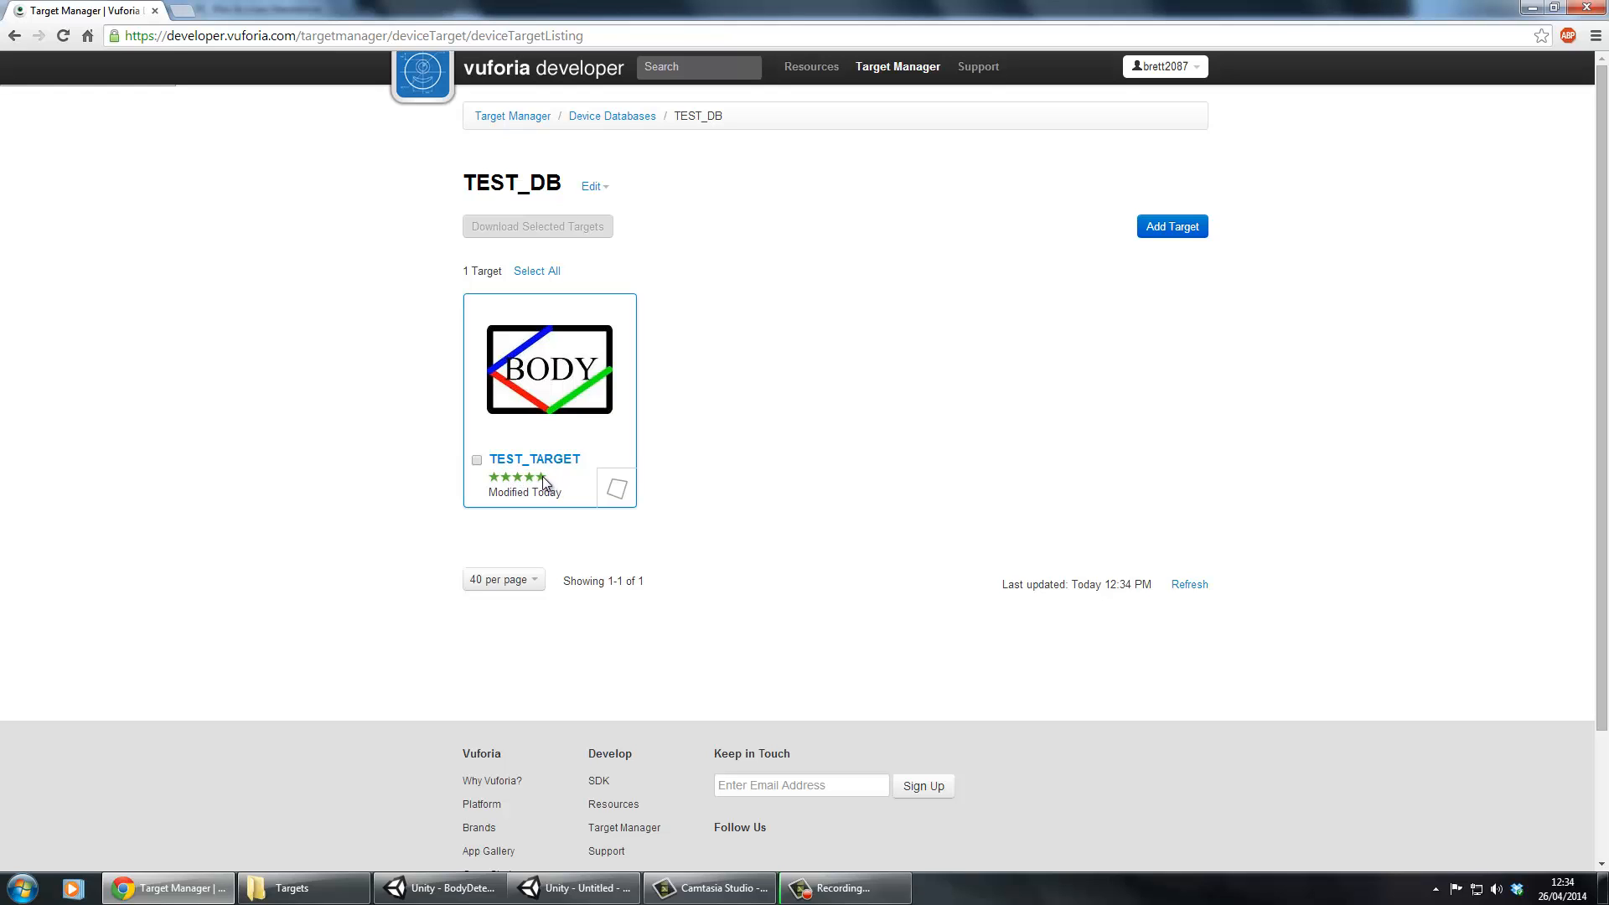
pyautogui.moveTo(761, 319)
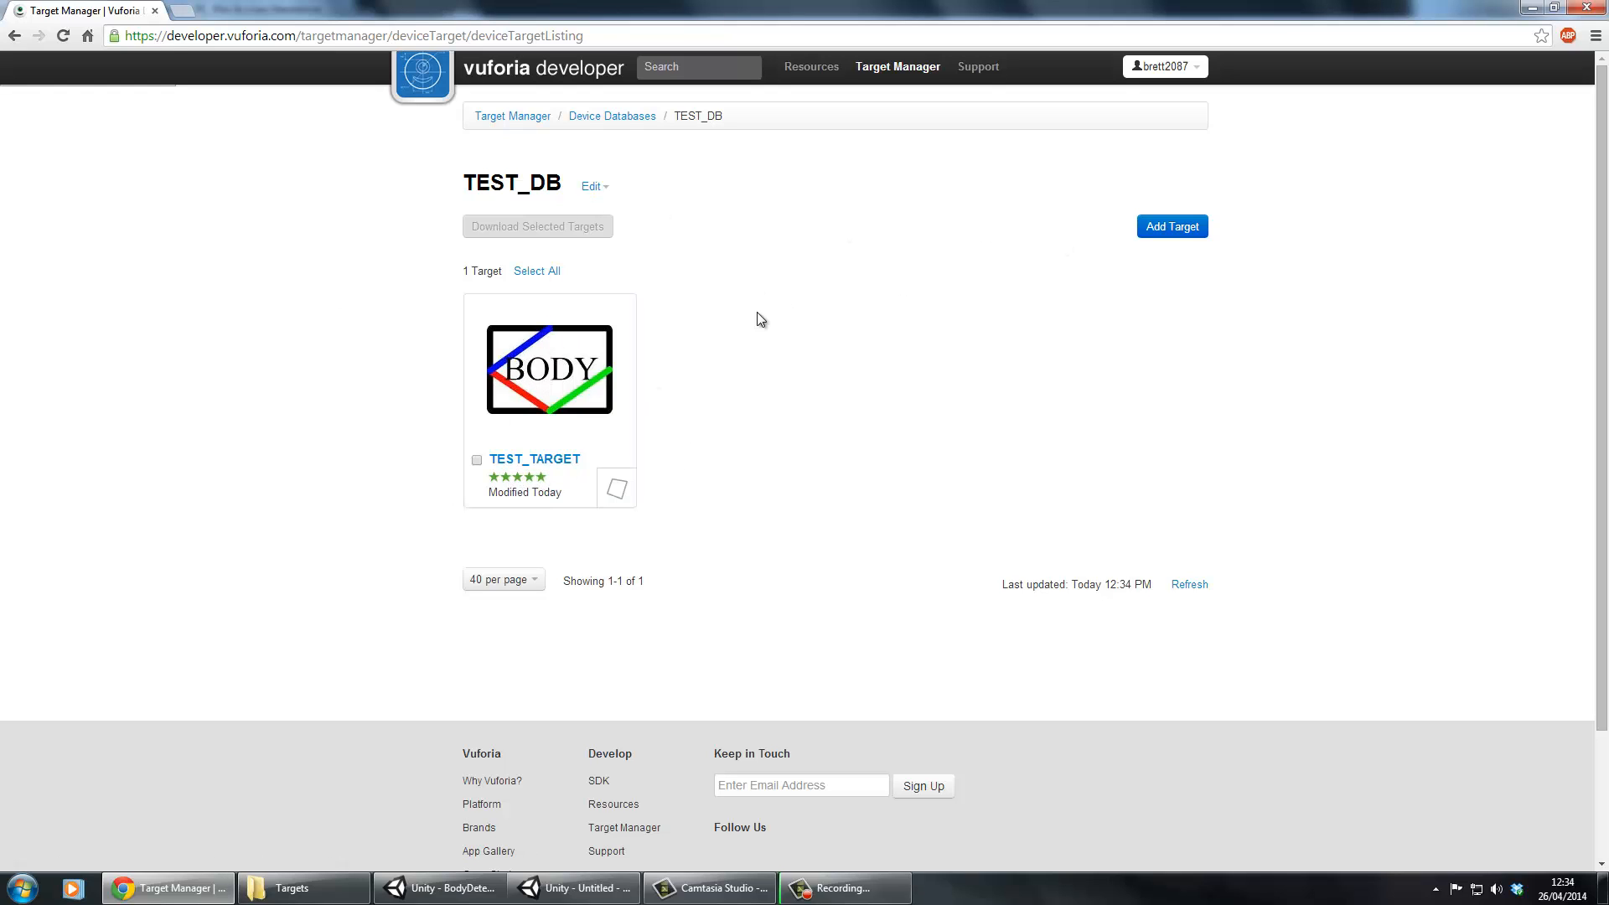
pyautogui.moveTo(691, 404)
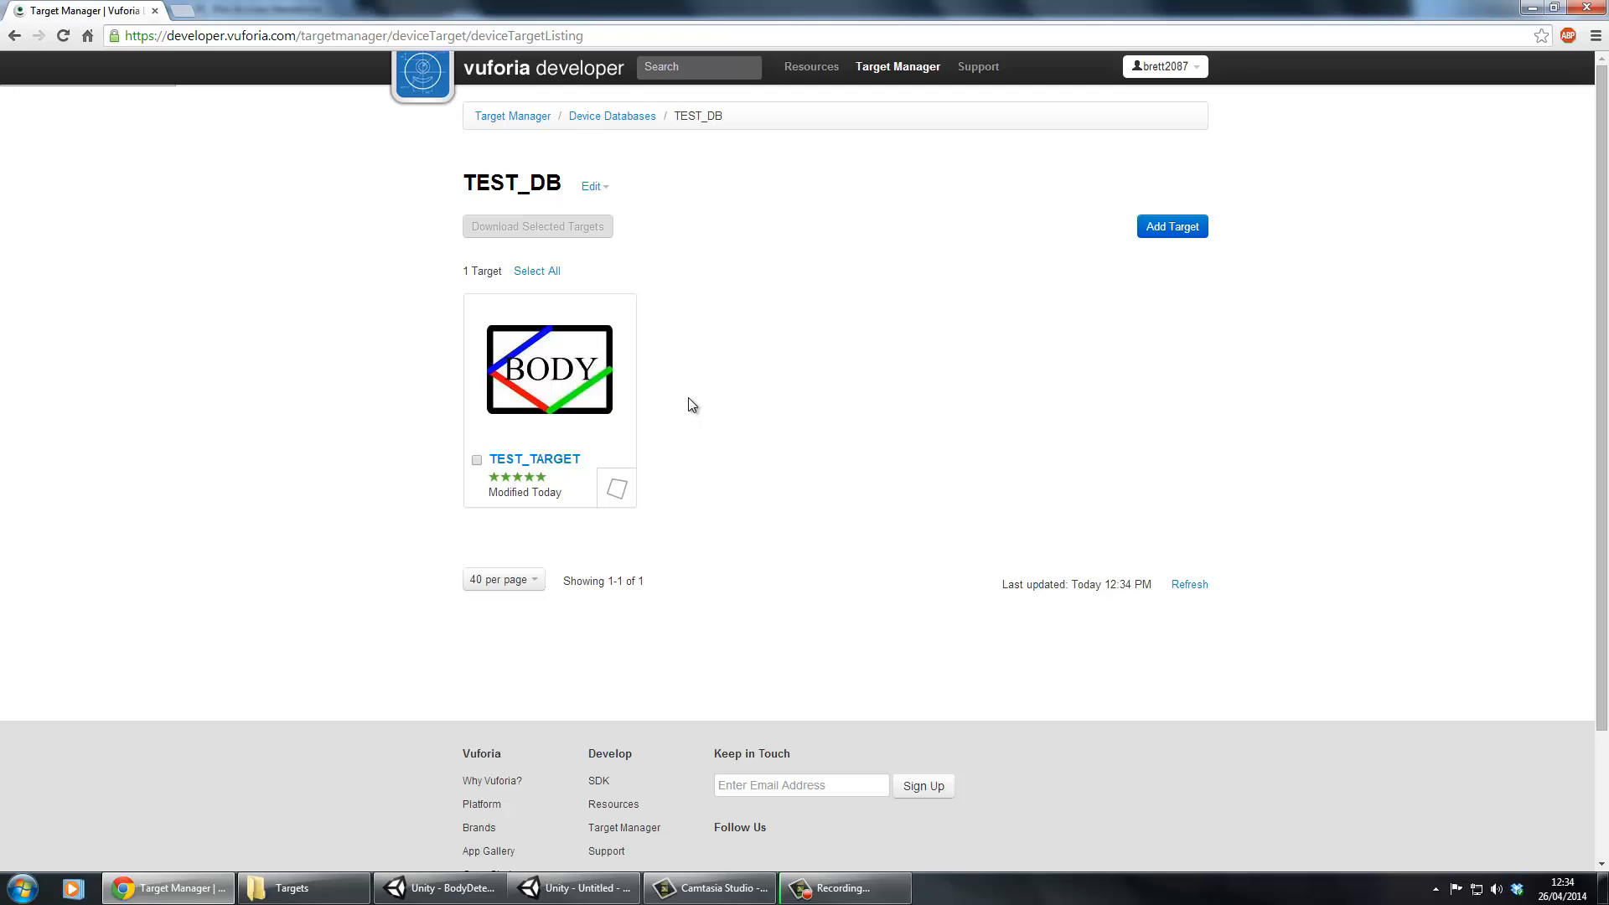
pyautogui.moveTo(442, 199)
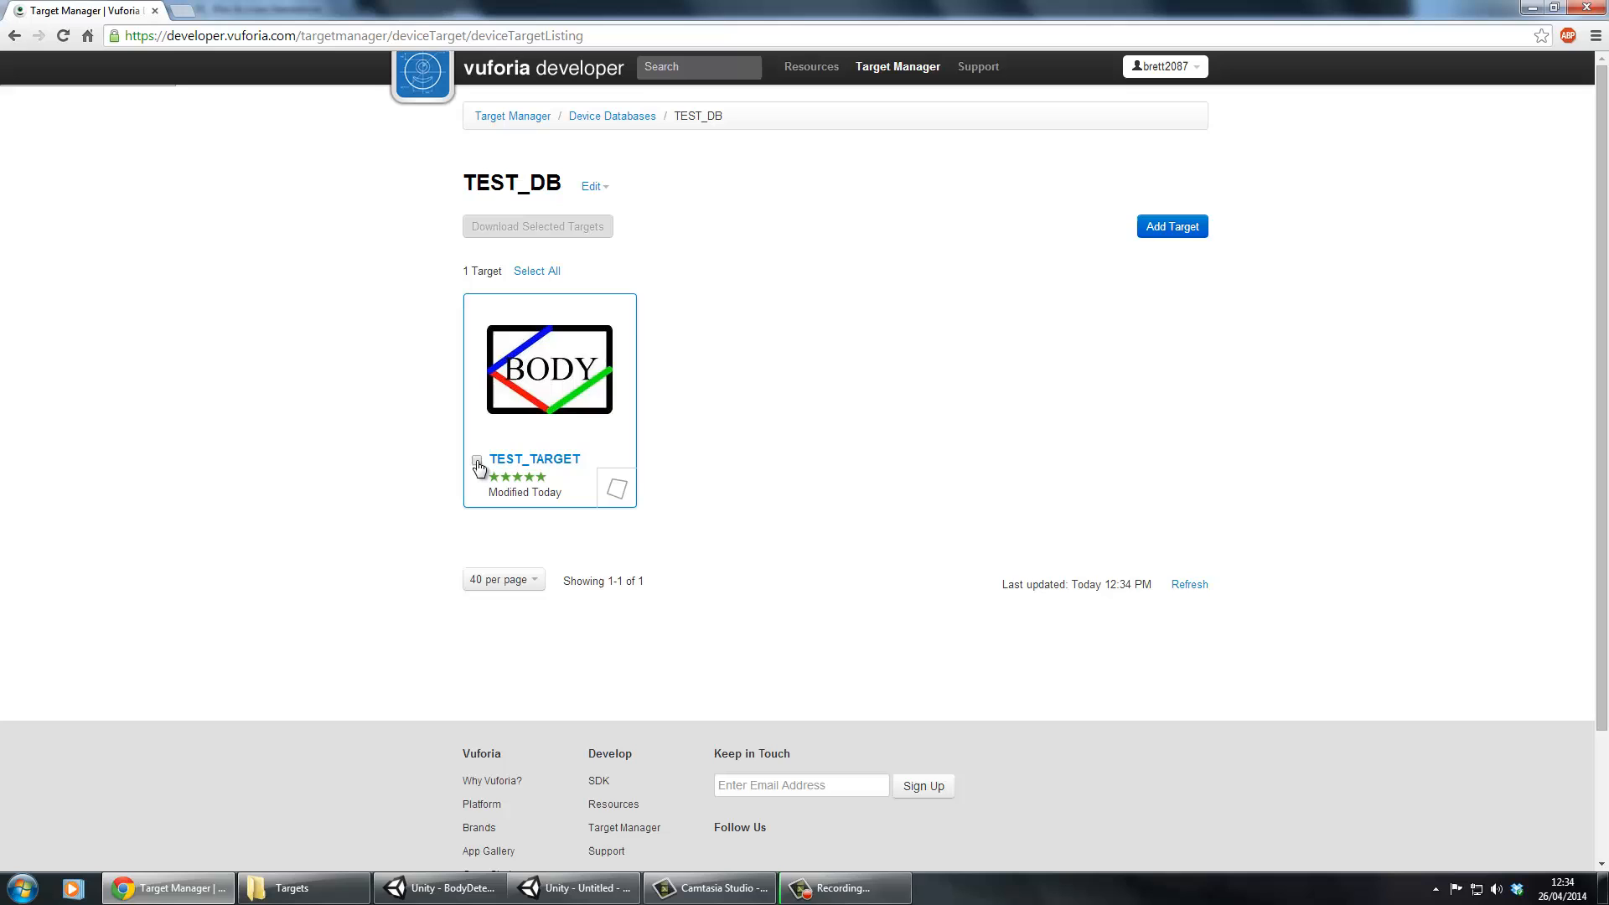
# Download TEST_TARGET as a Unity Editor package into the AR folder, then return to Unity
pyautogui.click(477, 461)
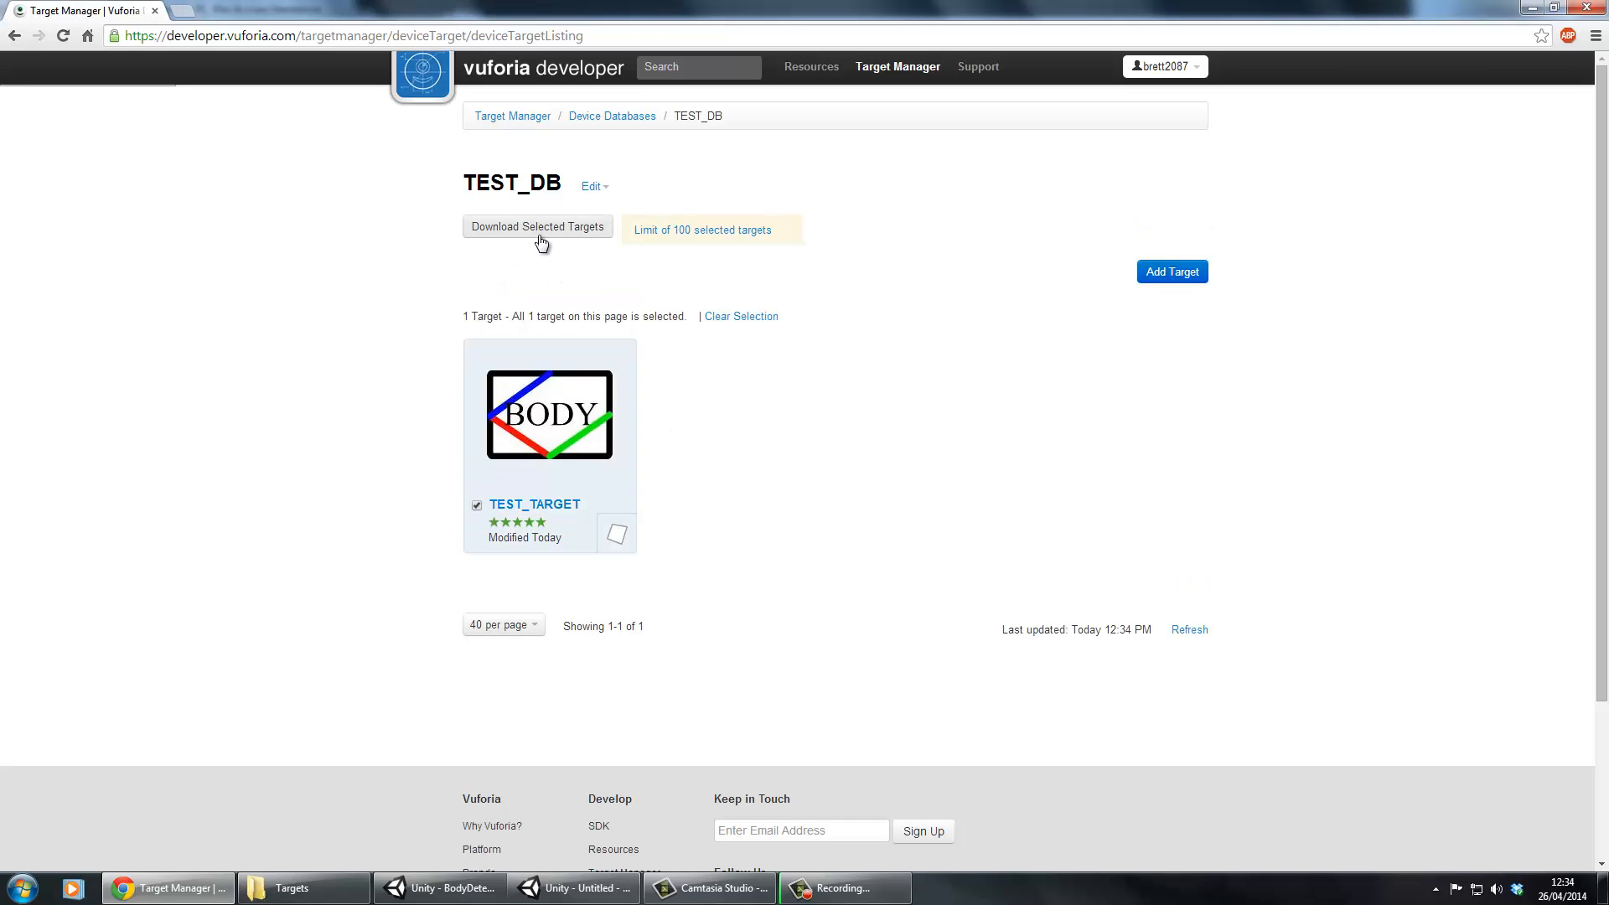
pyautogui.click(537, 226)
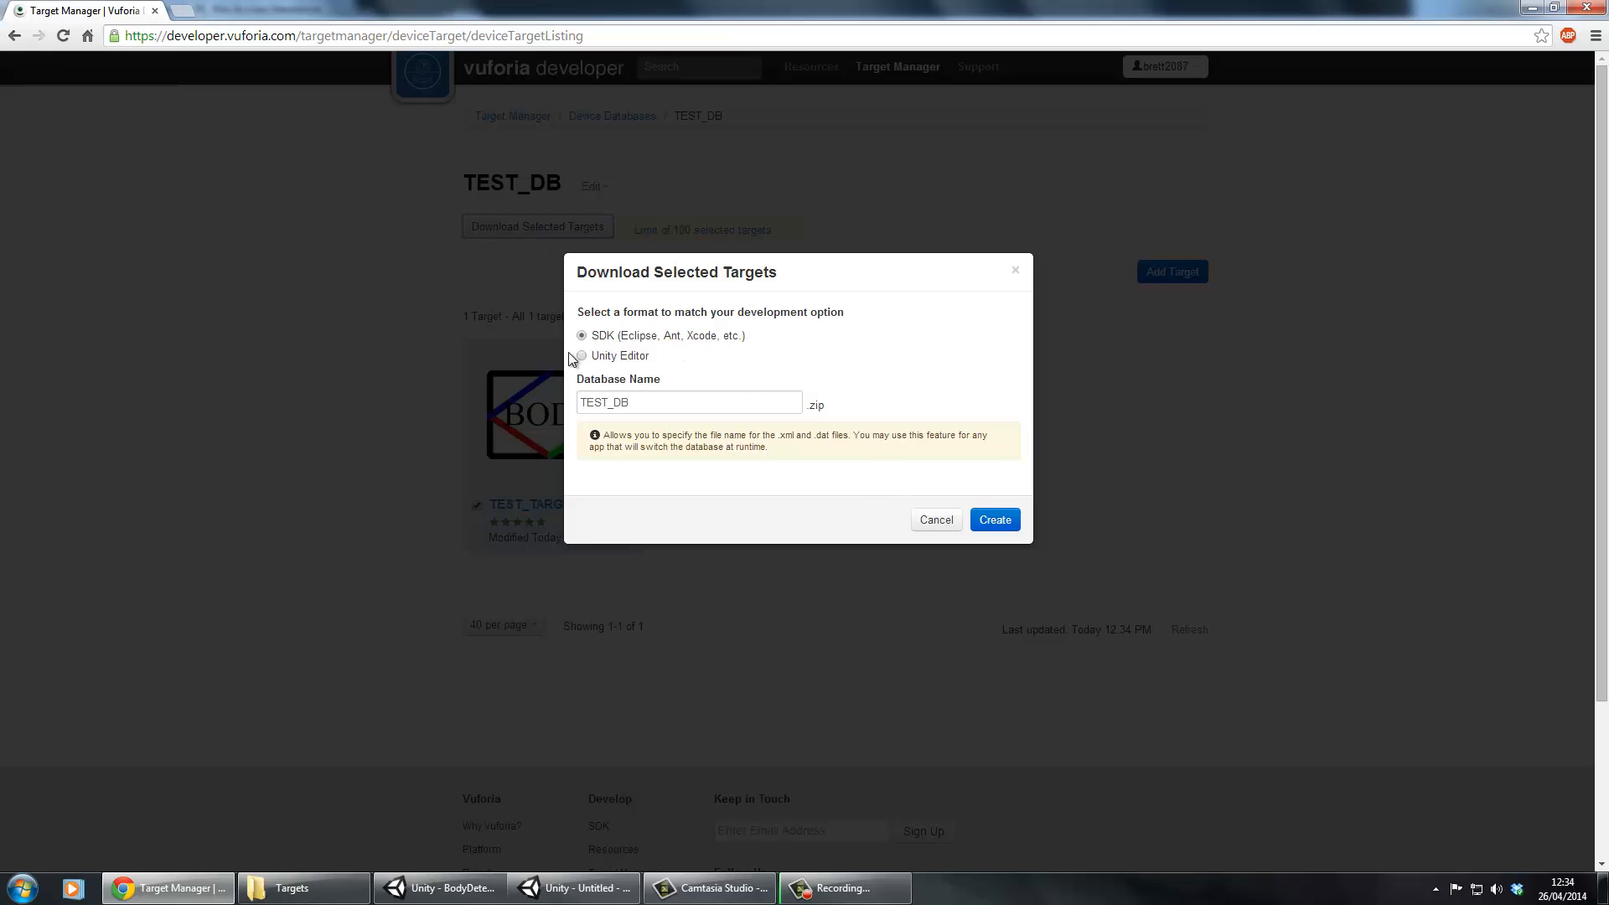
pyautogui.click(580, 355)
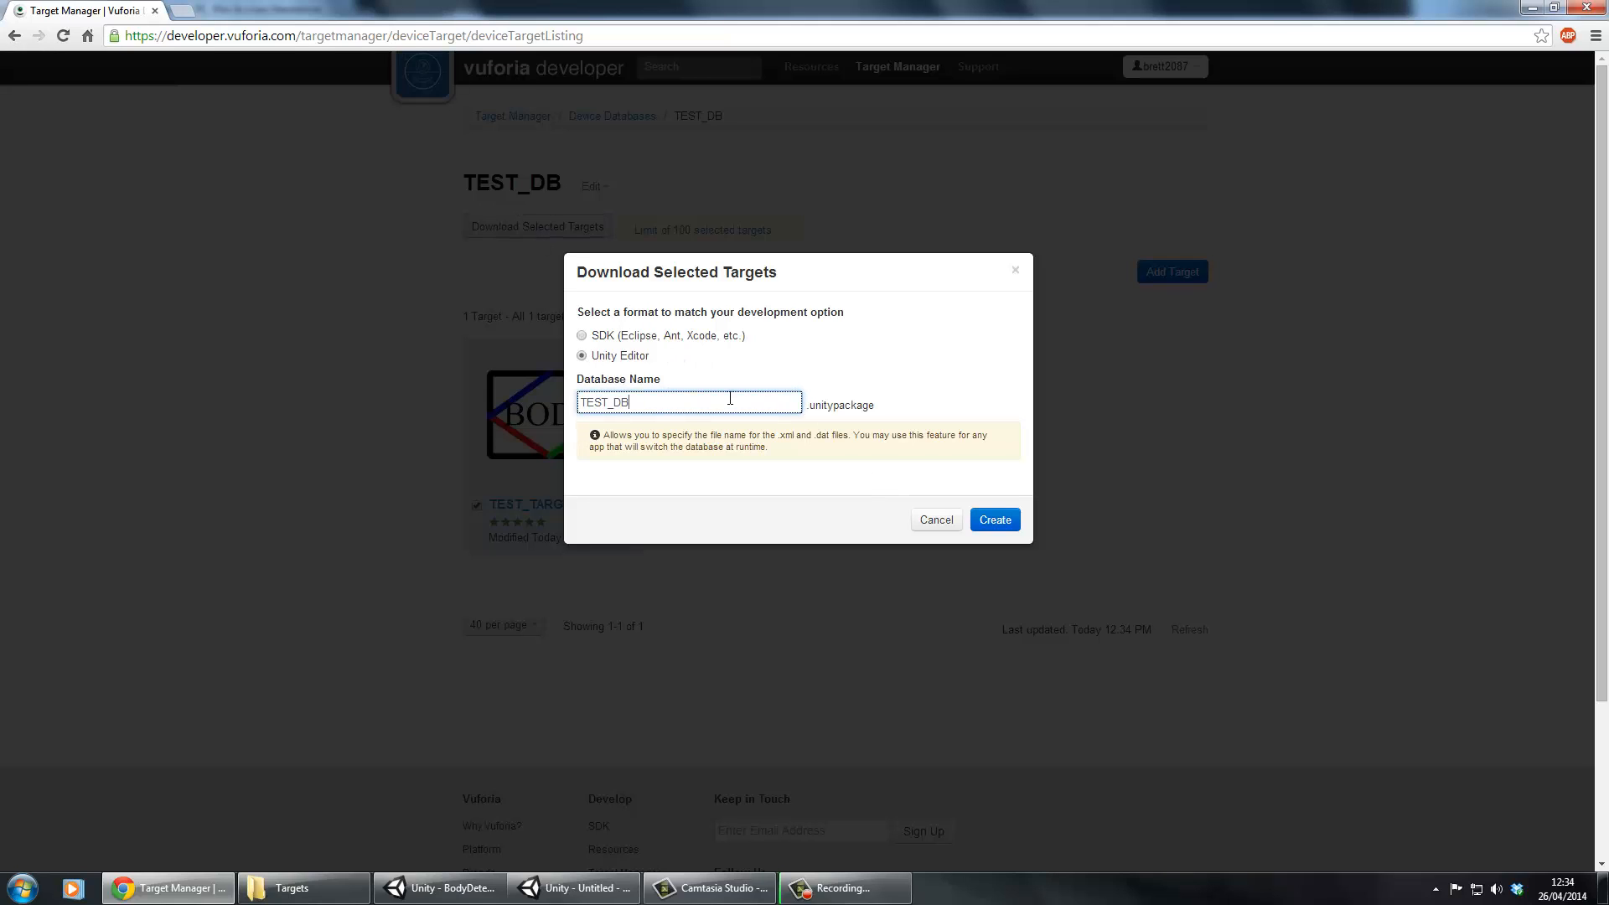
pyautogui.click(995, 519)
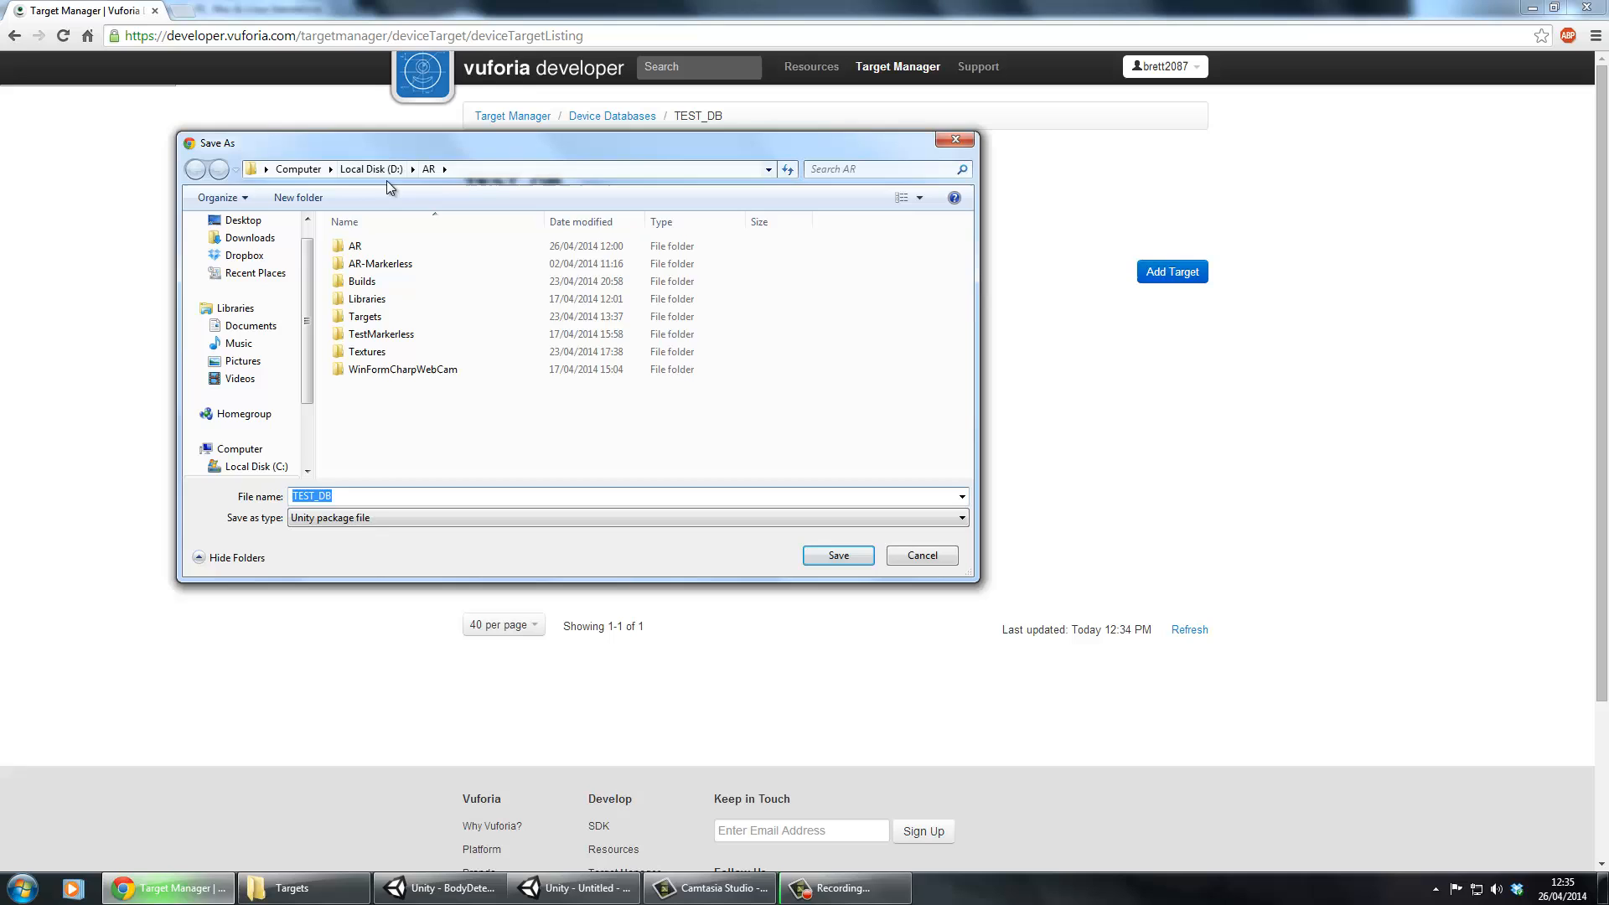
pyautogui.click(838, 556)
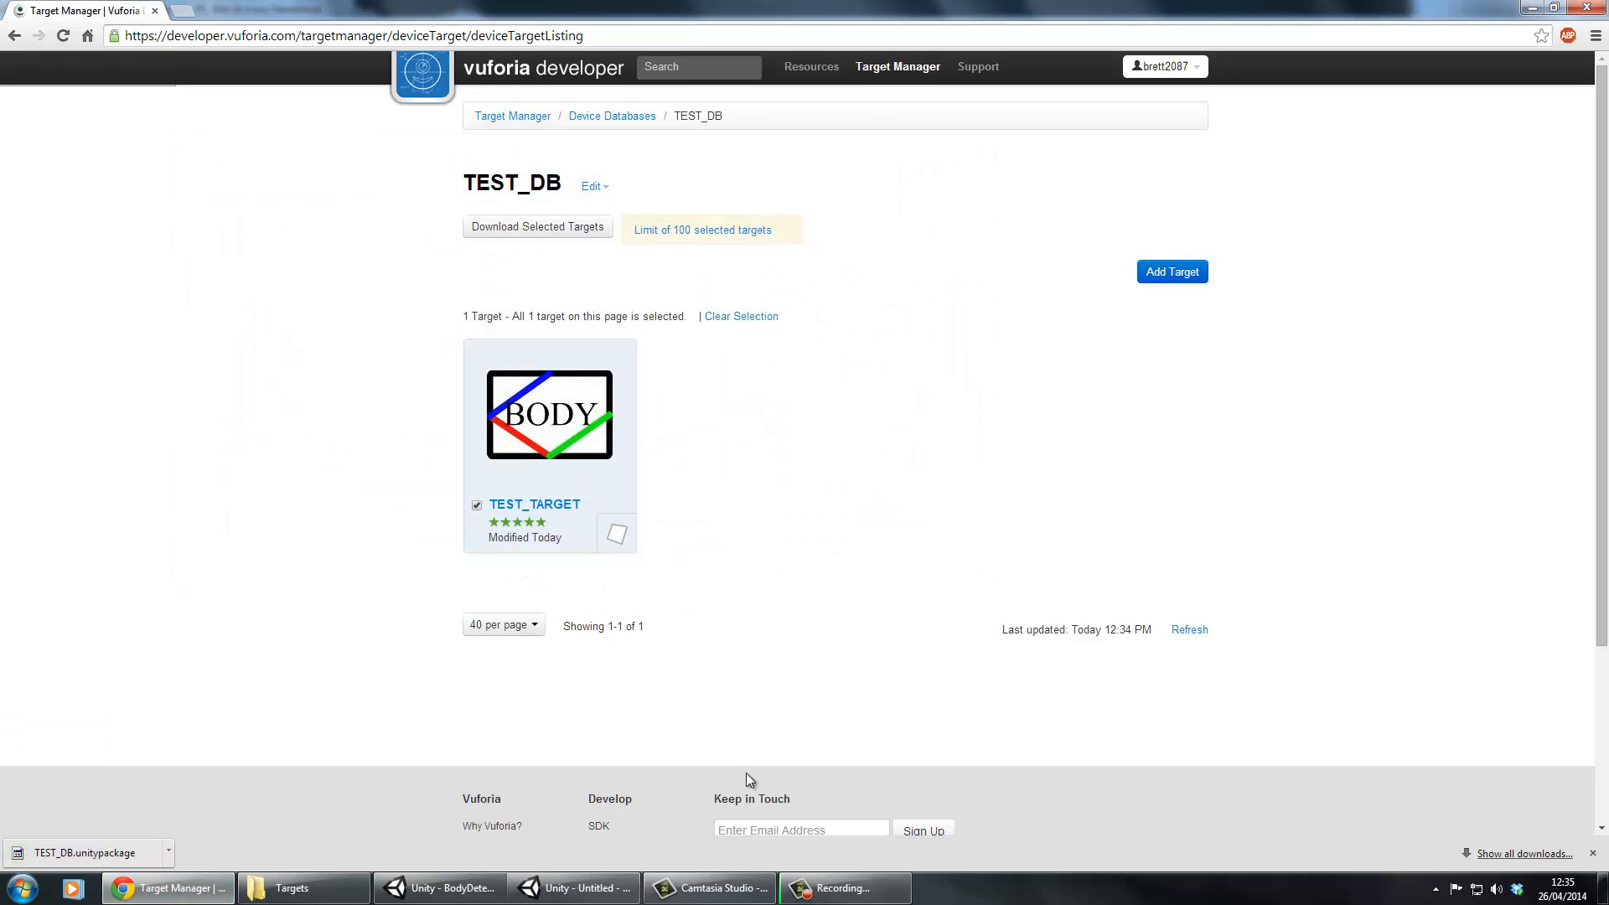
pyautogui.click(585, 887)
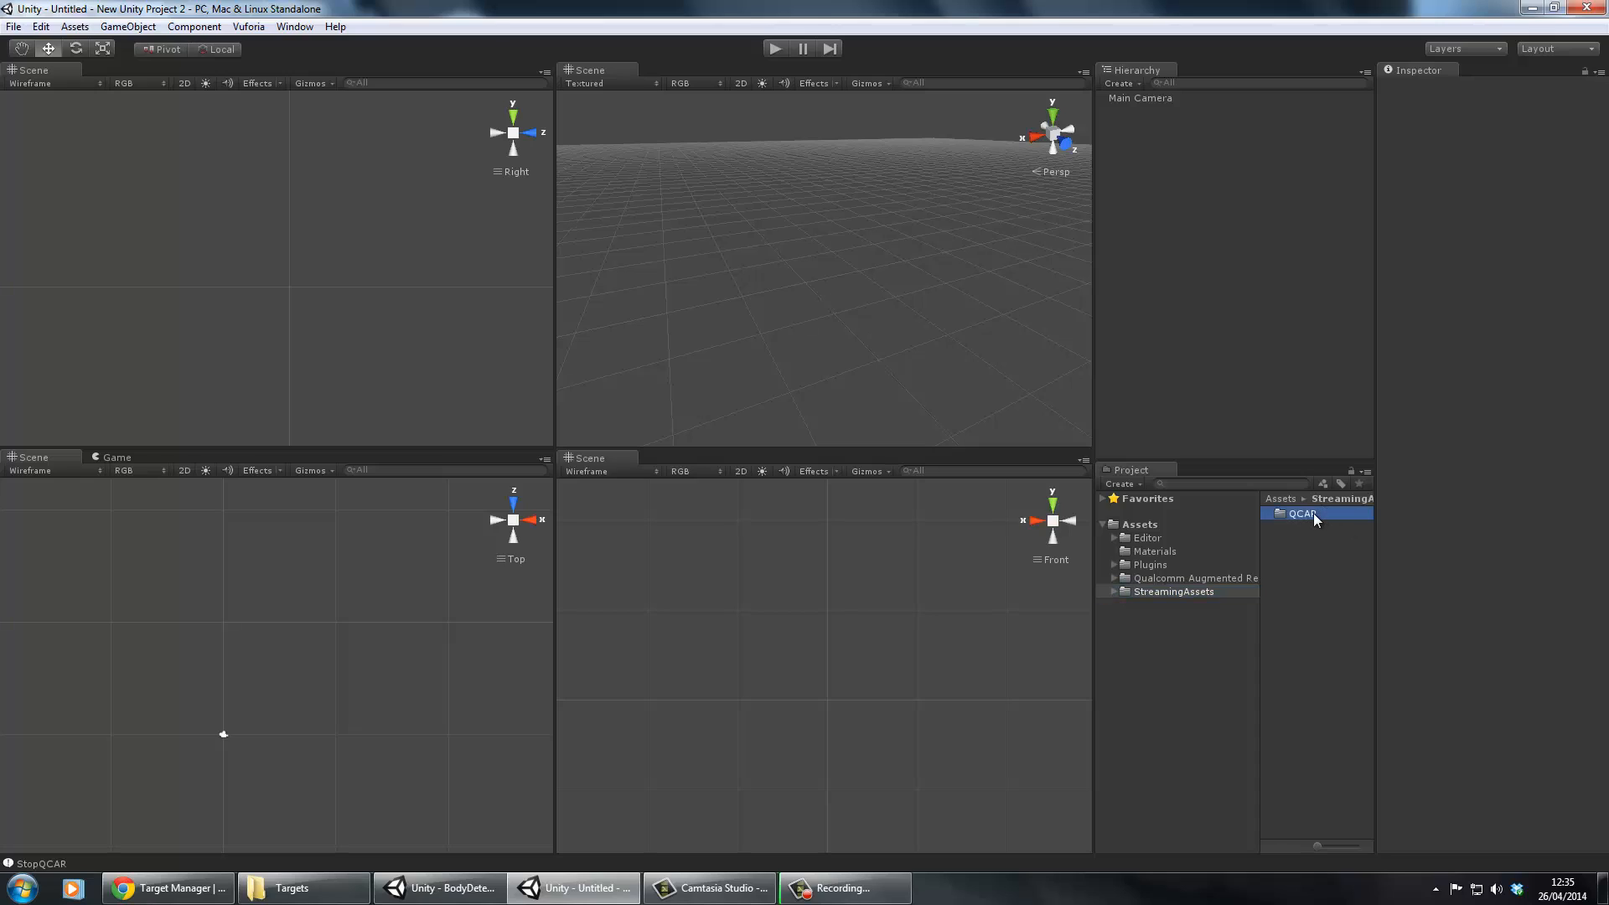
# Import TEST_DB.unitypackage into StreamingAssets/QCAR and inspect an imported data file
pyautogui.doubleClick(1303, 513)
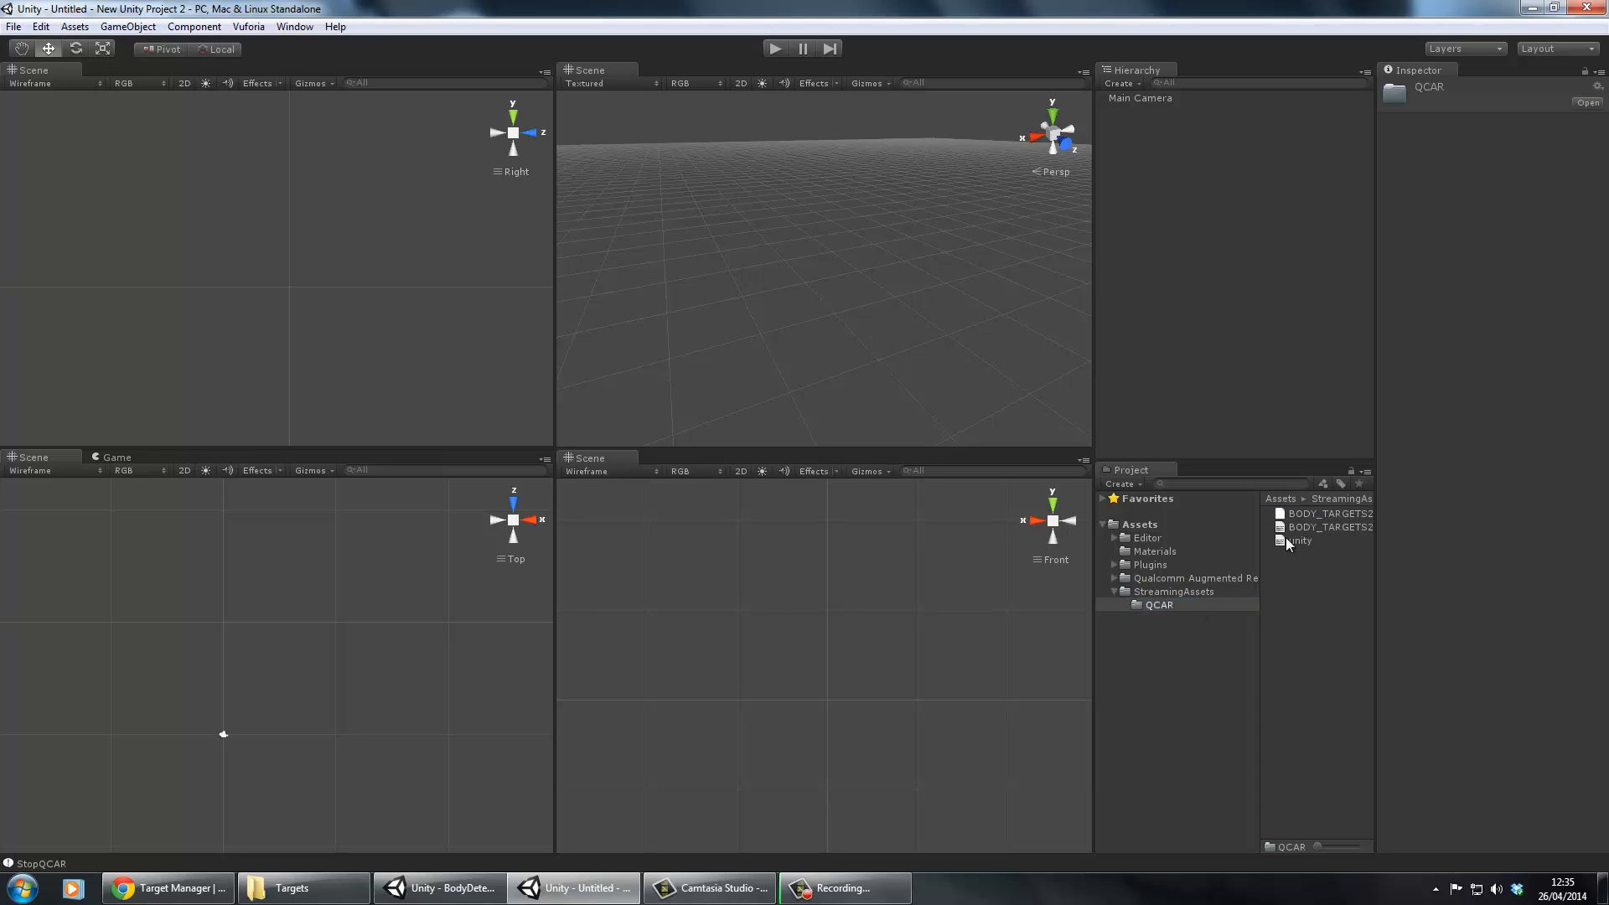
pyautogui.rightClick(1173, 591)
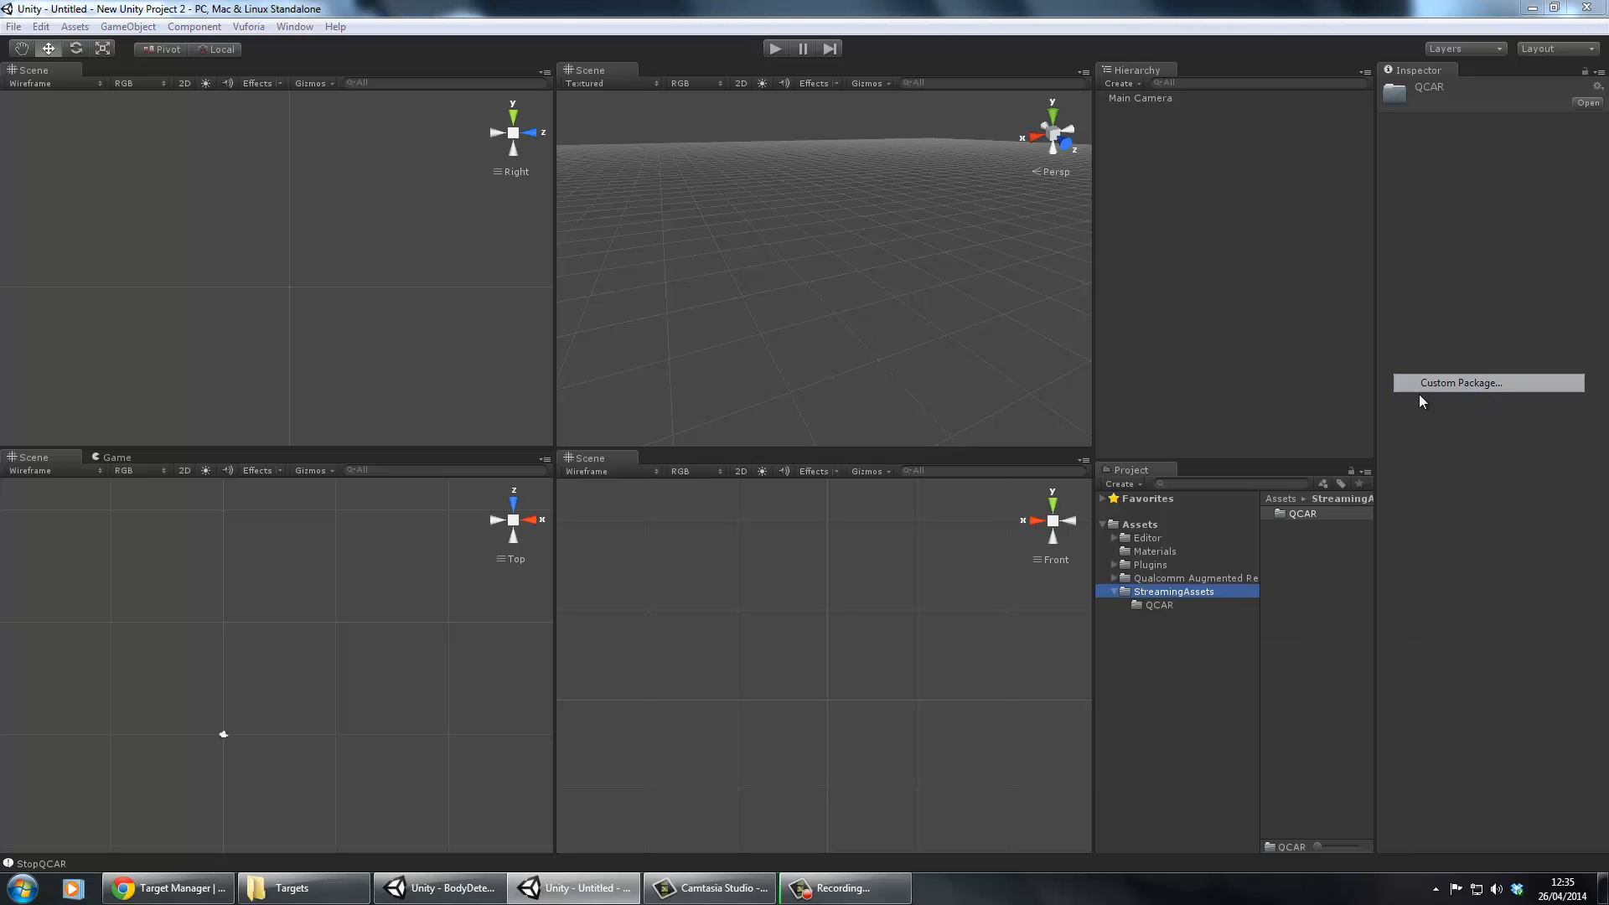
pyautogui.click(1487, 382)
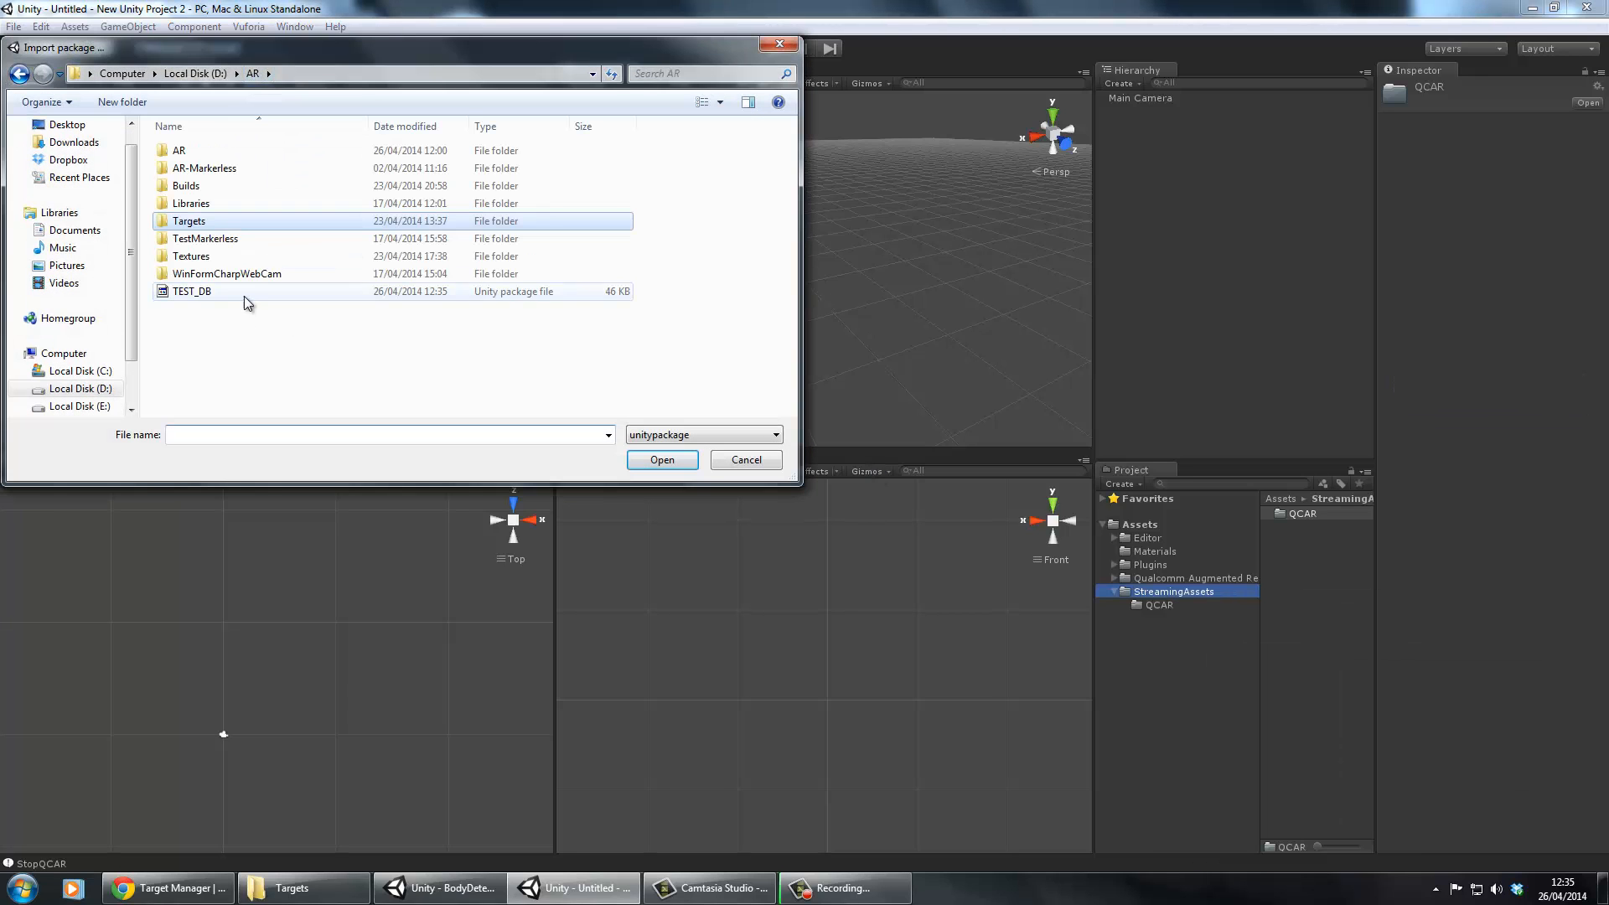
pyautogui.click(746, 459)
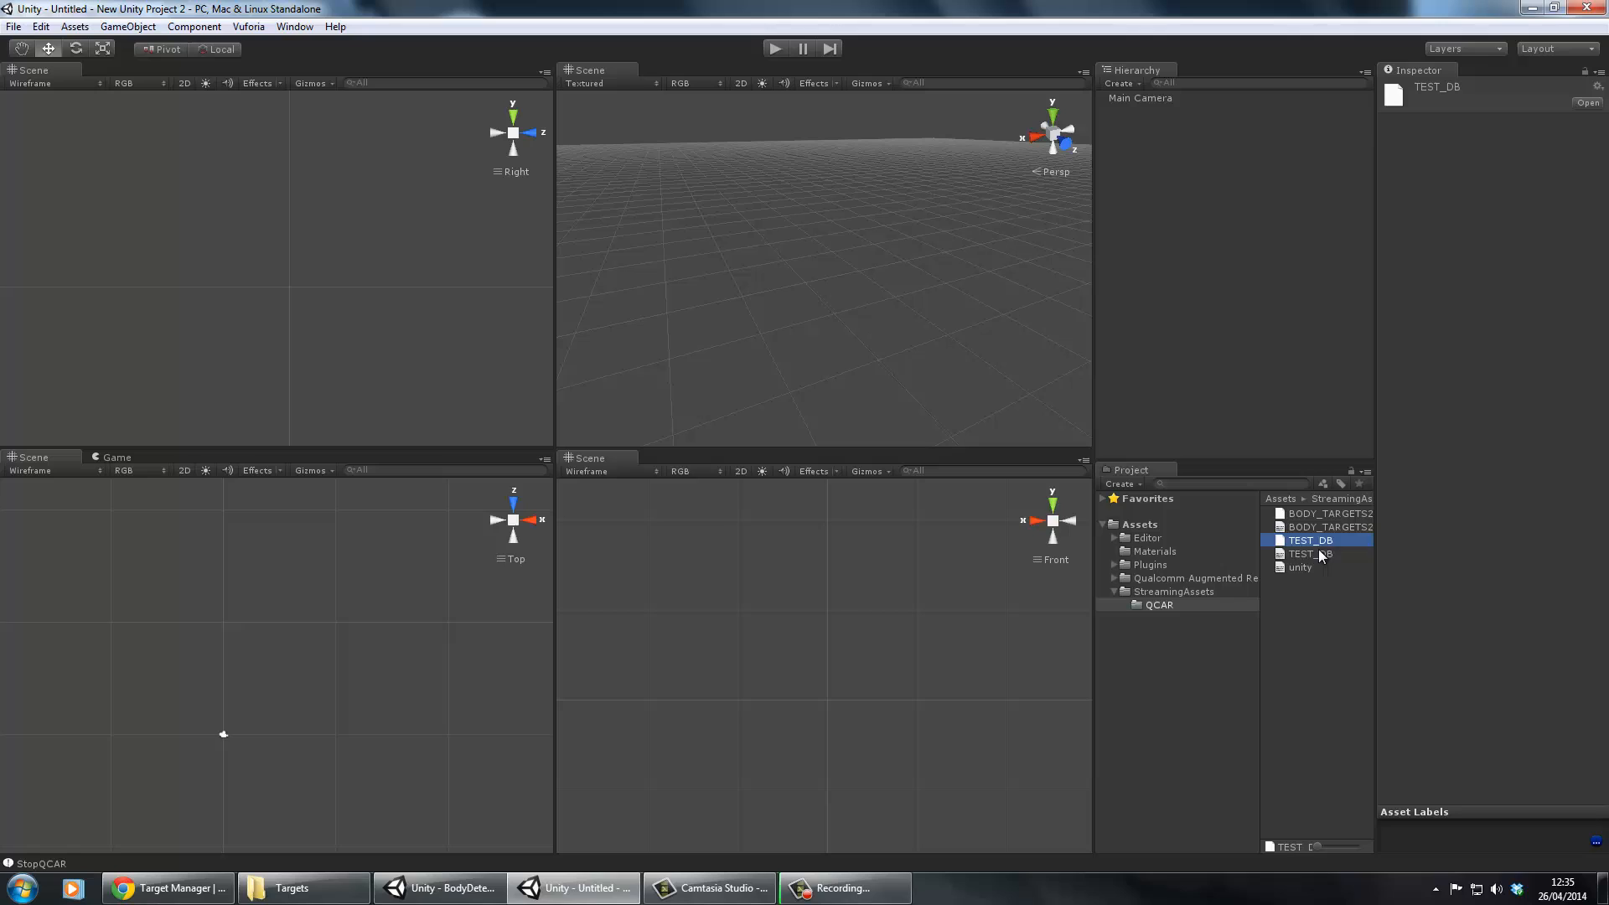
pyautogui.click(1330, 513)
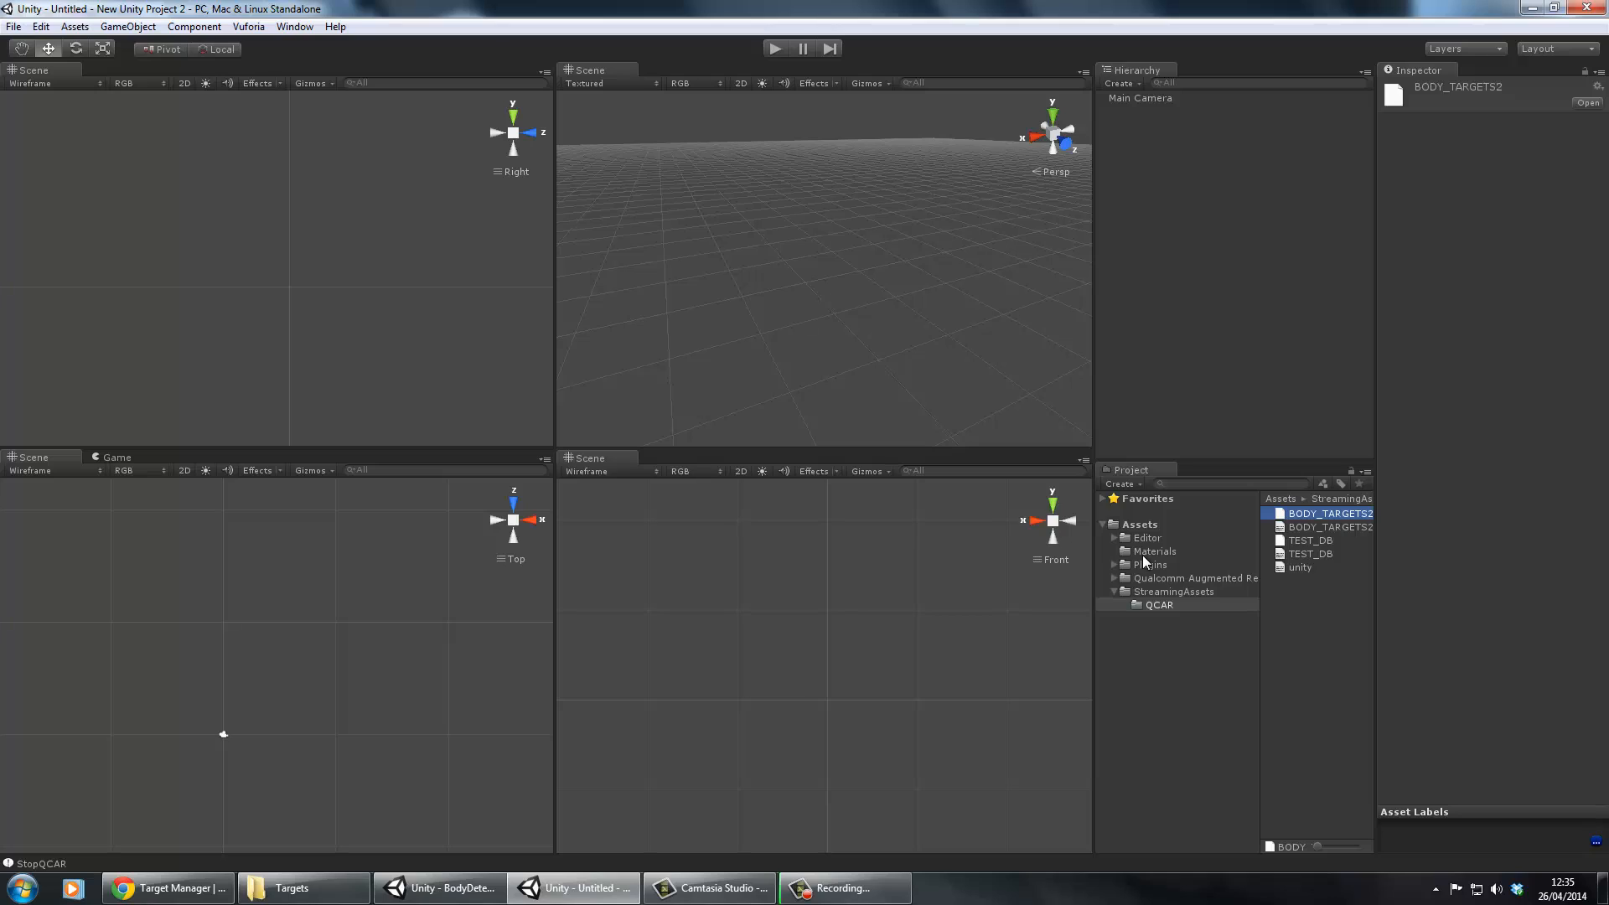
pyautogui.moveTo(1120, 595)
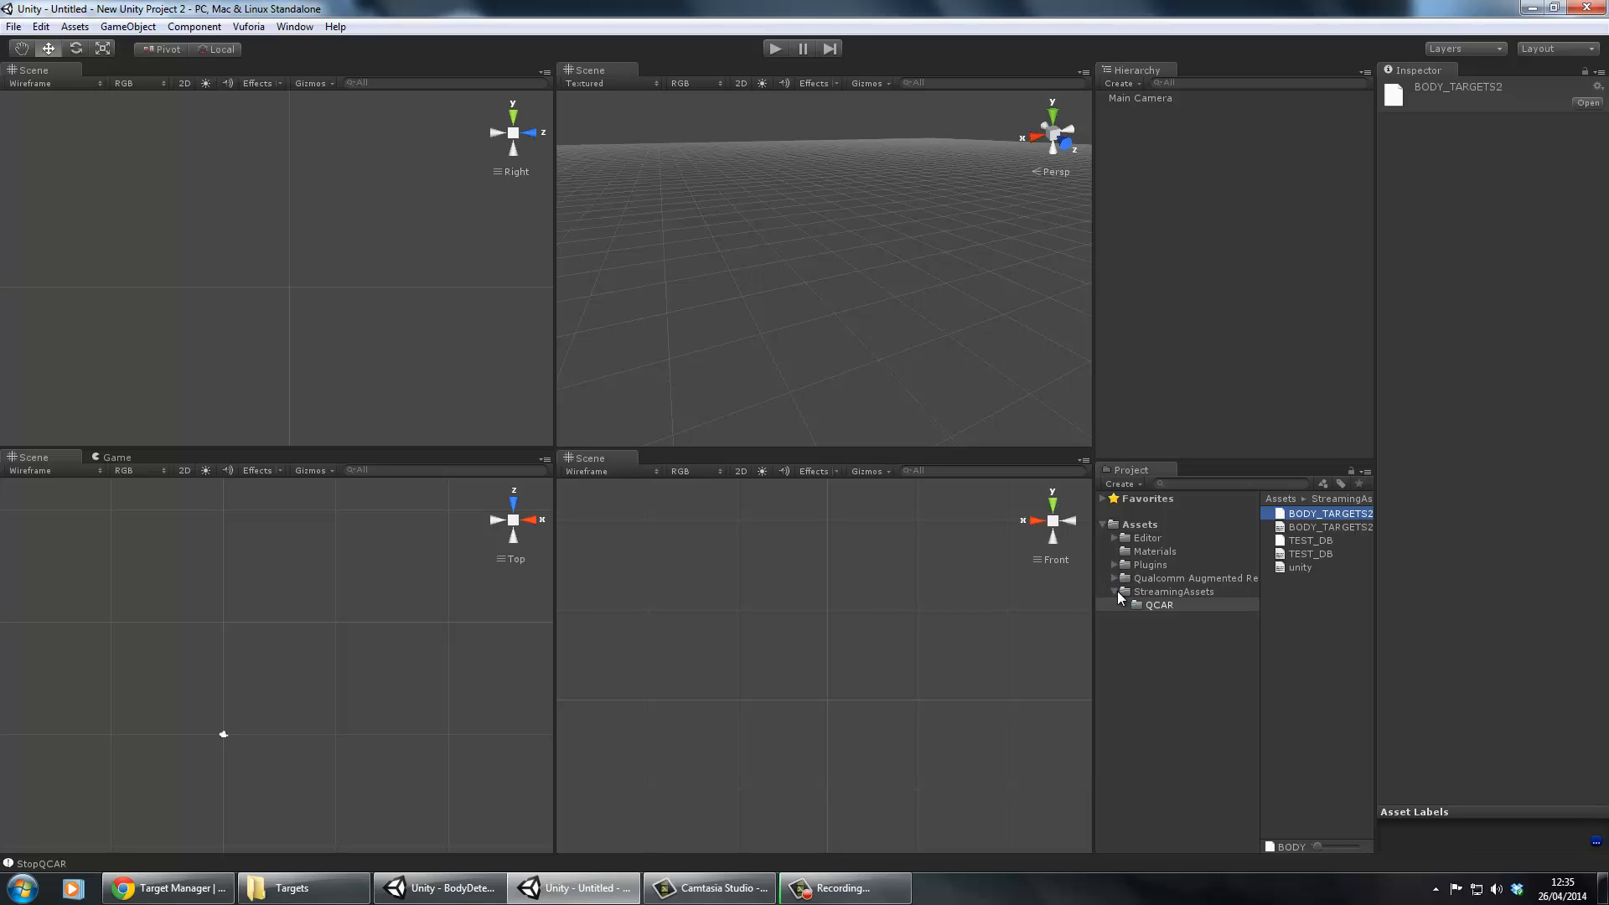
# Add the ARCamera and ImageTarget prefabs from Qualcomm Augmented Reality > Prefabs
pyautogui.click(1115, 578)
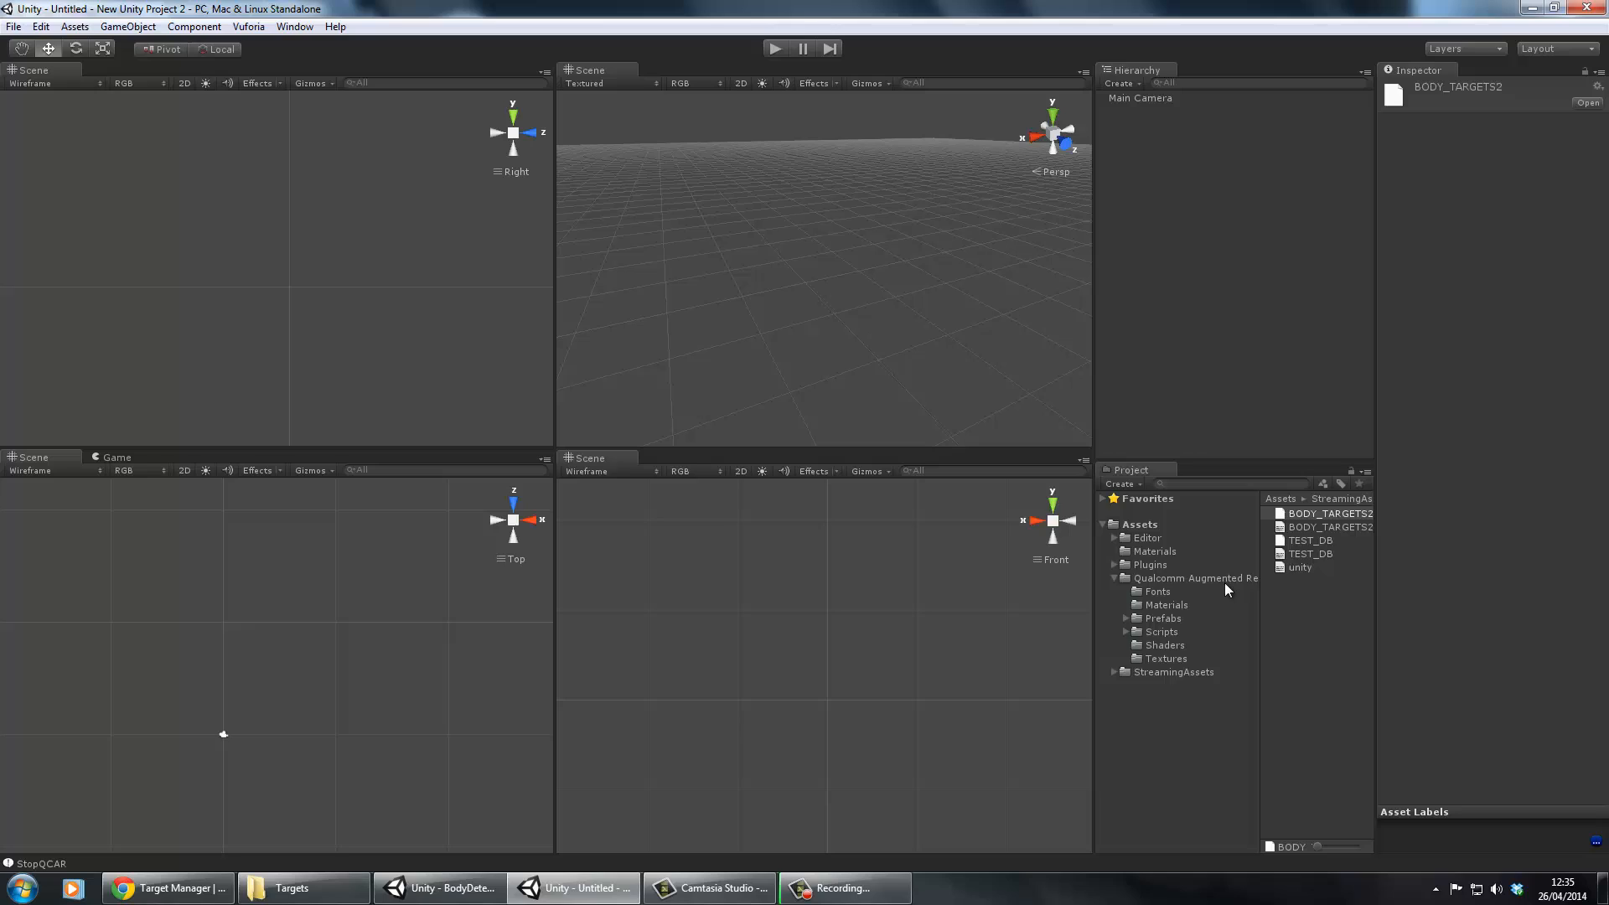
pyautogui.click(1195, 578)
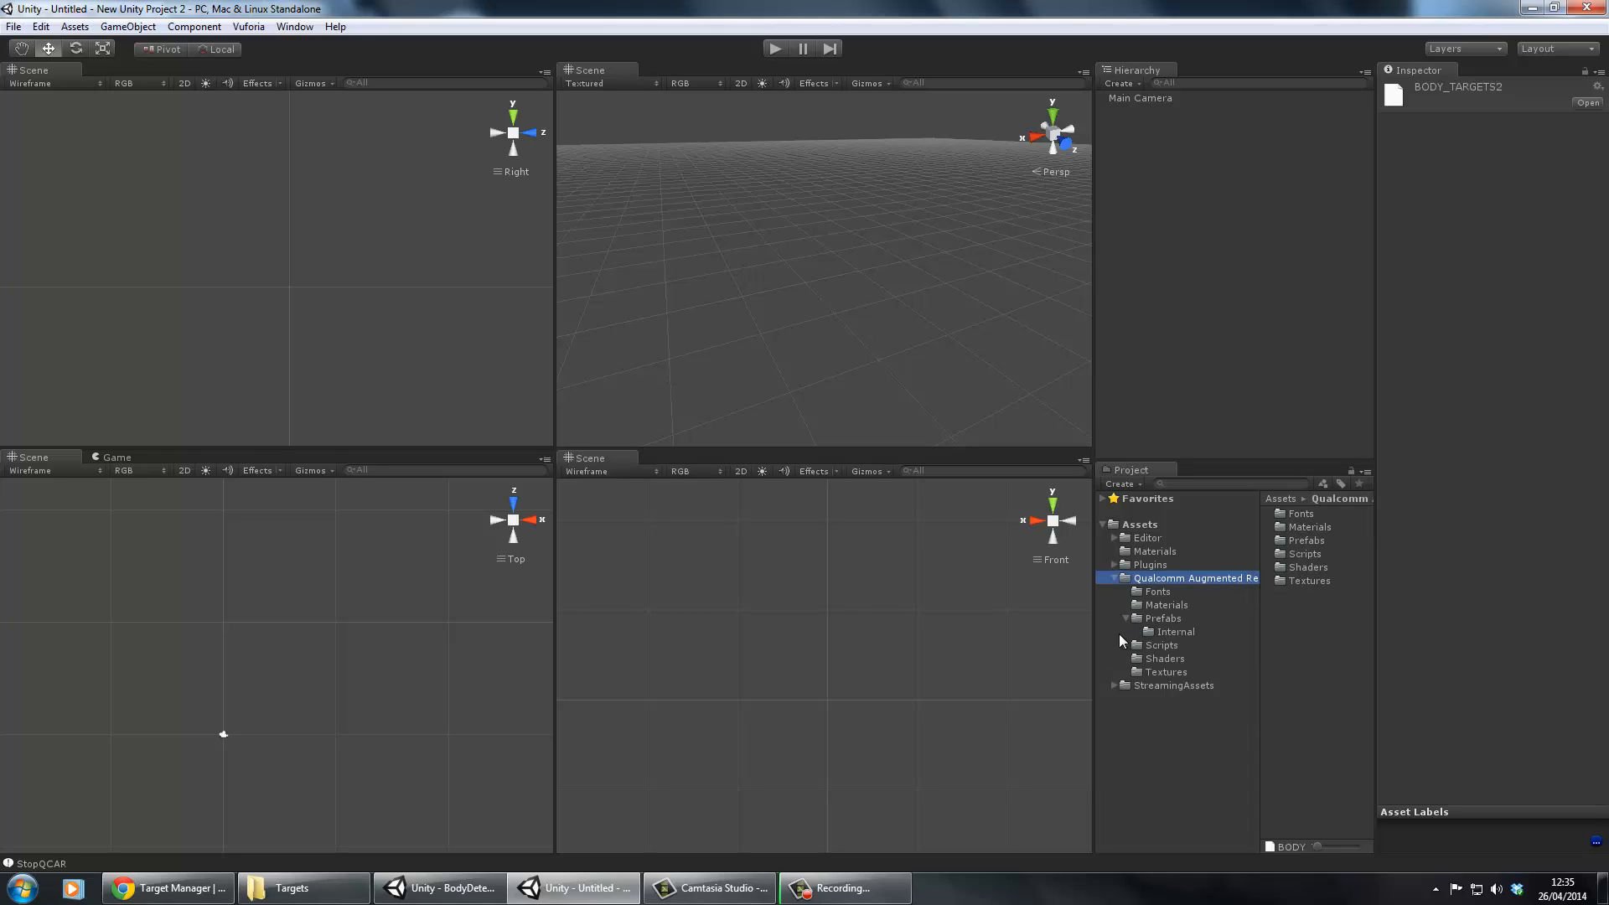
pyautogui.click(1163, 619)
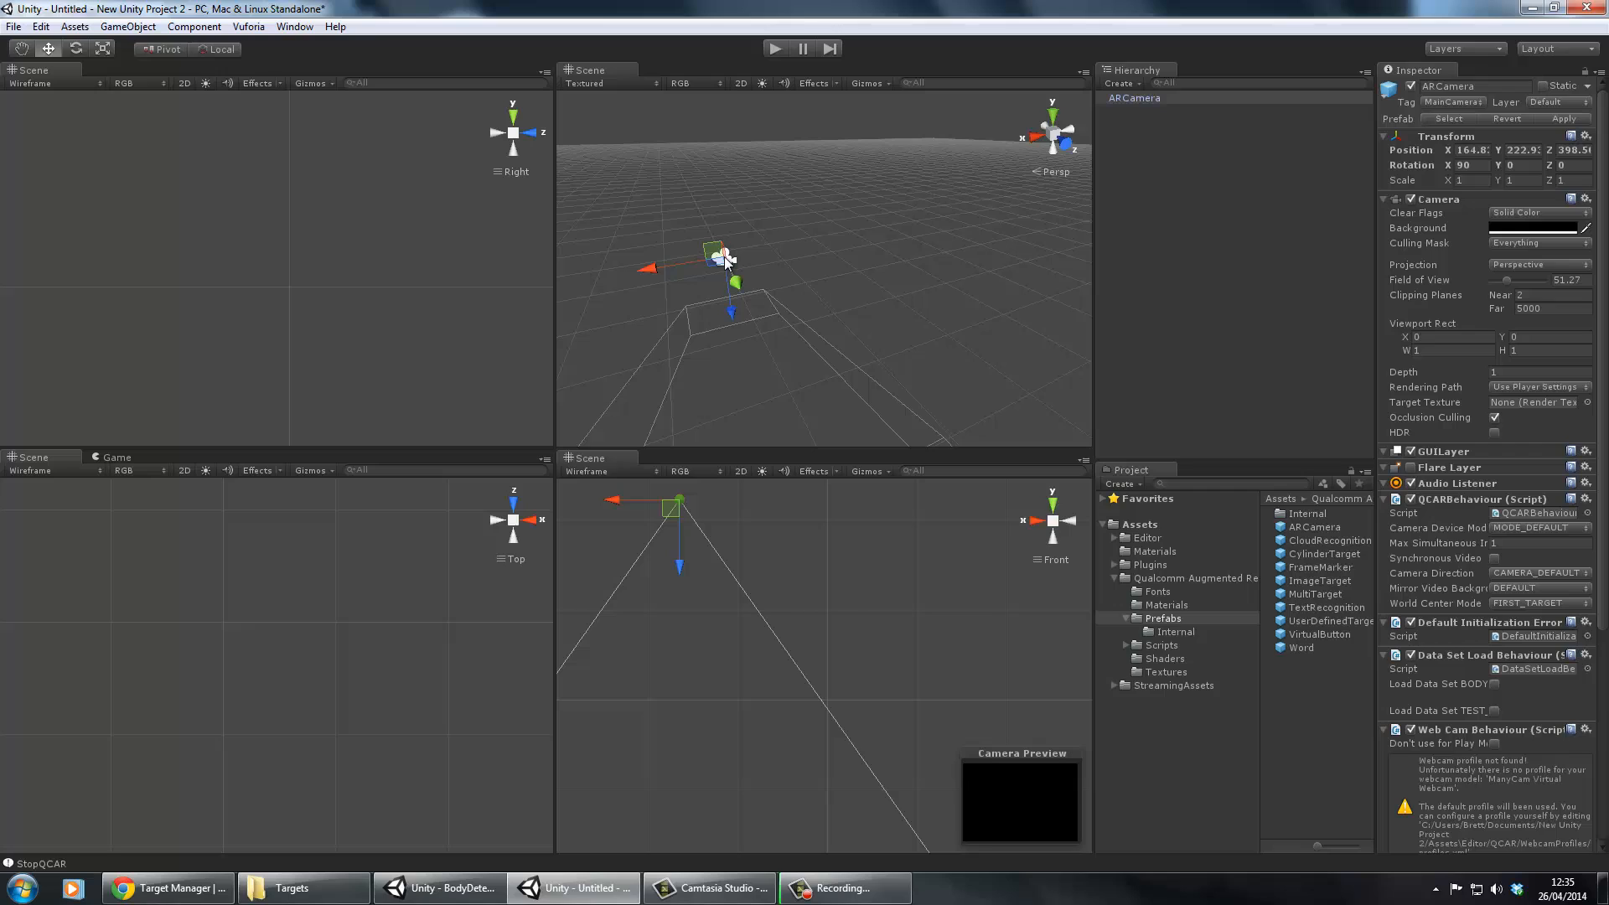
pyautogui.click(1319, 581)
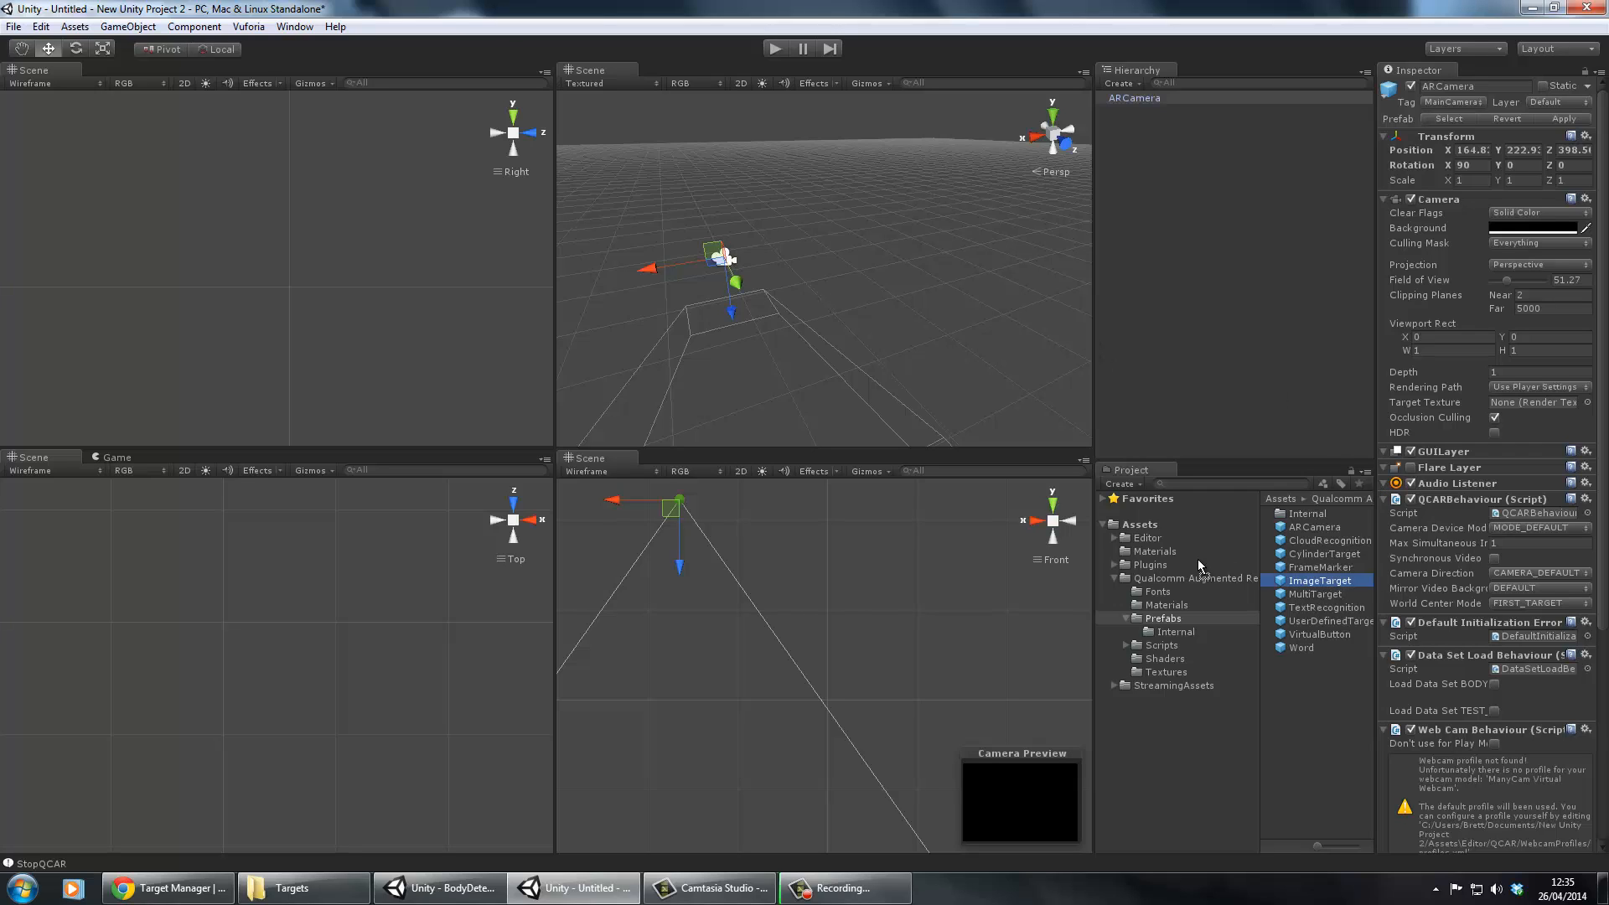
pyautogui.click(1319, 579)
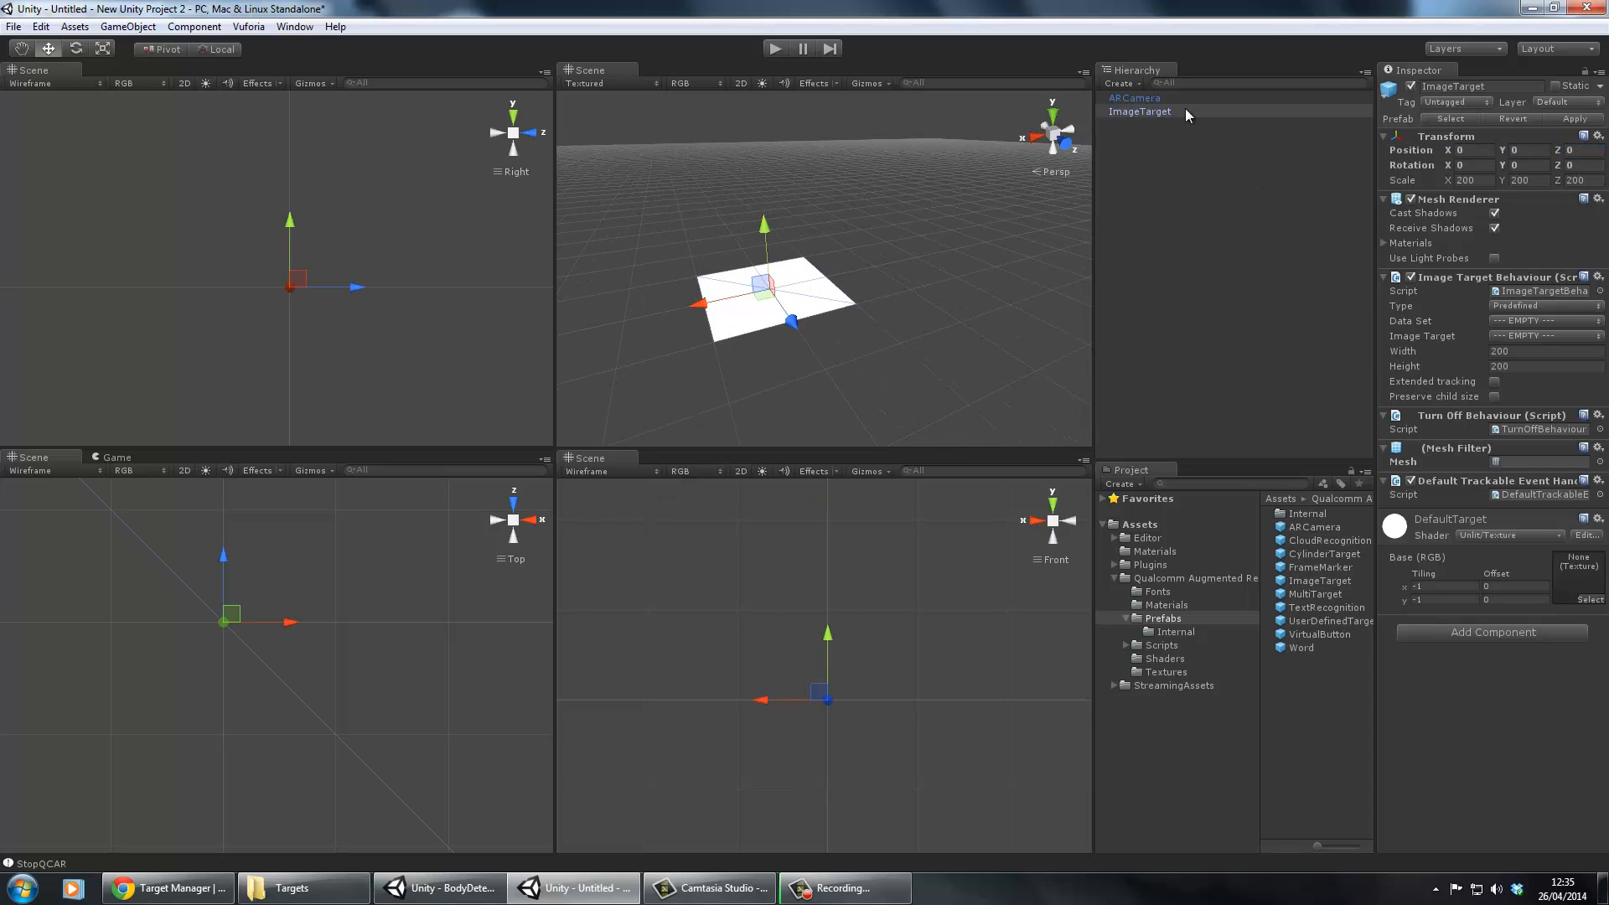
# On ARCamera, tick Load Data Set TEST_DB and Active
pyautogui.click(1134, 98)
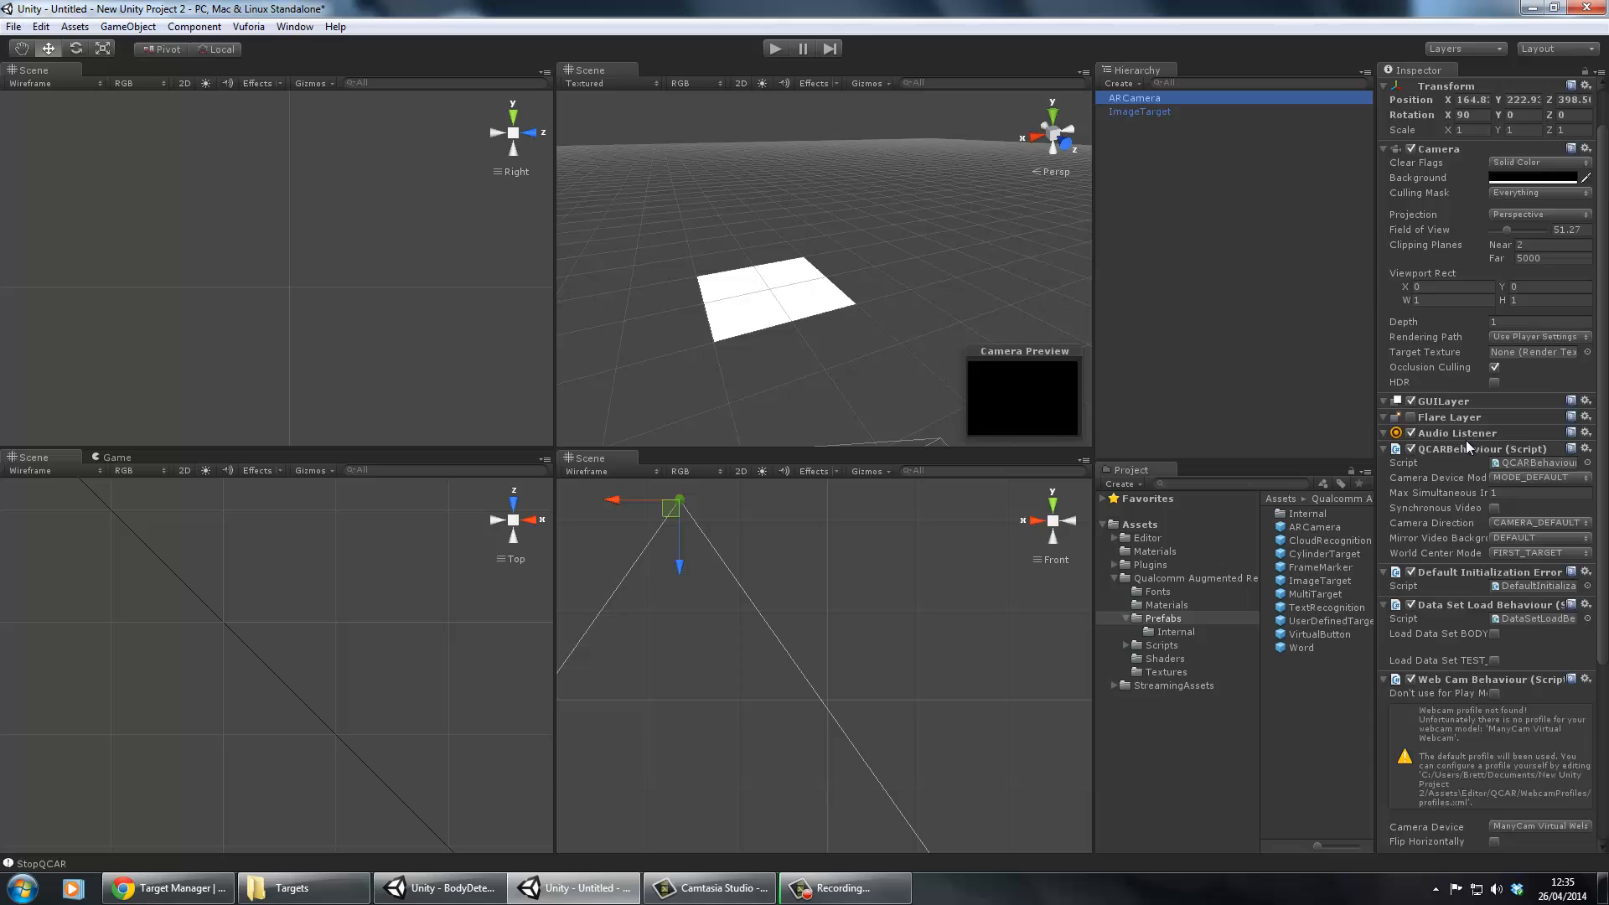
pyautogui.scroll(-3)
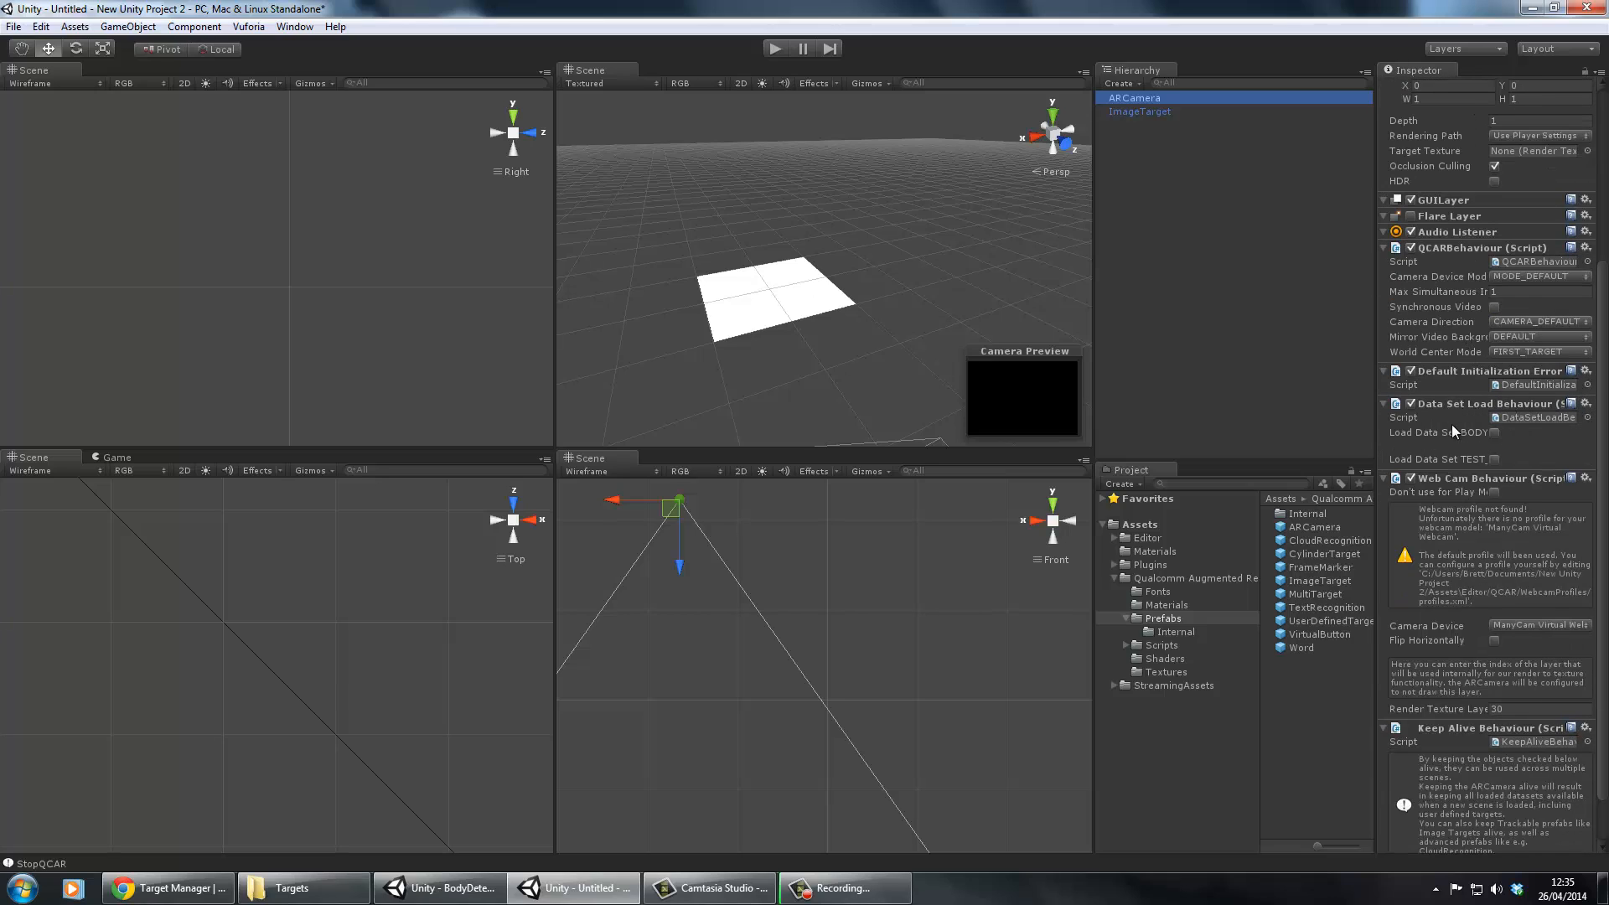
pyautogui.moveTo(1259, 659)
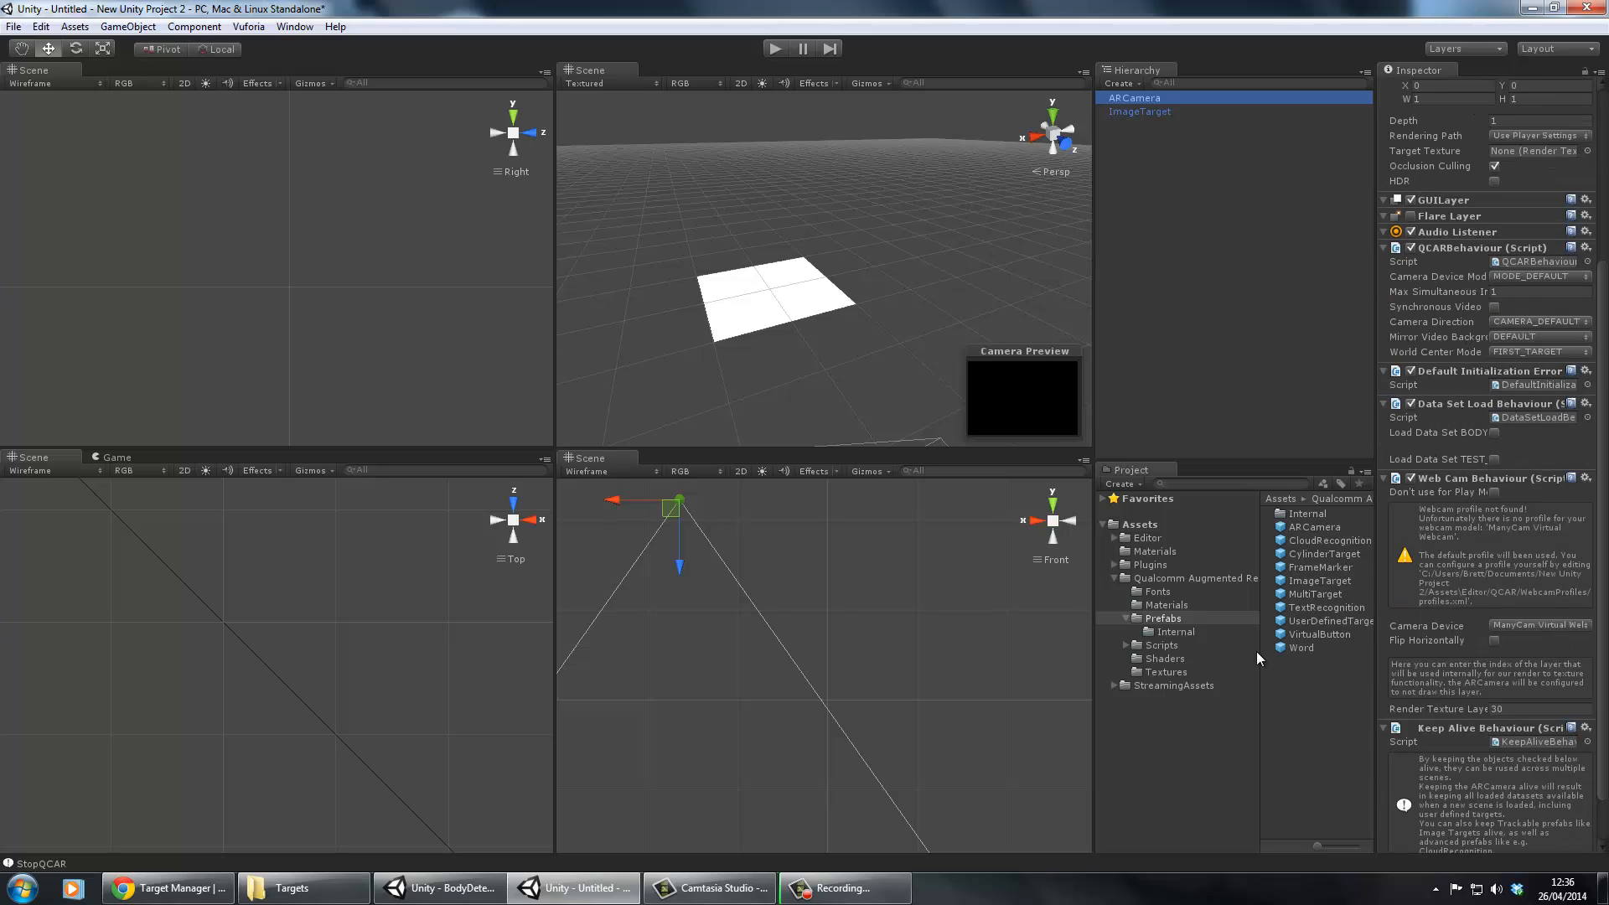
pyautogui.moveTo(1438, 465)
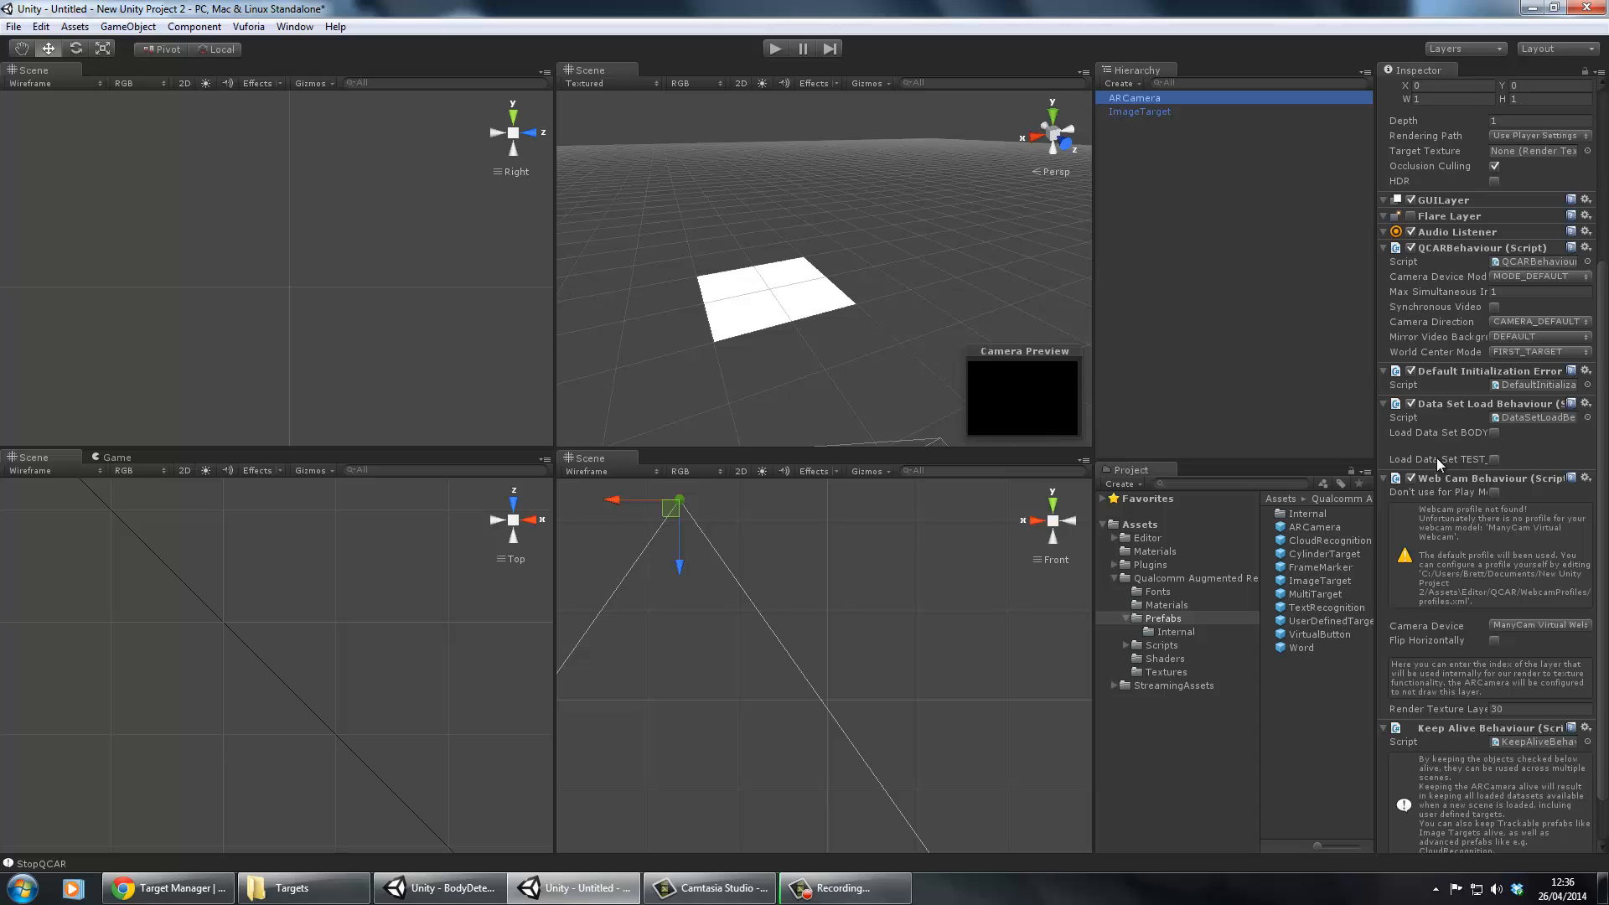
pyautogui.click(1493, 459)
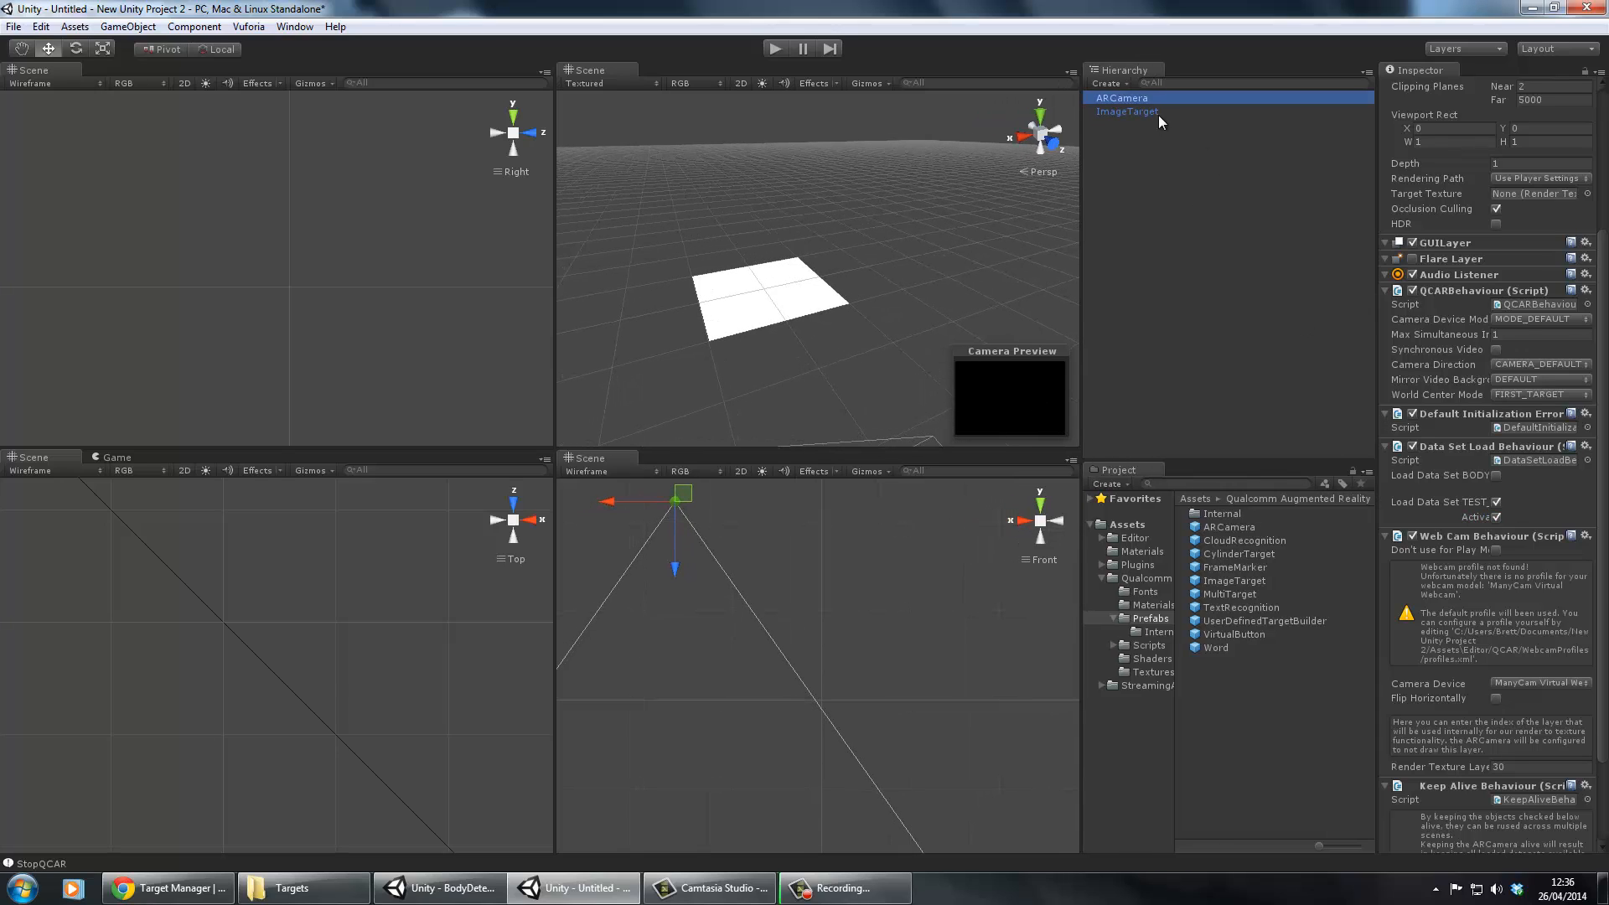
# Set the ImageTarget's Data Set to TEST_DB in Image Target Behaviour
pyautogui.click(1128, 111)
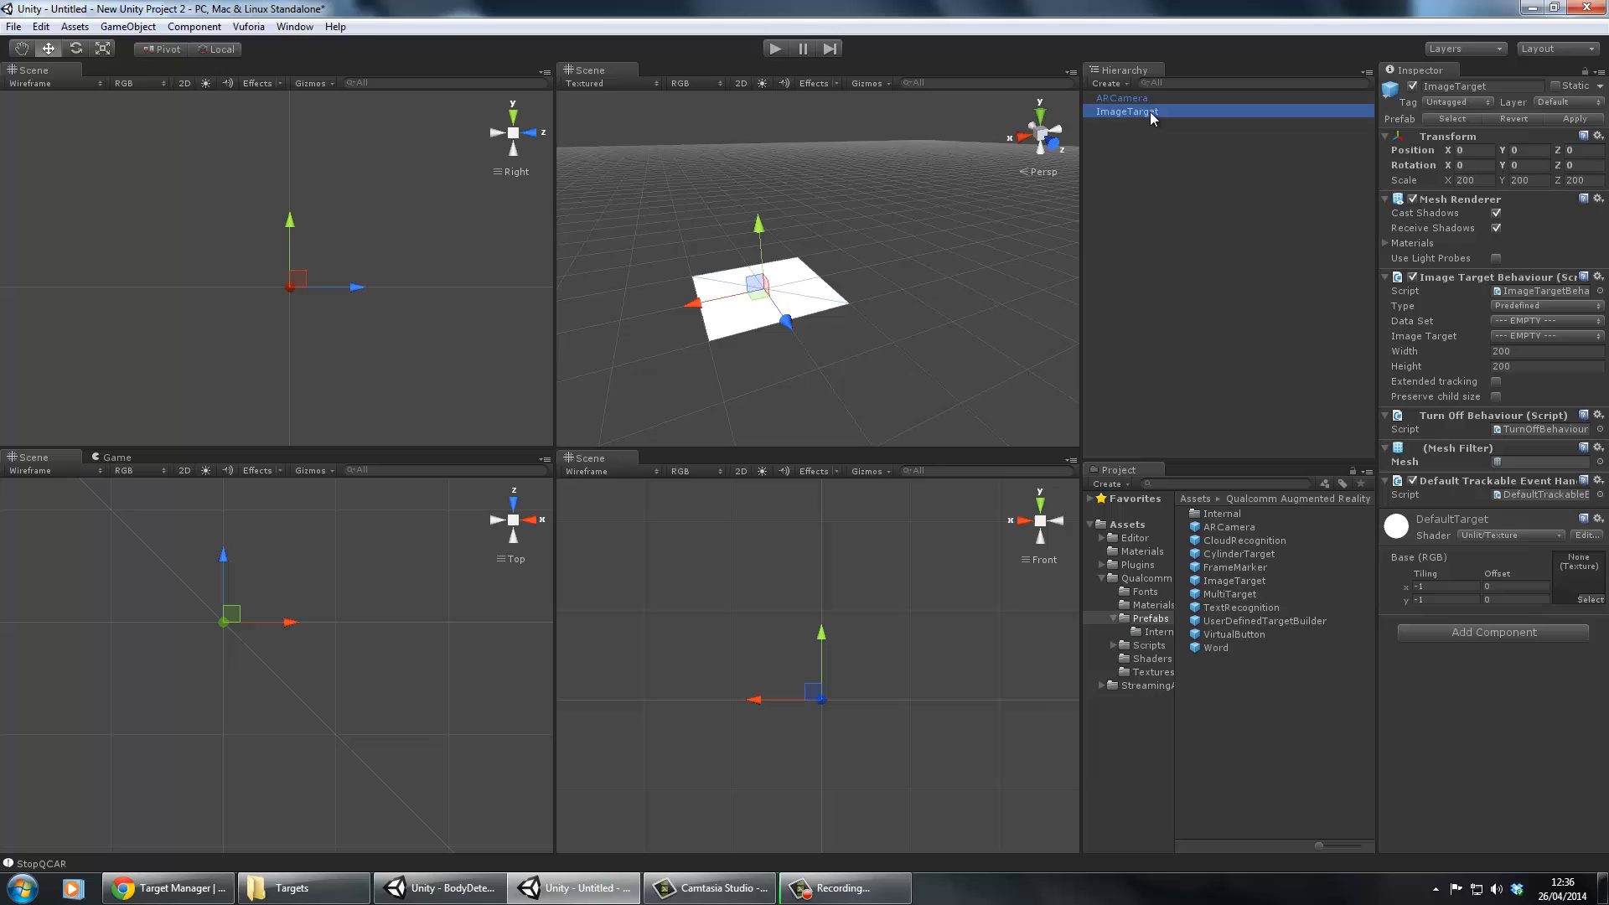
pyautogui.click(1545, 320)
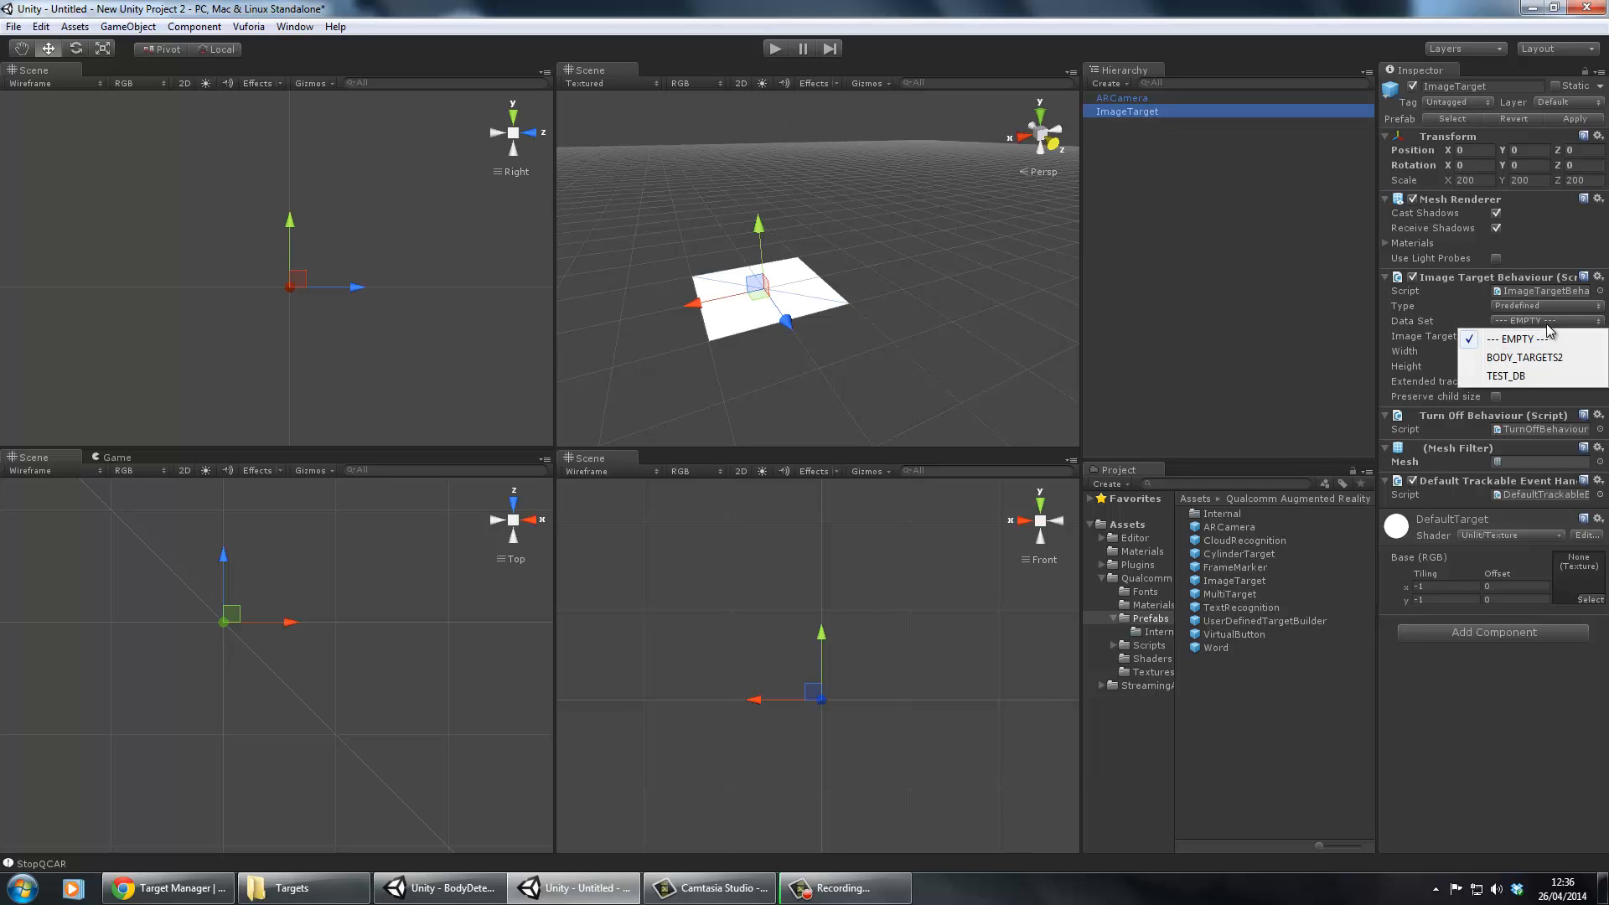
pyautogui.click(1506, 375)
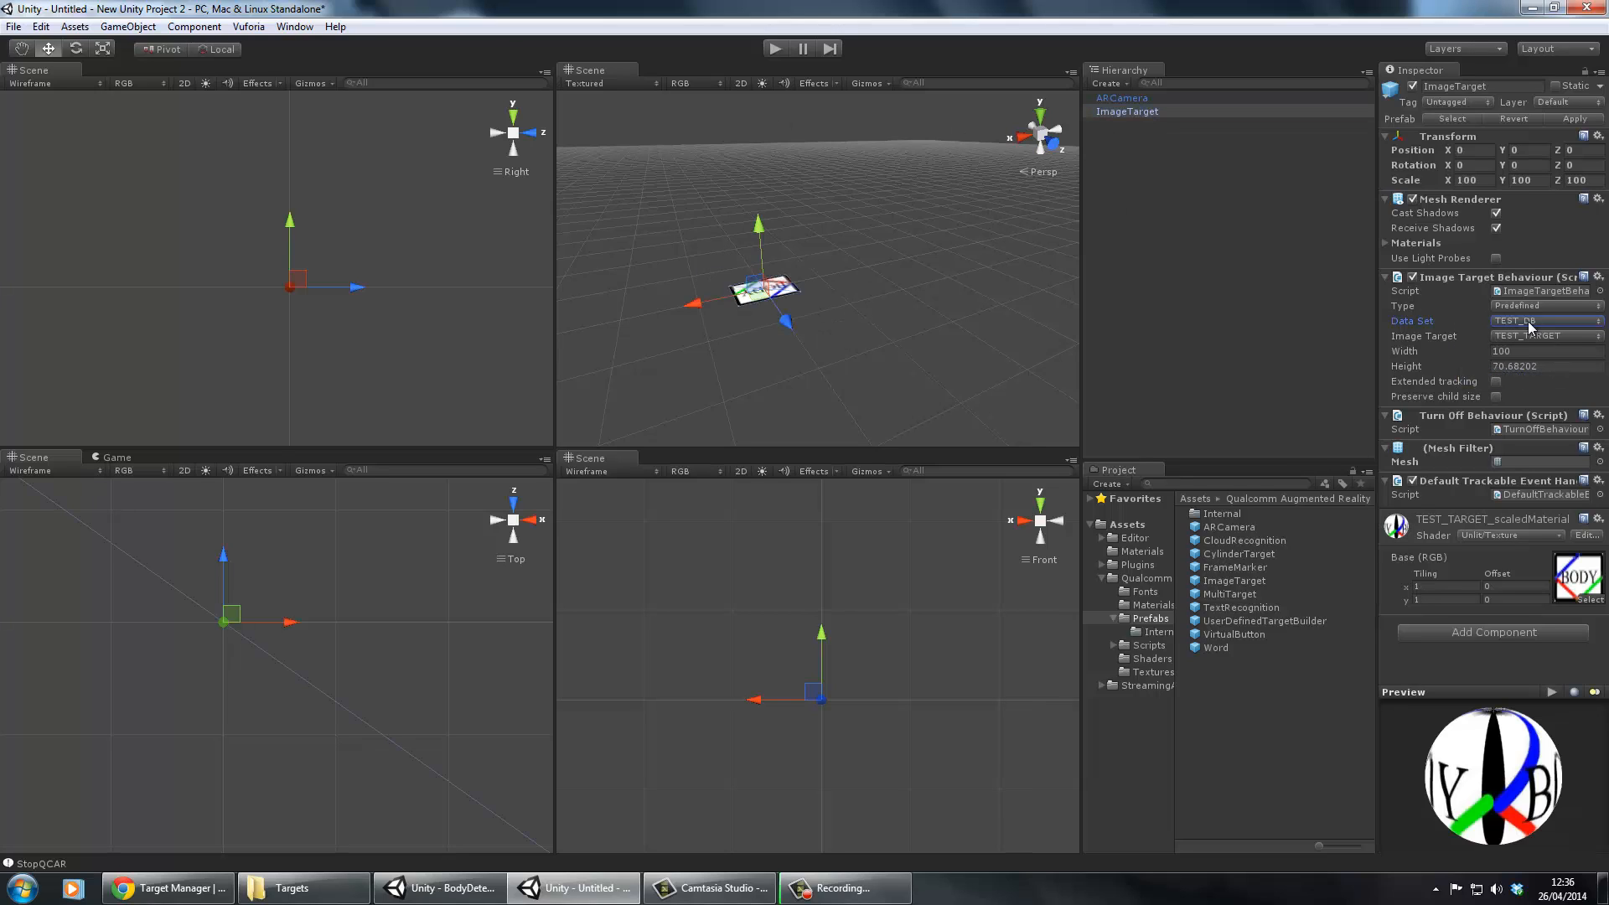
pyautogui.moveTo(1069, 340)
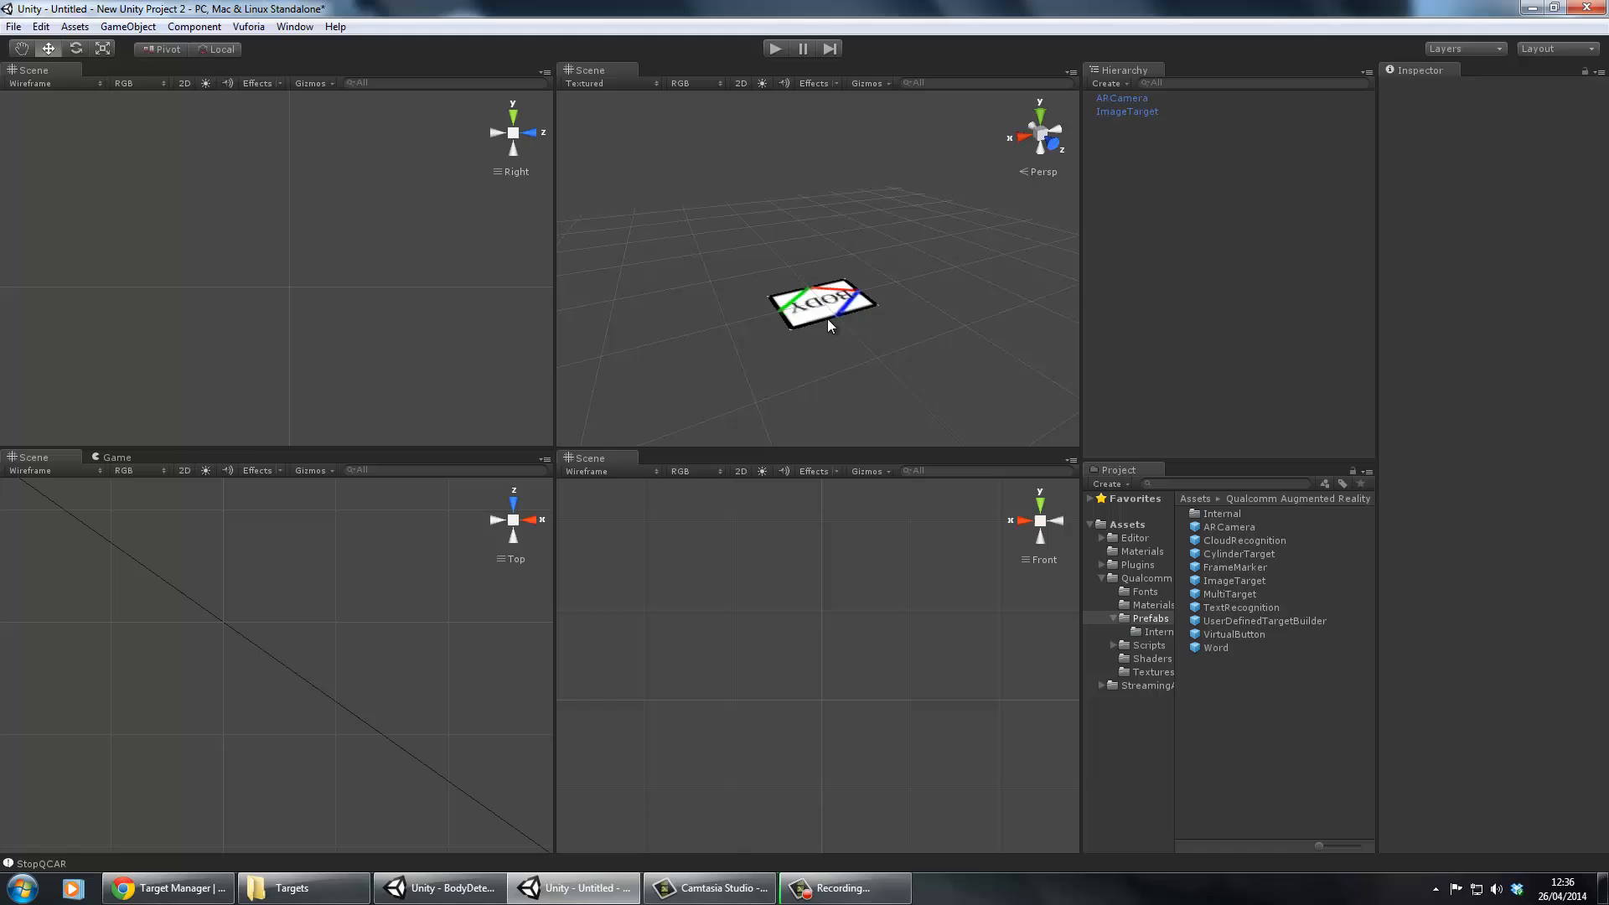
# Create a sphere at Position Y 0.5 and nest it under the ImageTarget
pyautogui.click(128, 26)
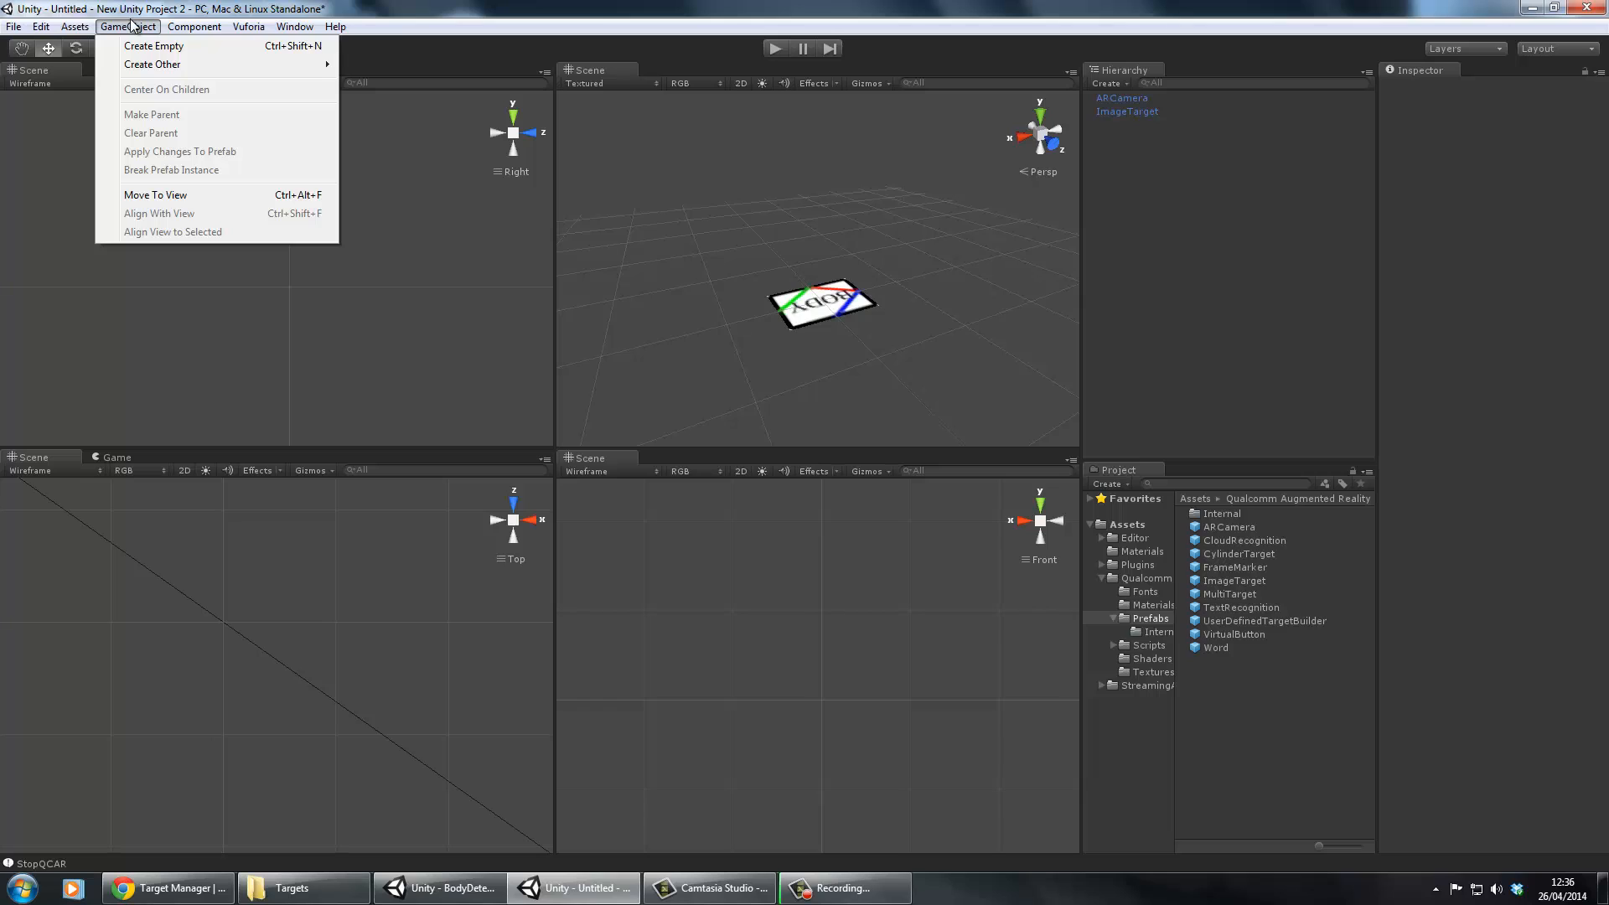
pyautogui.moveTo(155, 65)
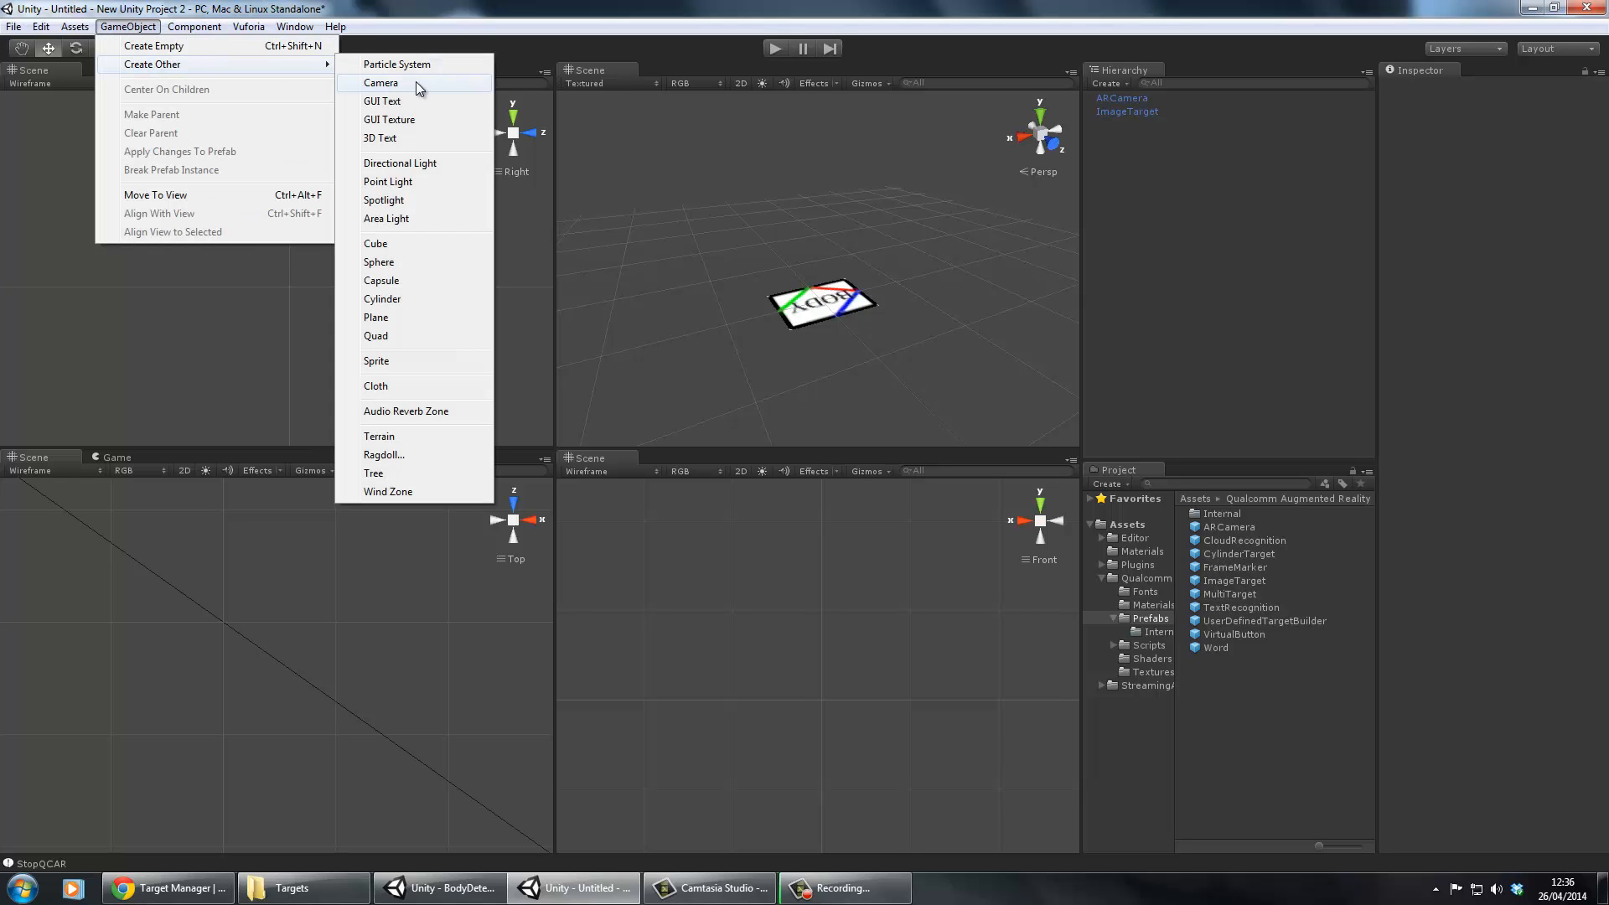
pyautogui.click(378, 262)
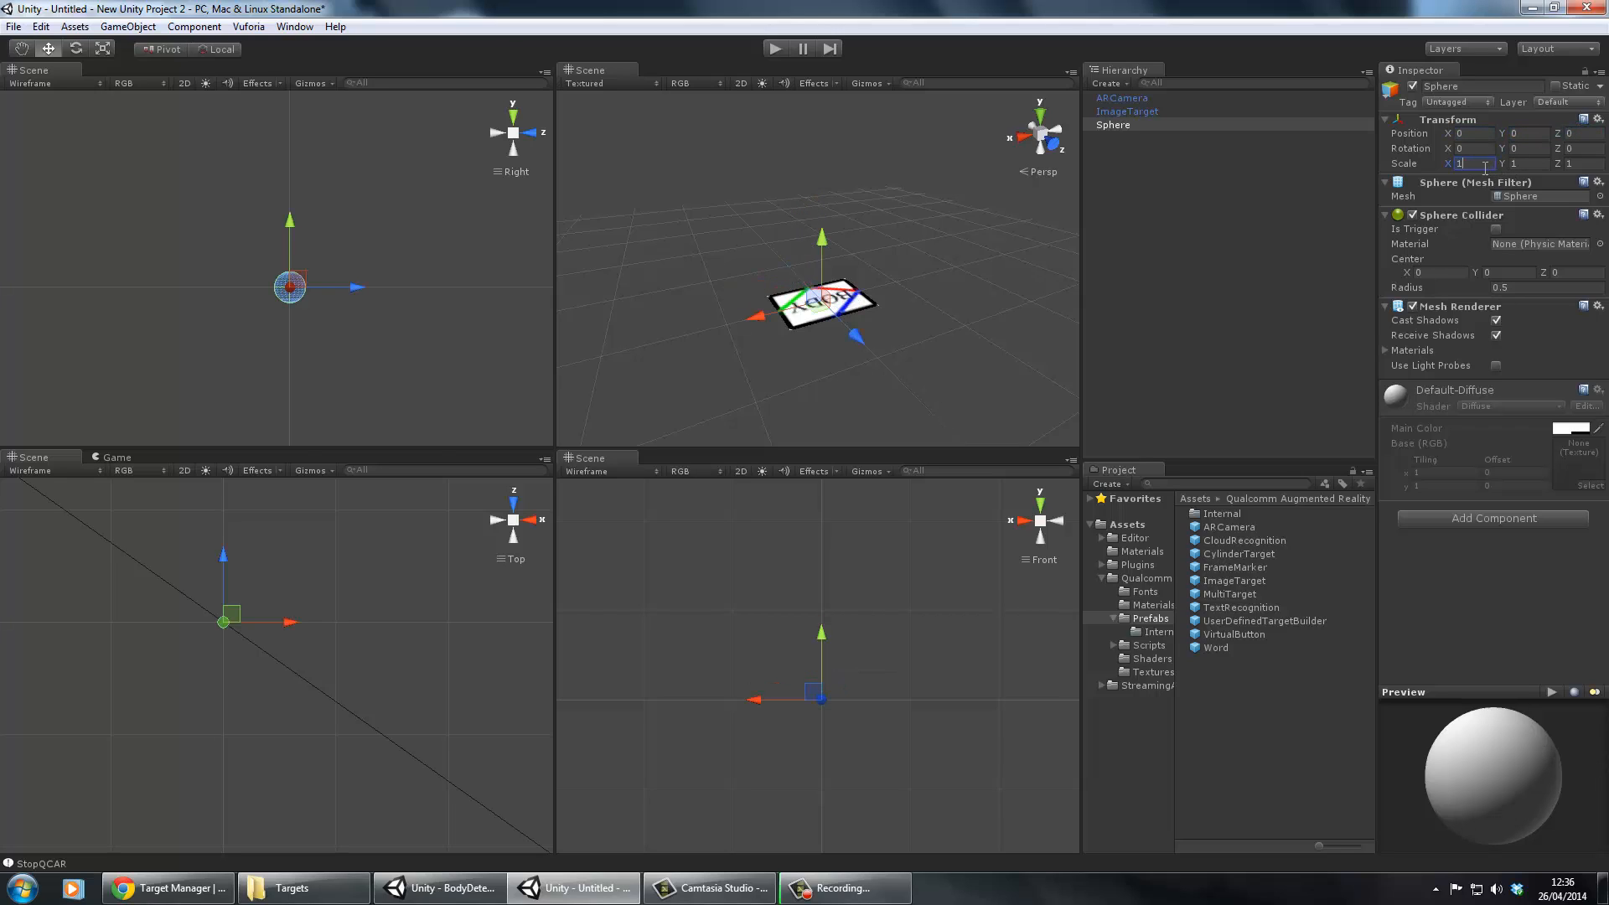
pyautogui.write('100')
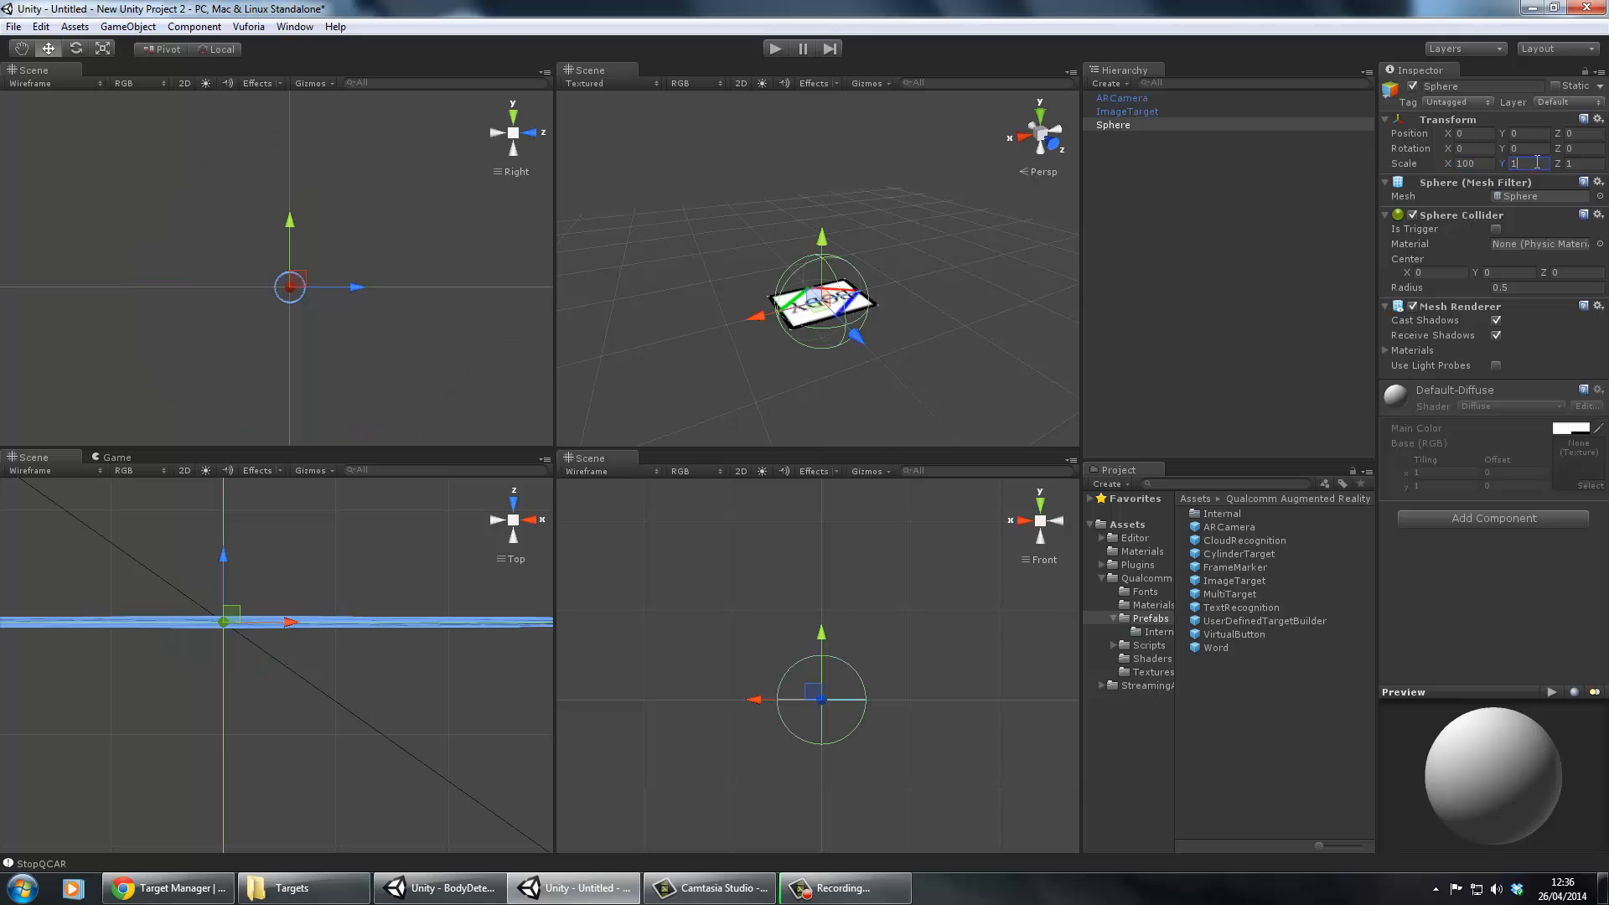
pyautogui.write('100')
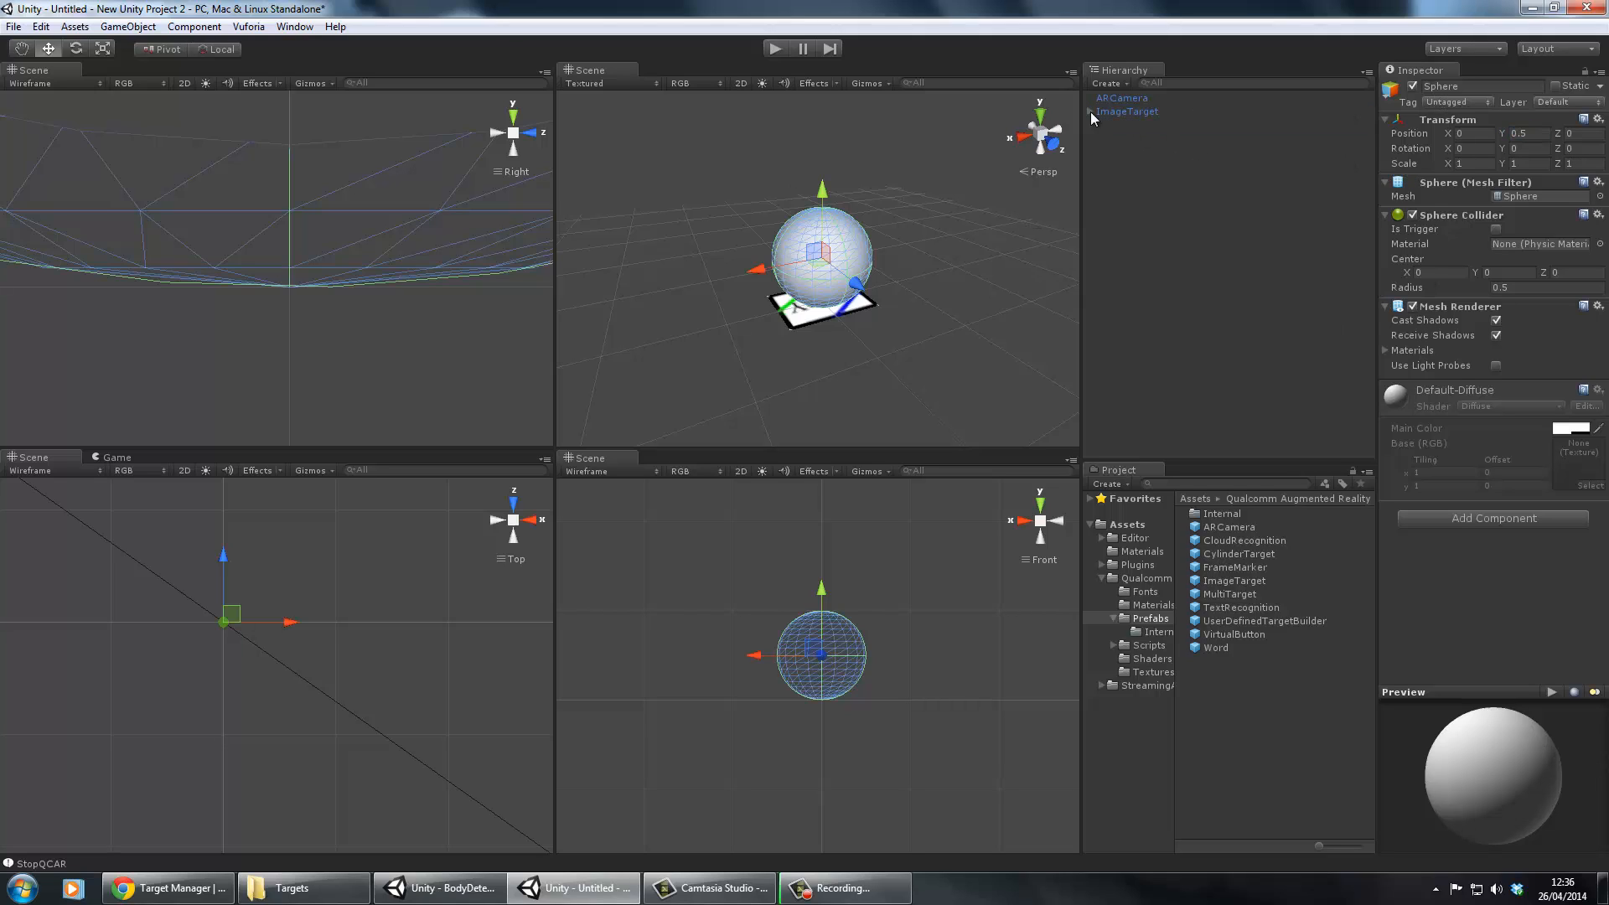
pyautogui.click(1145, 685)
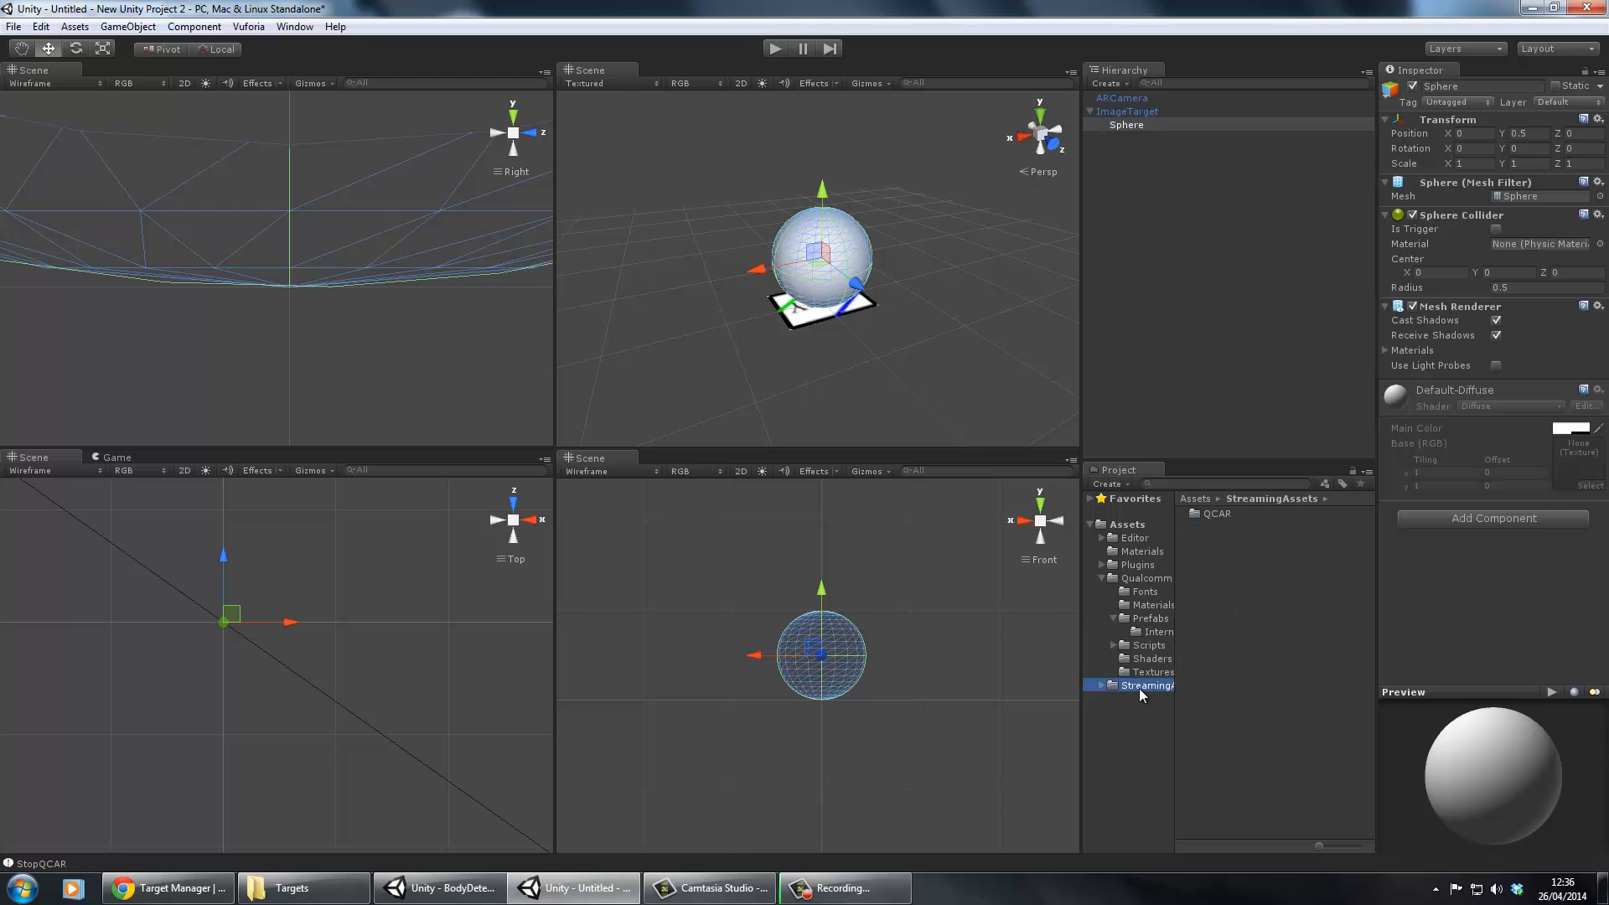
# Import the BodyTarget3.png image into the StreamingAssets folder as a new asset
pyautogui.rightClick(1142, 685)
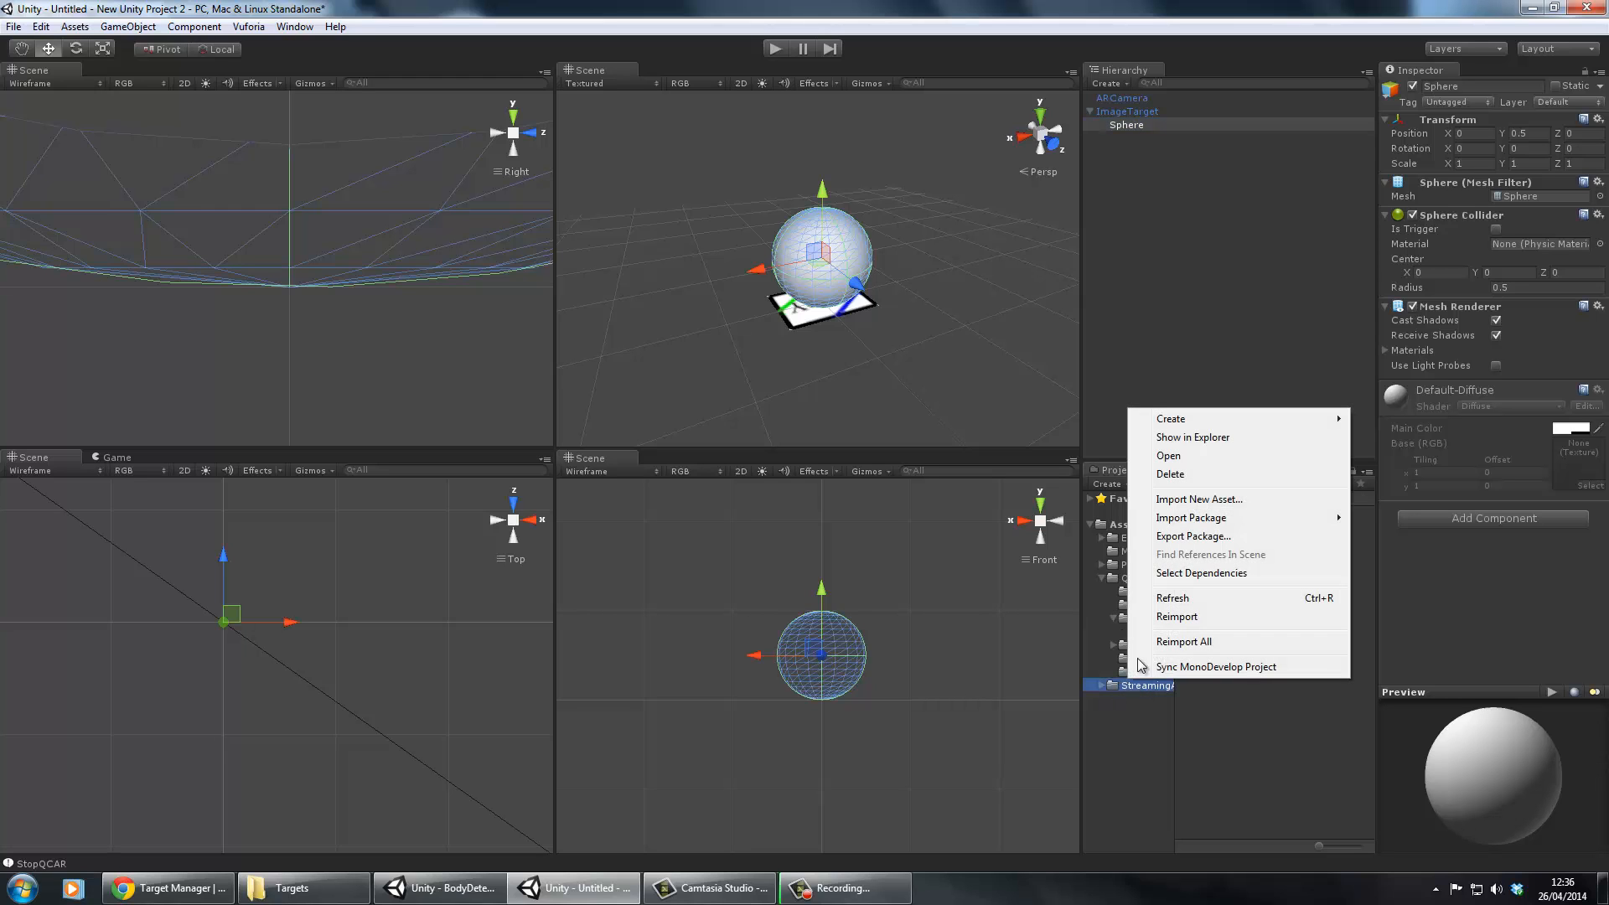
pyautogui.click(1198, 499)
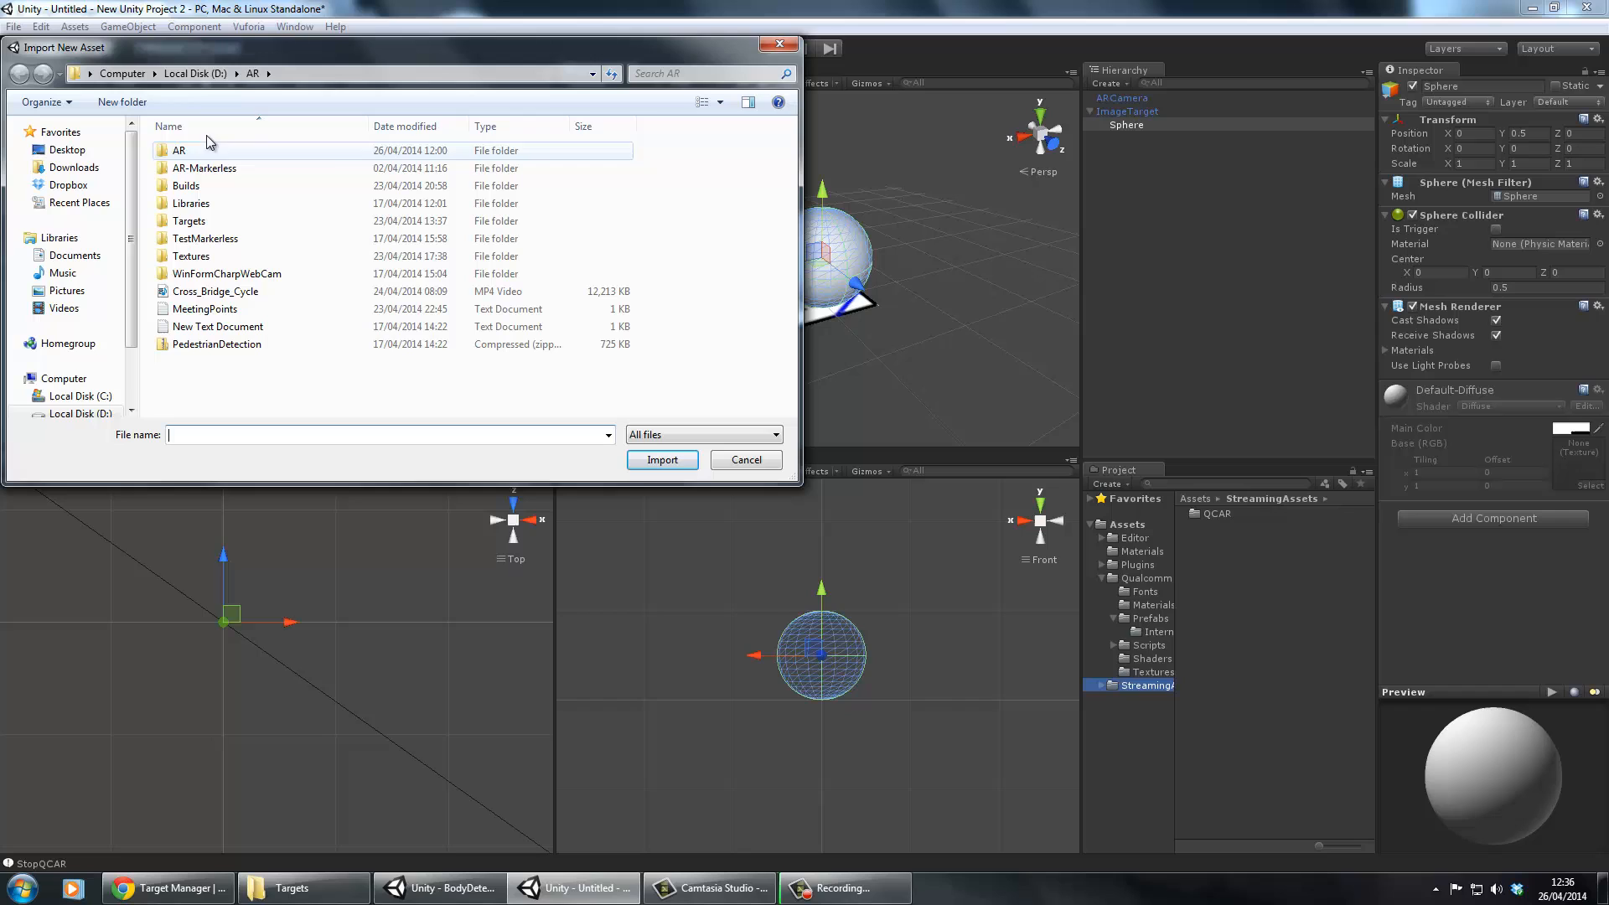
pyautogui.doubleClick(190, 221)
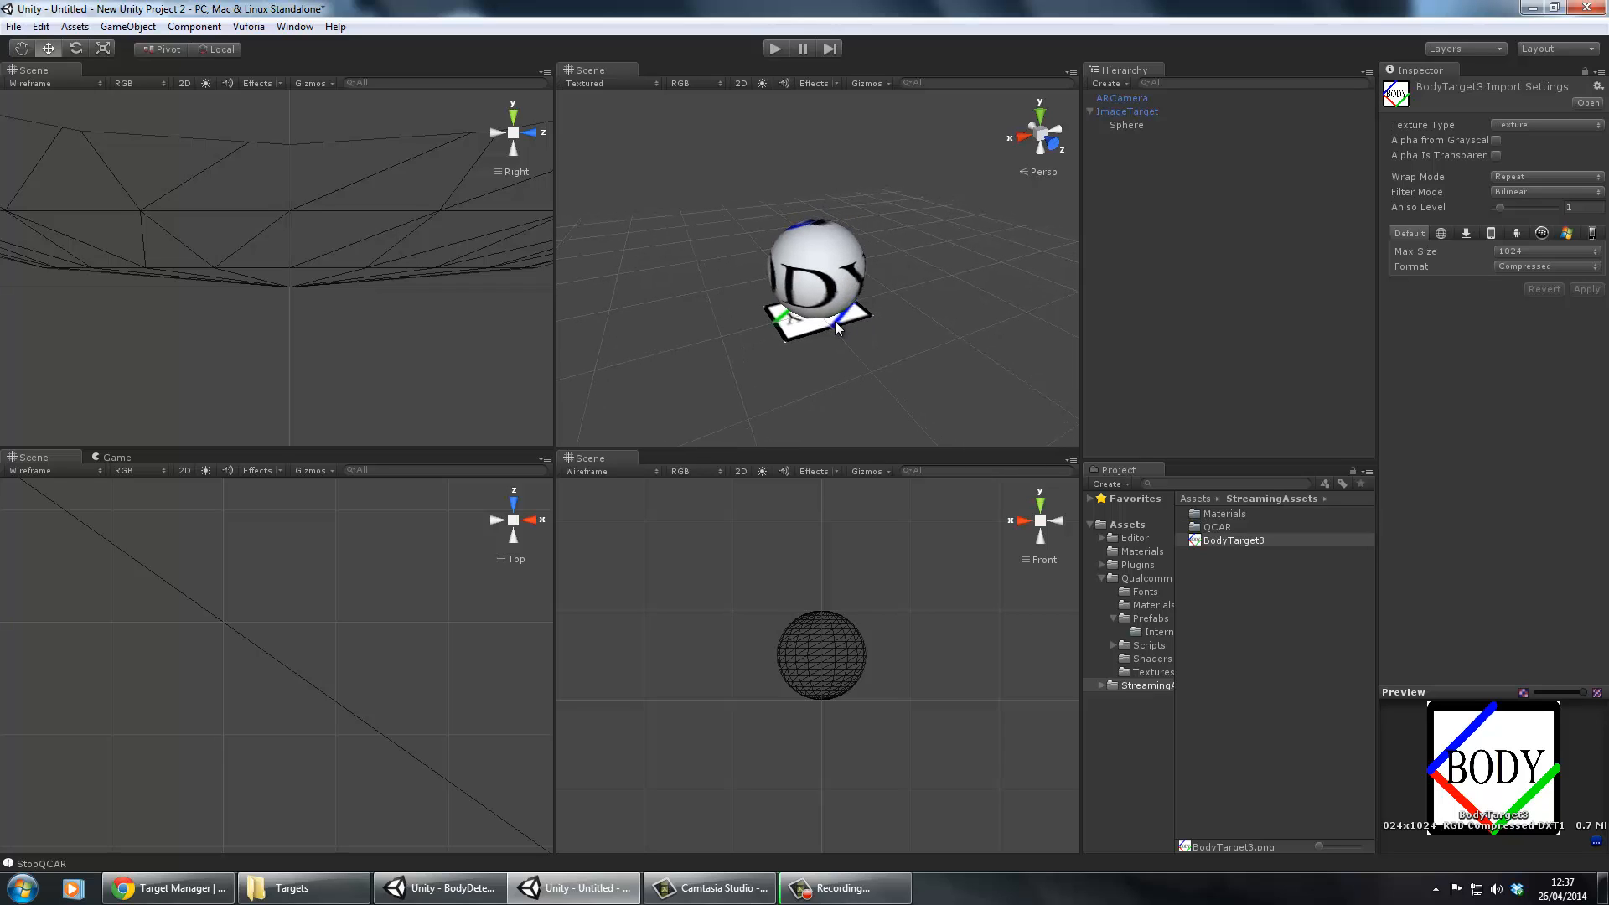
pyautogui.moveTo(910, 385)
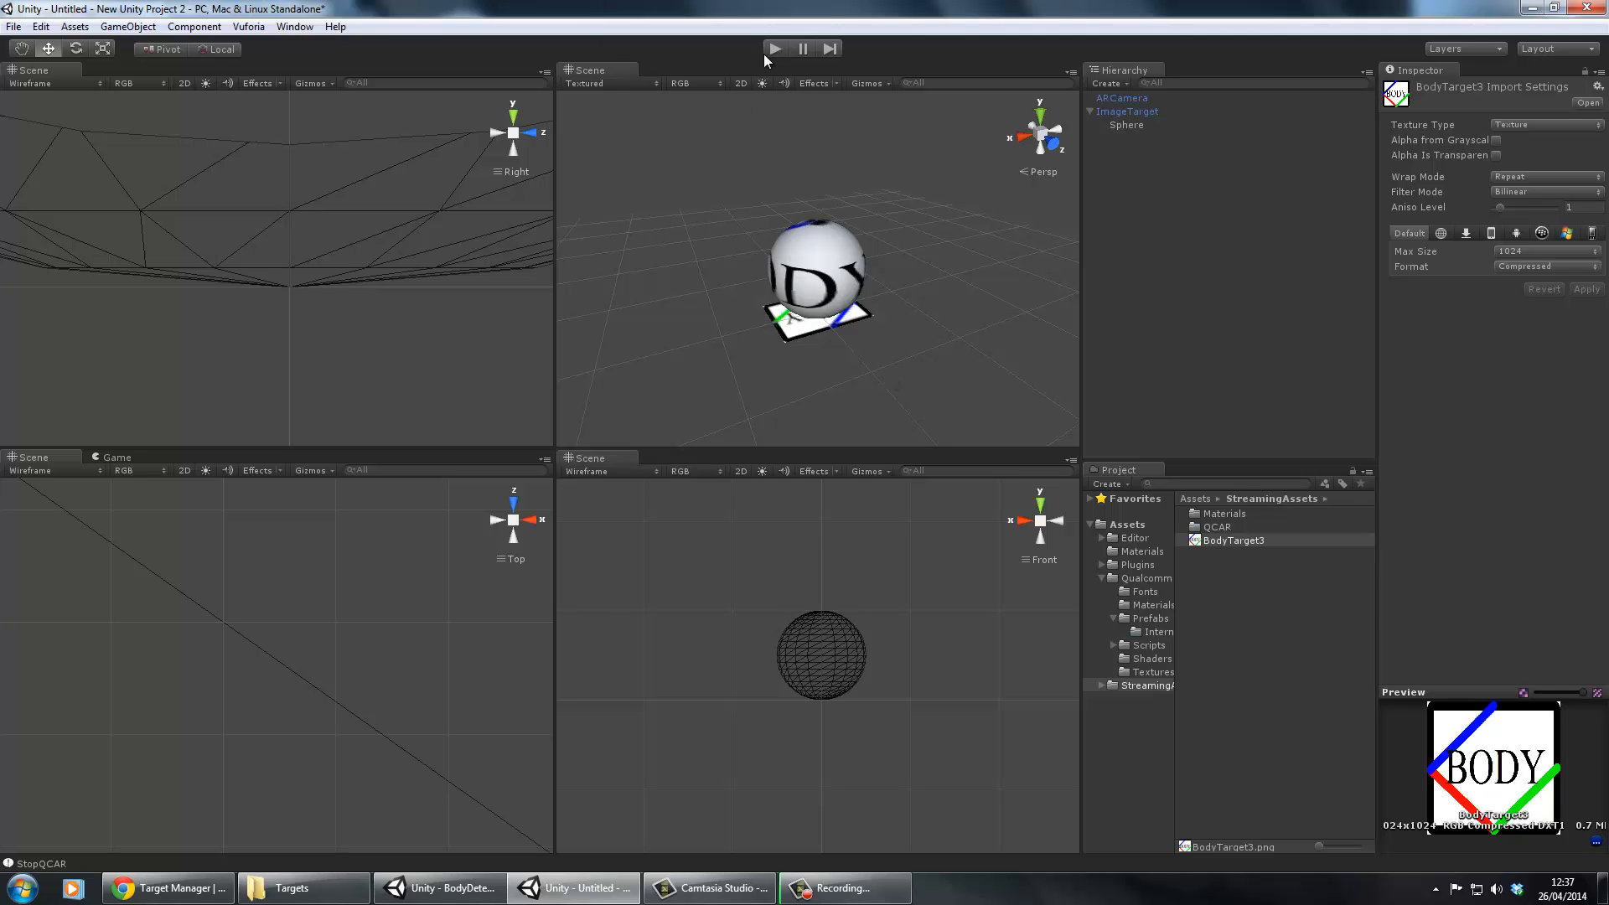
# Set the ARCamera webcam to USB2.0 Camera, test-run the scene, and add a directional light
pyautogui.click(775, 48)
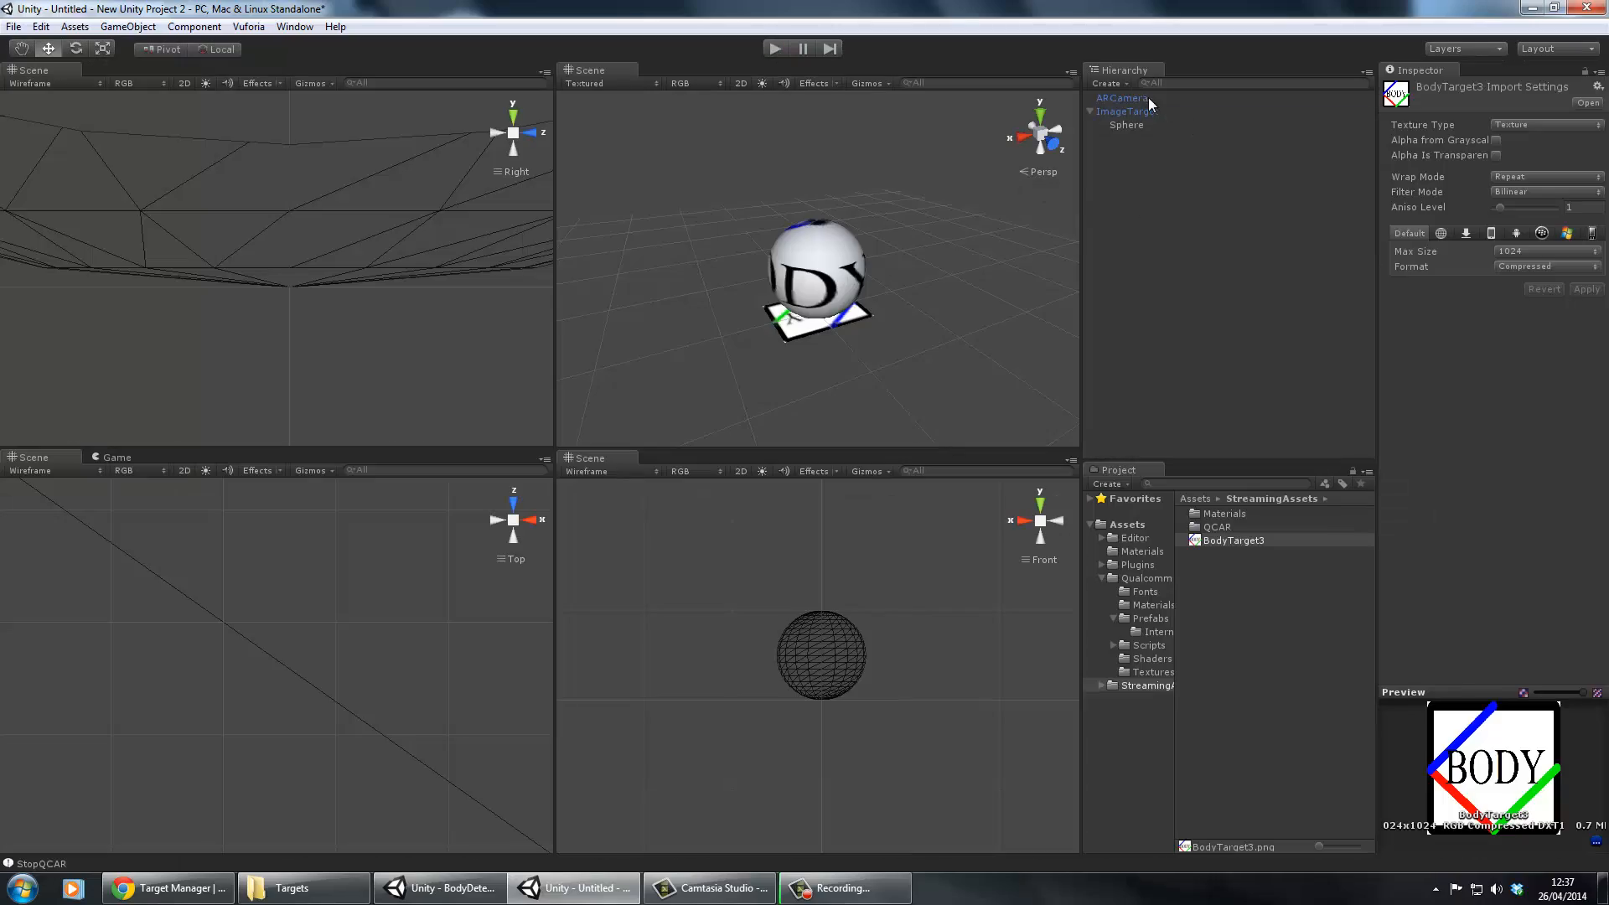
pyautogui.click(1120, 98)
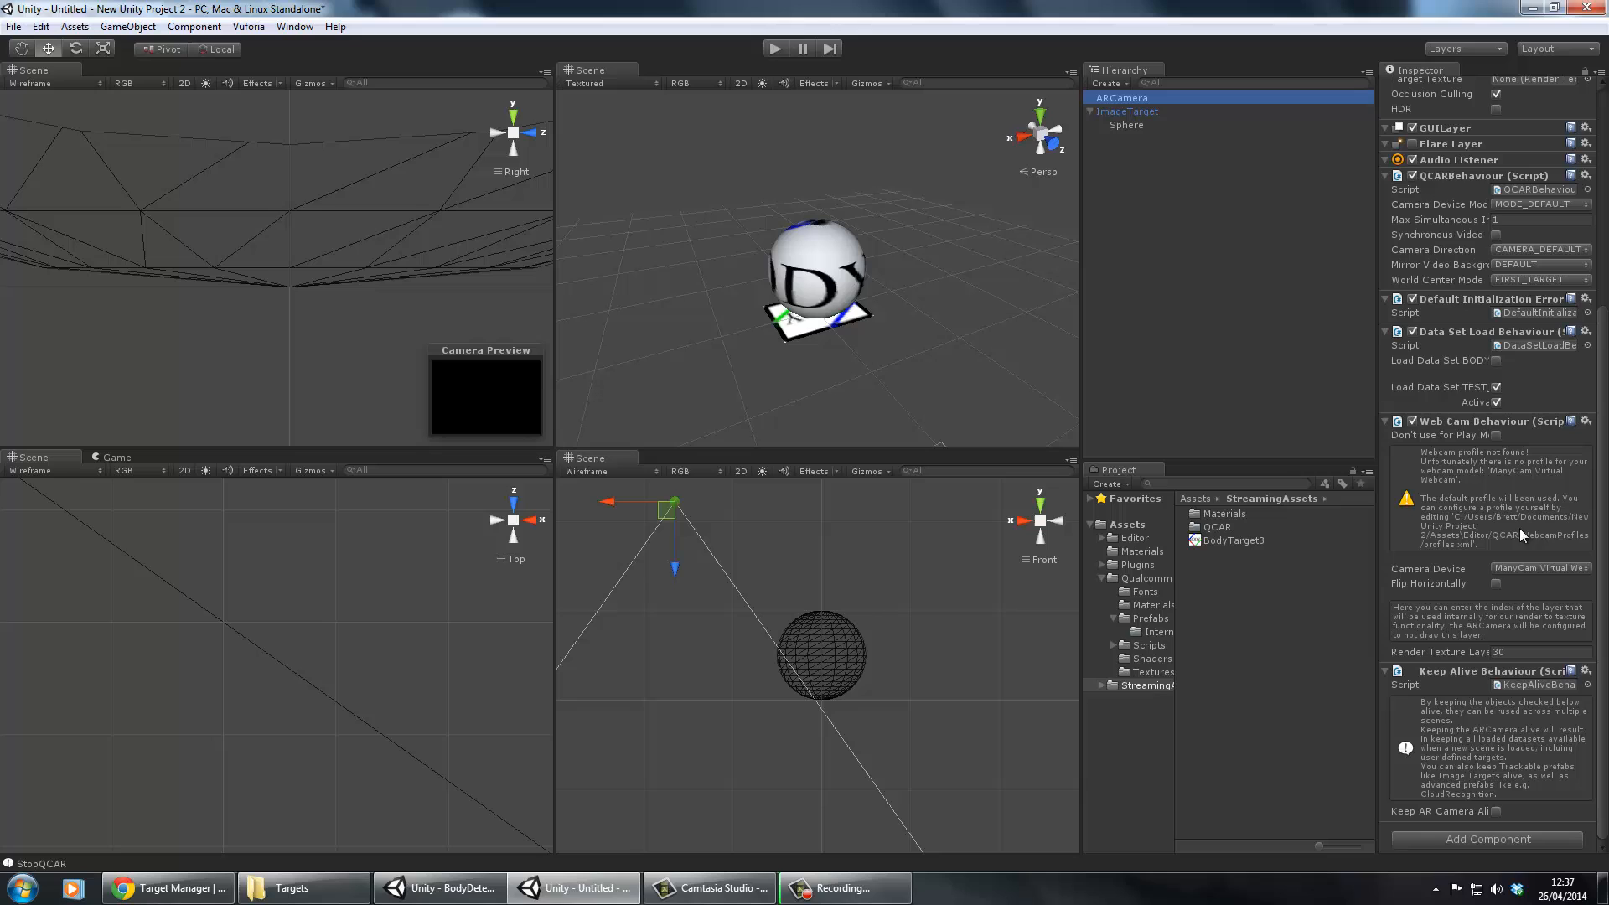
pyautogui.click(1540, 568)
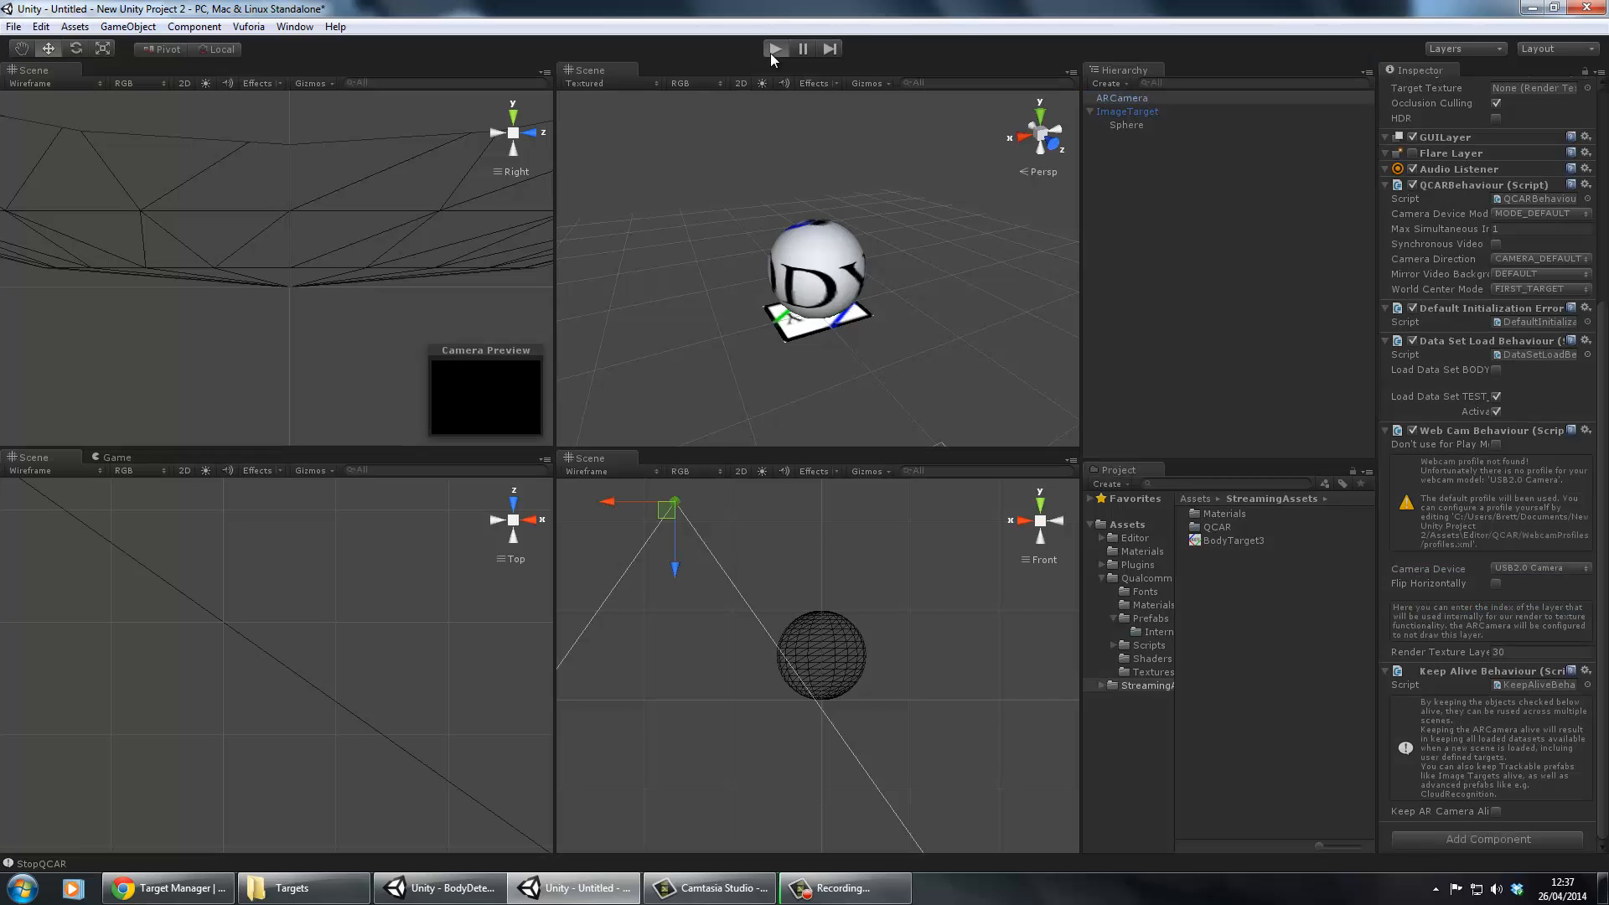
pyautogui.click(775, 48)
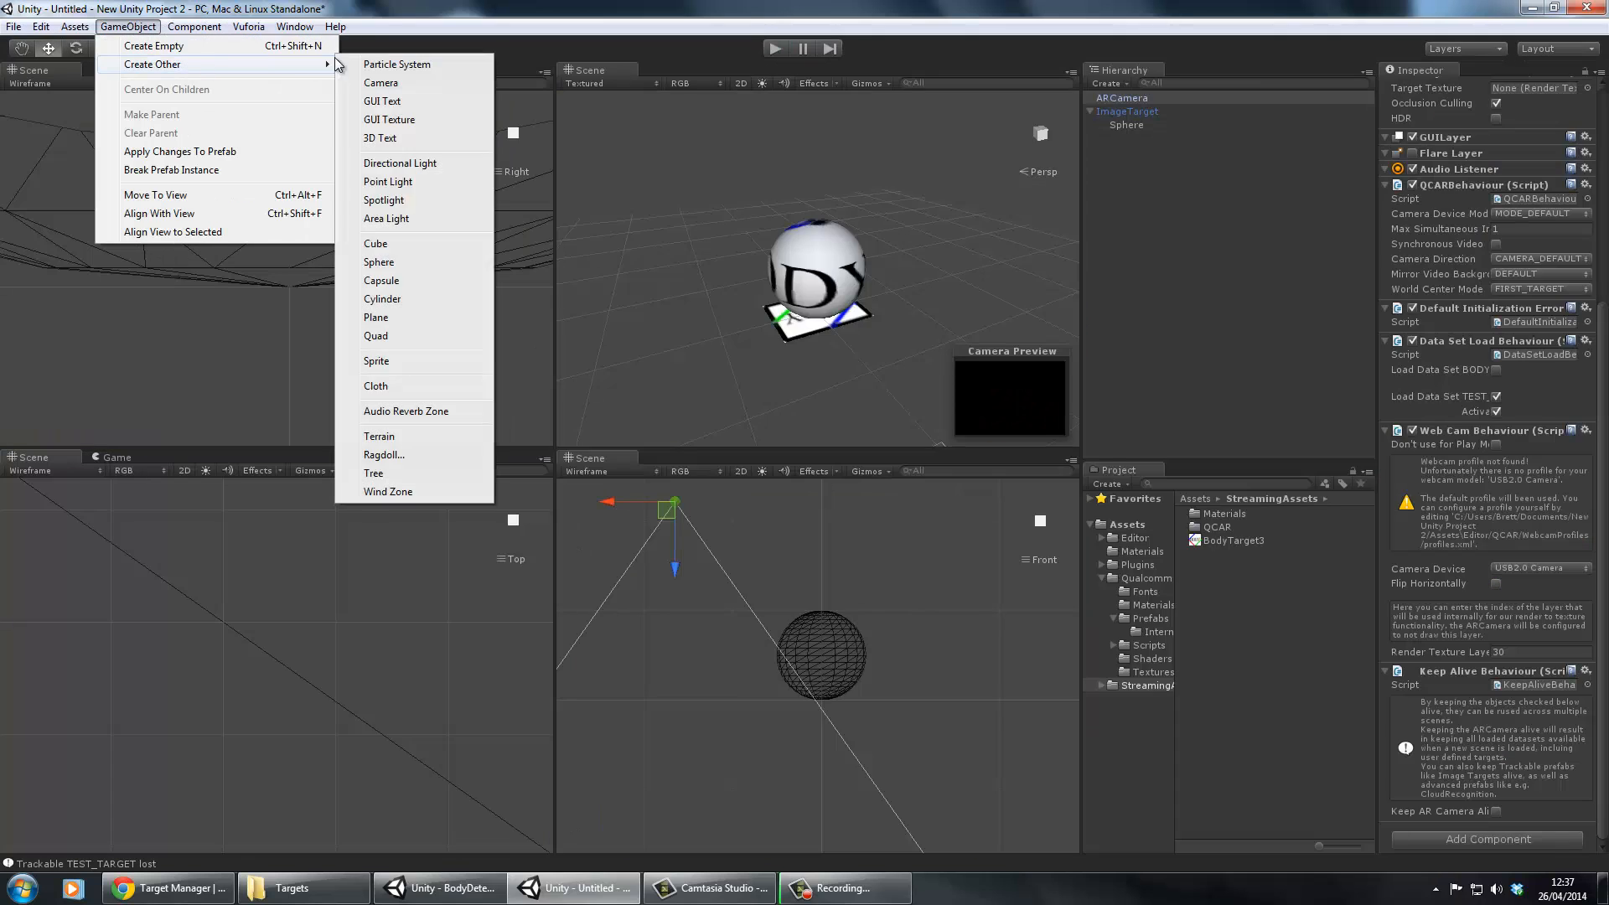
pyautogui.click(399, 163)
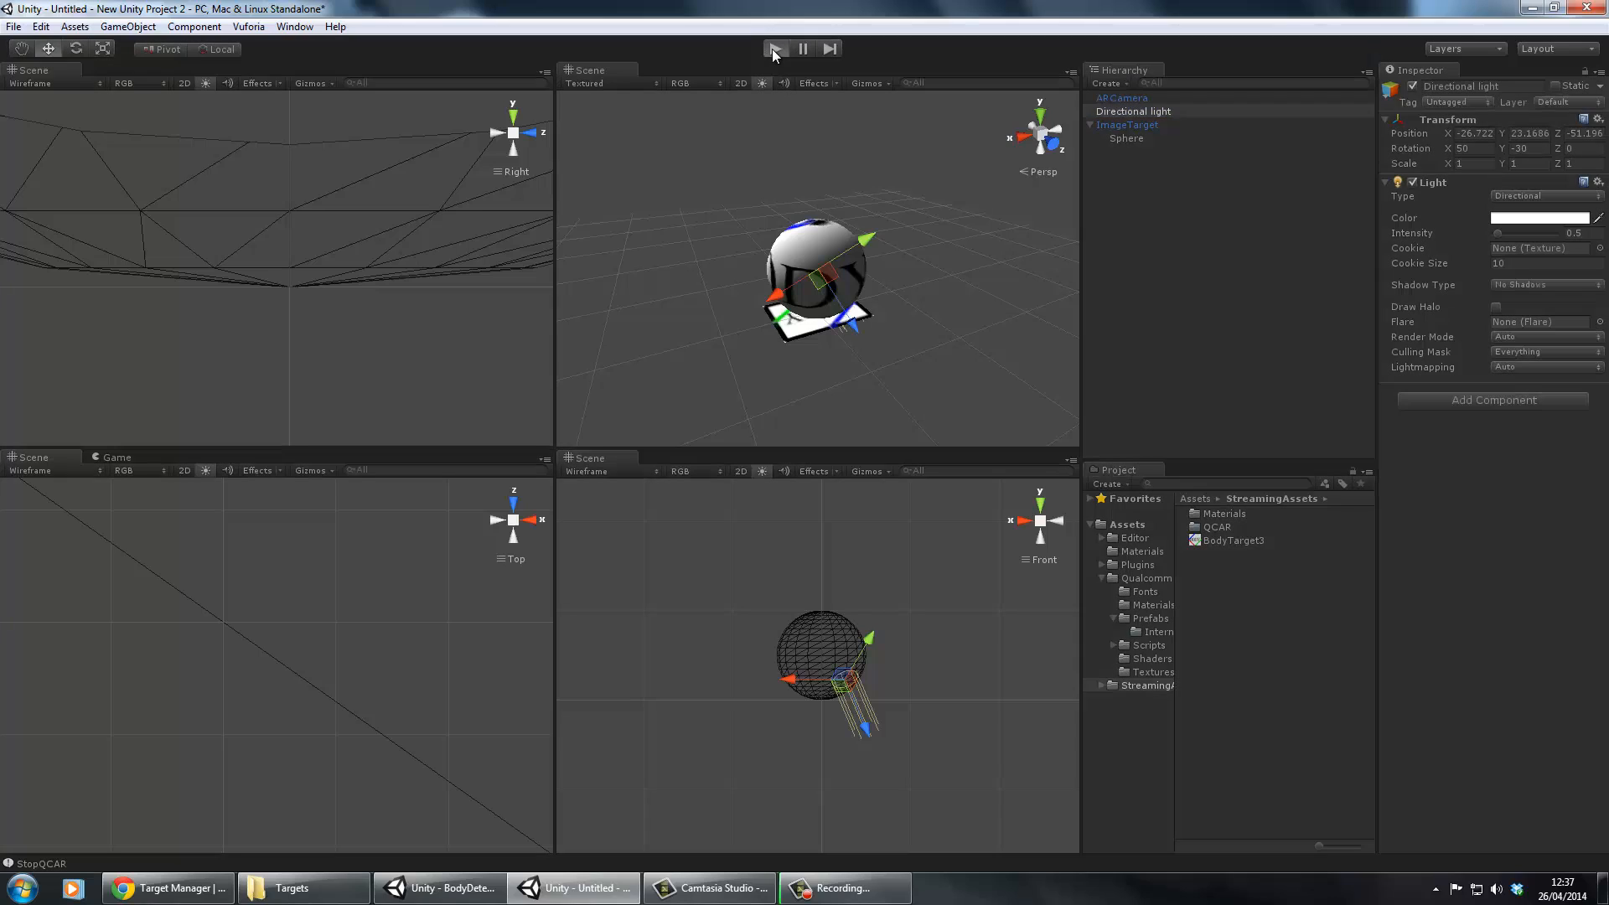
pyautogui.click(776, 47)
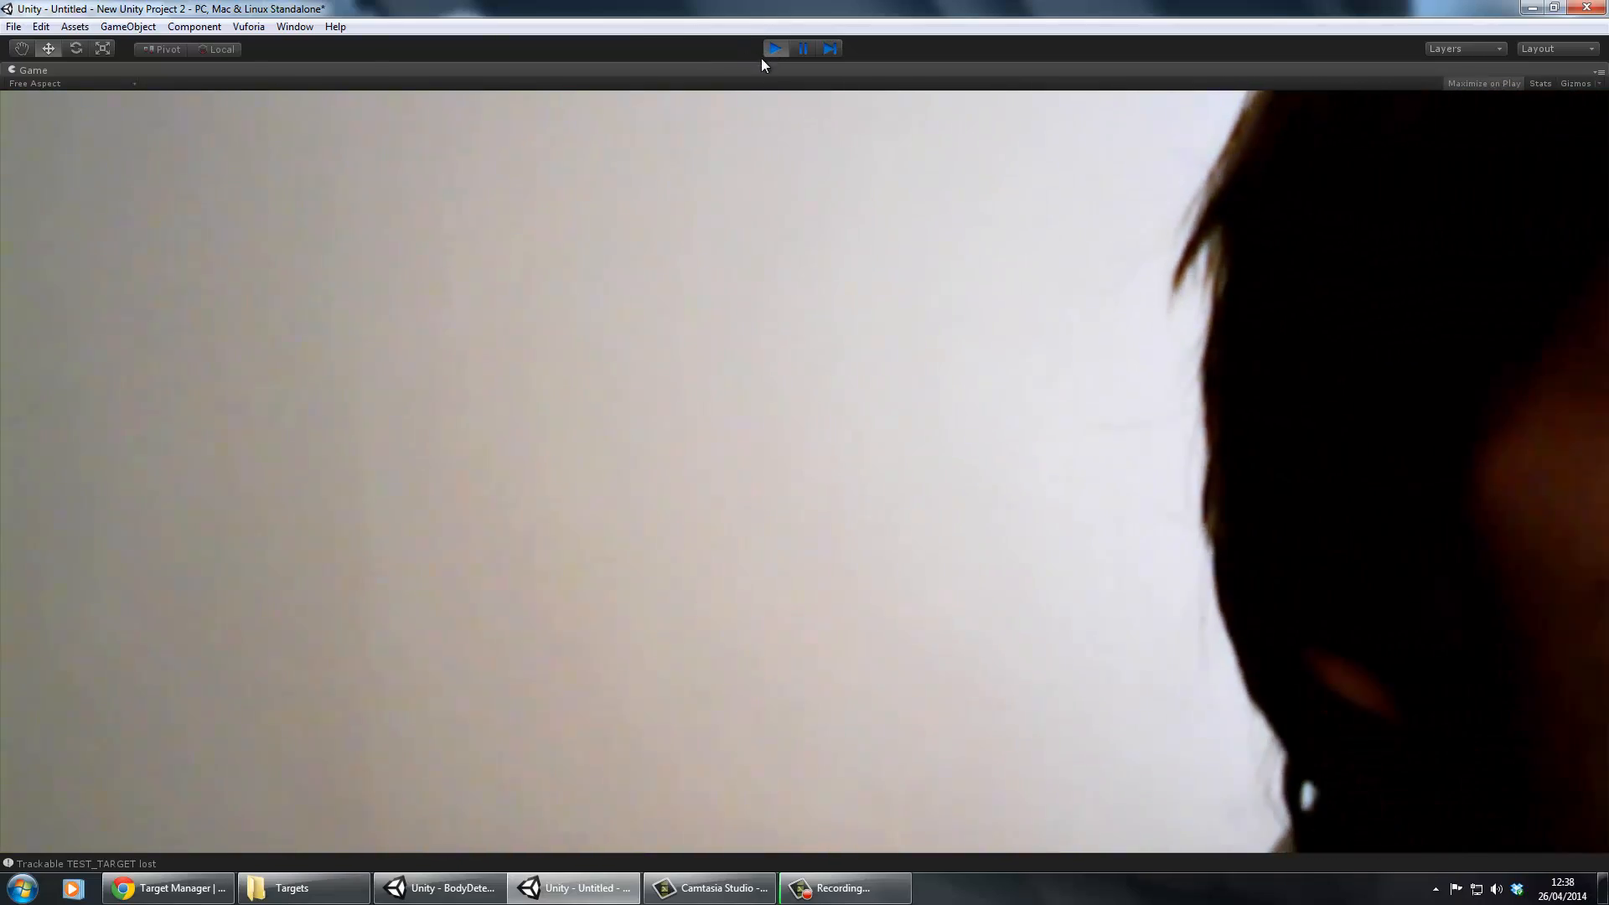
pyautogui.click(775, 47)
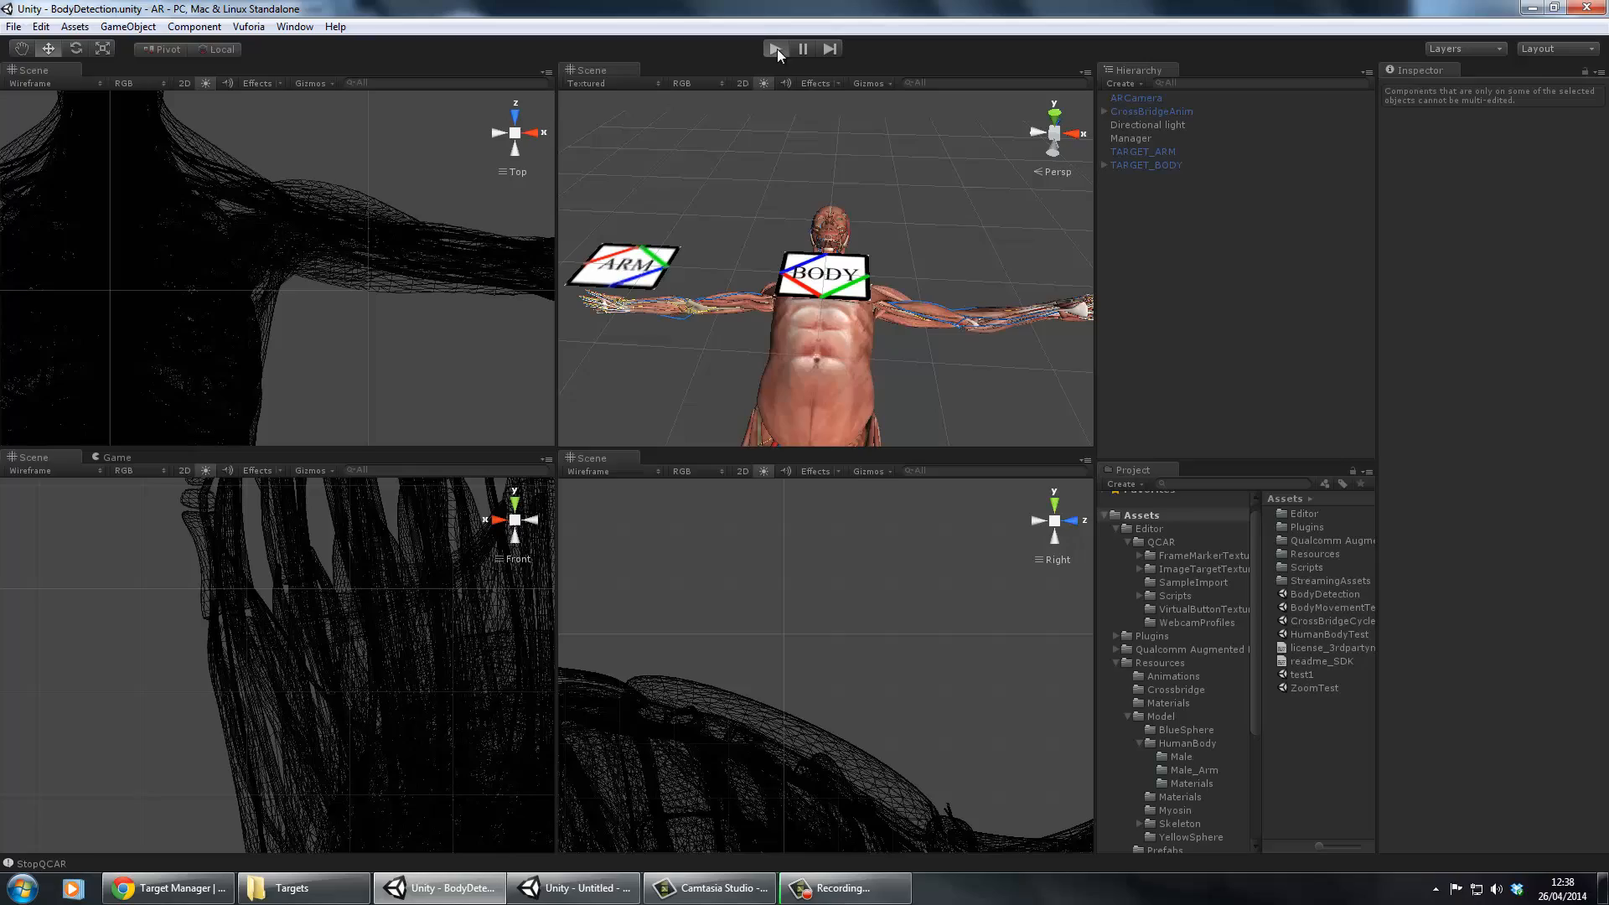
# Set the BodyDetection ARCamera's Camera Device to USB2.0 Camera and run the scene
pyautogui.click(1135, 98)
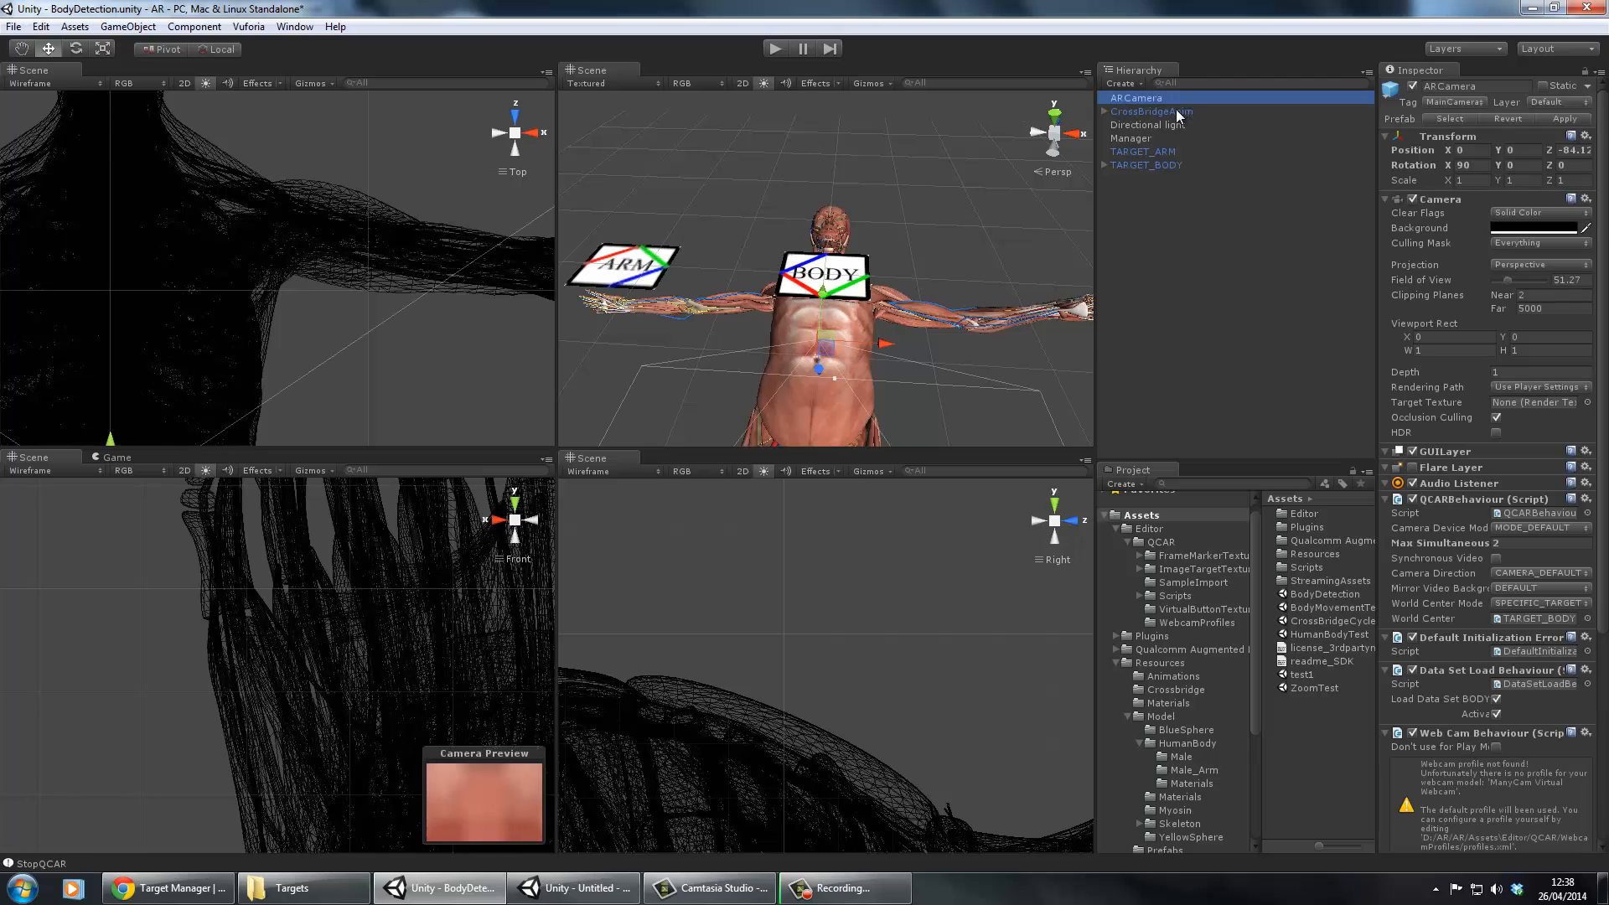
pyautogui.click(1538, 567)
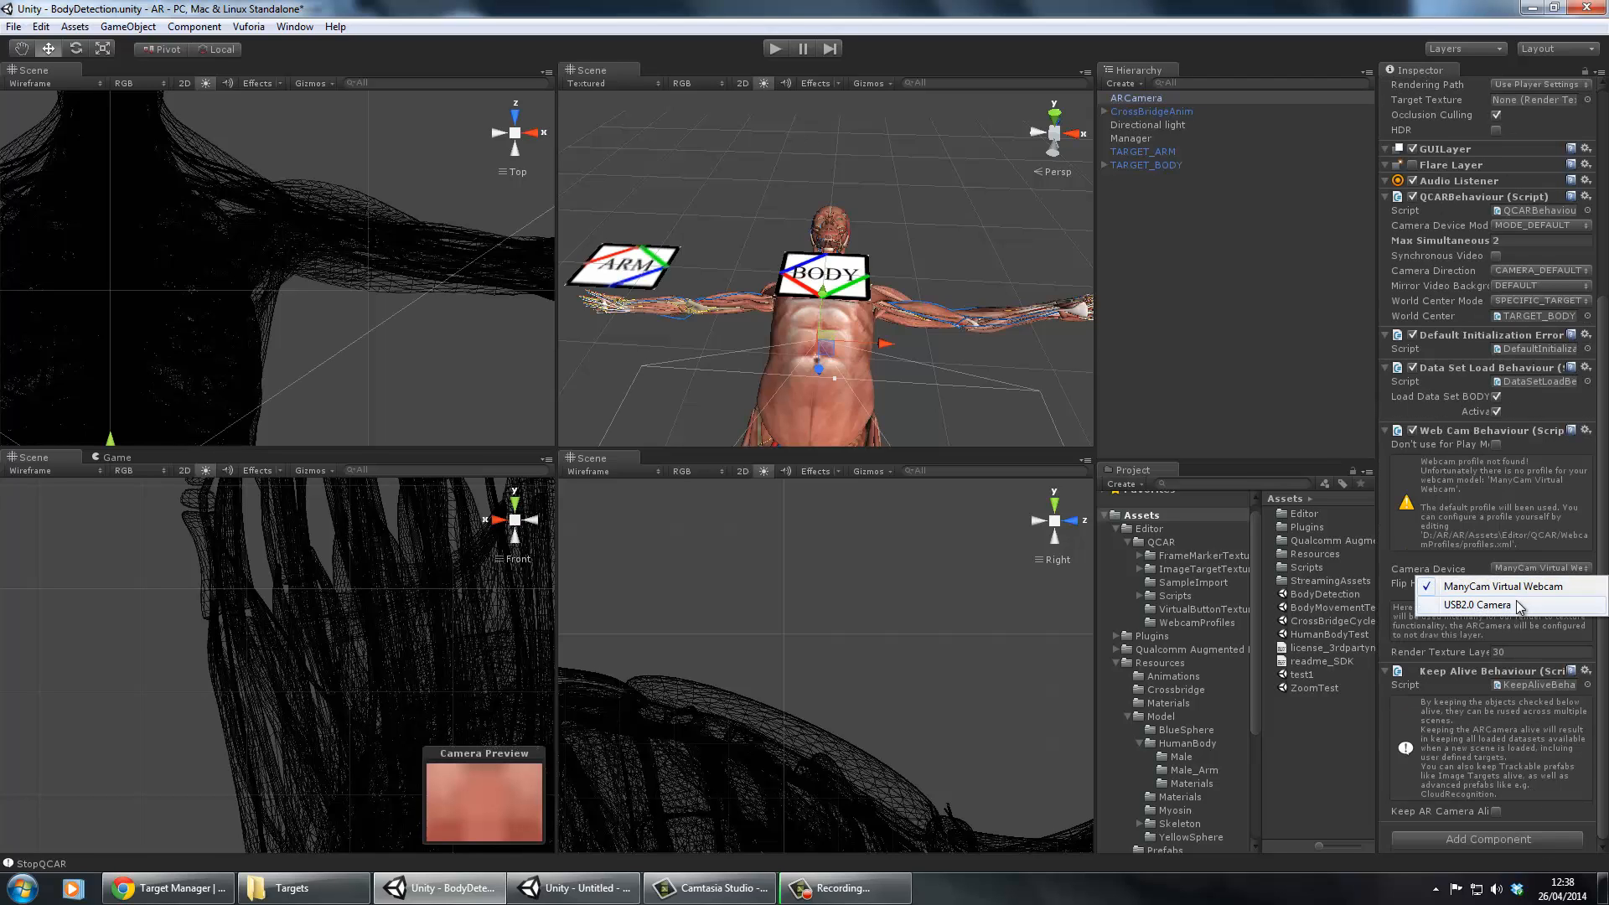
pyautogui.click(1477, 604)
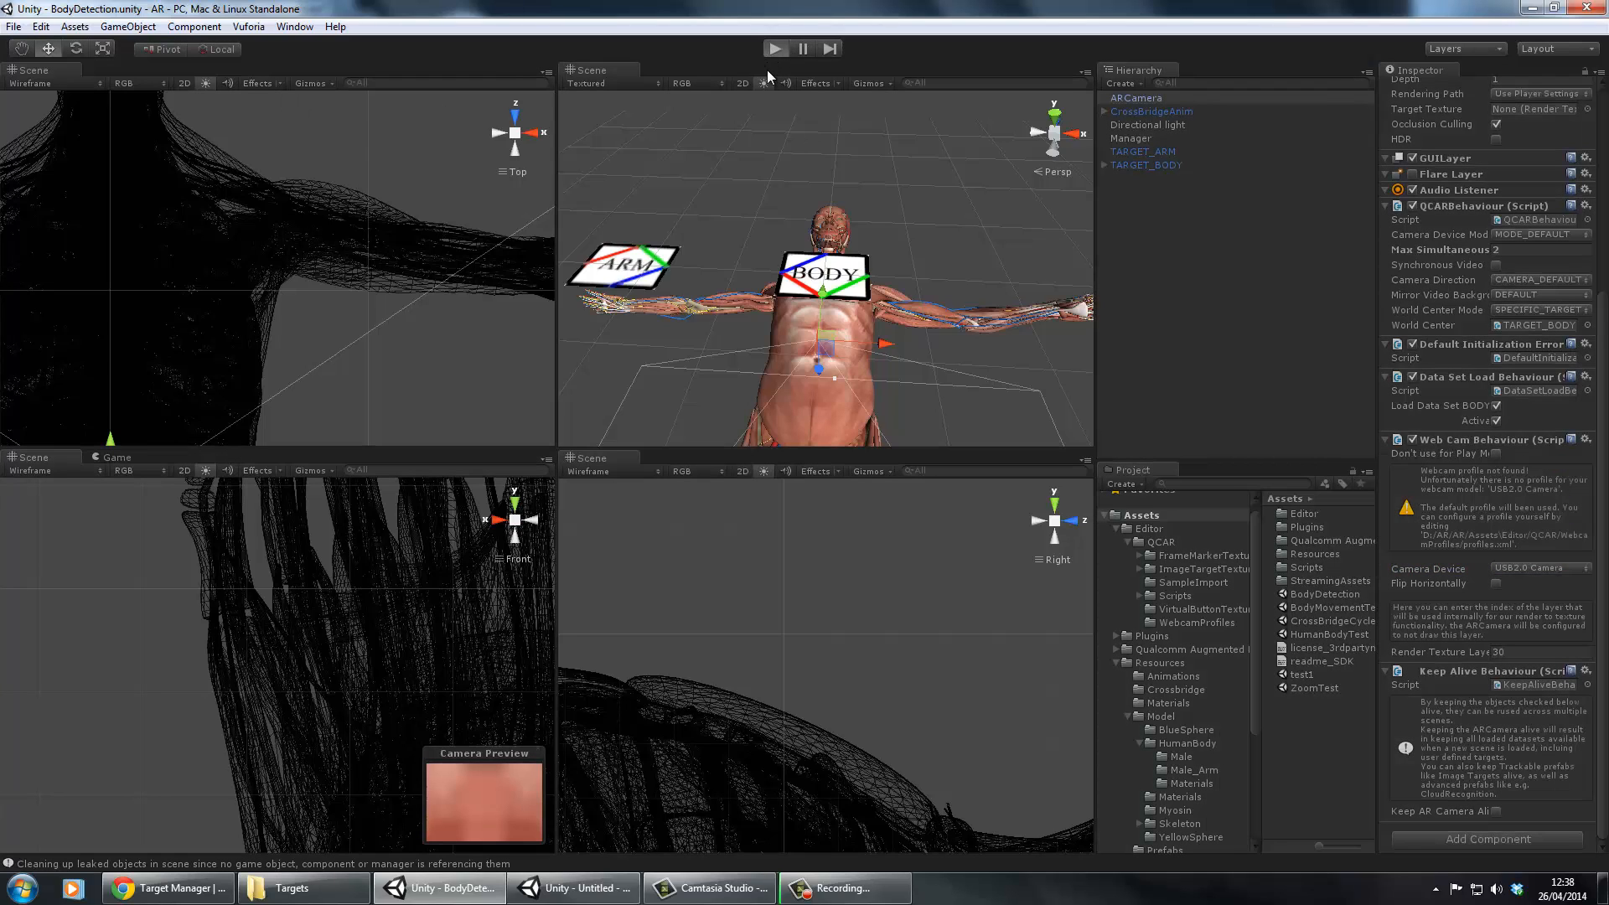
pyautogui.click(775, 48)
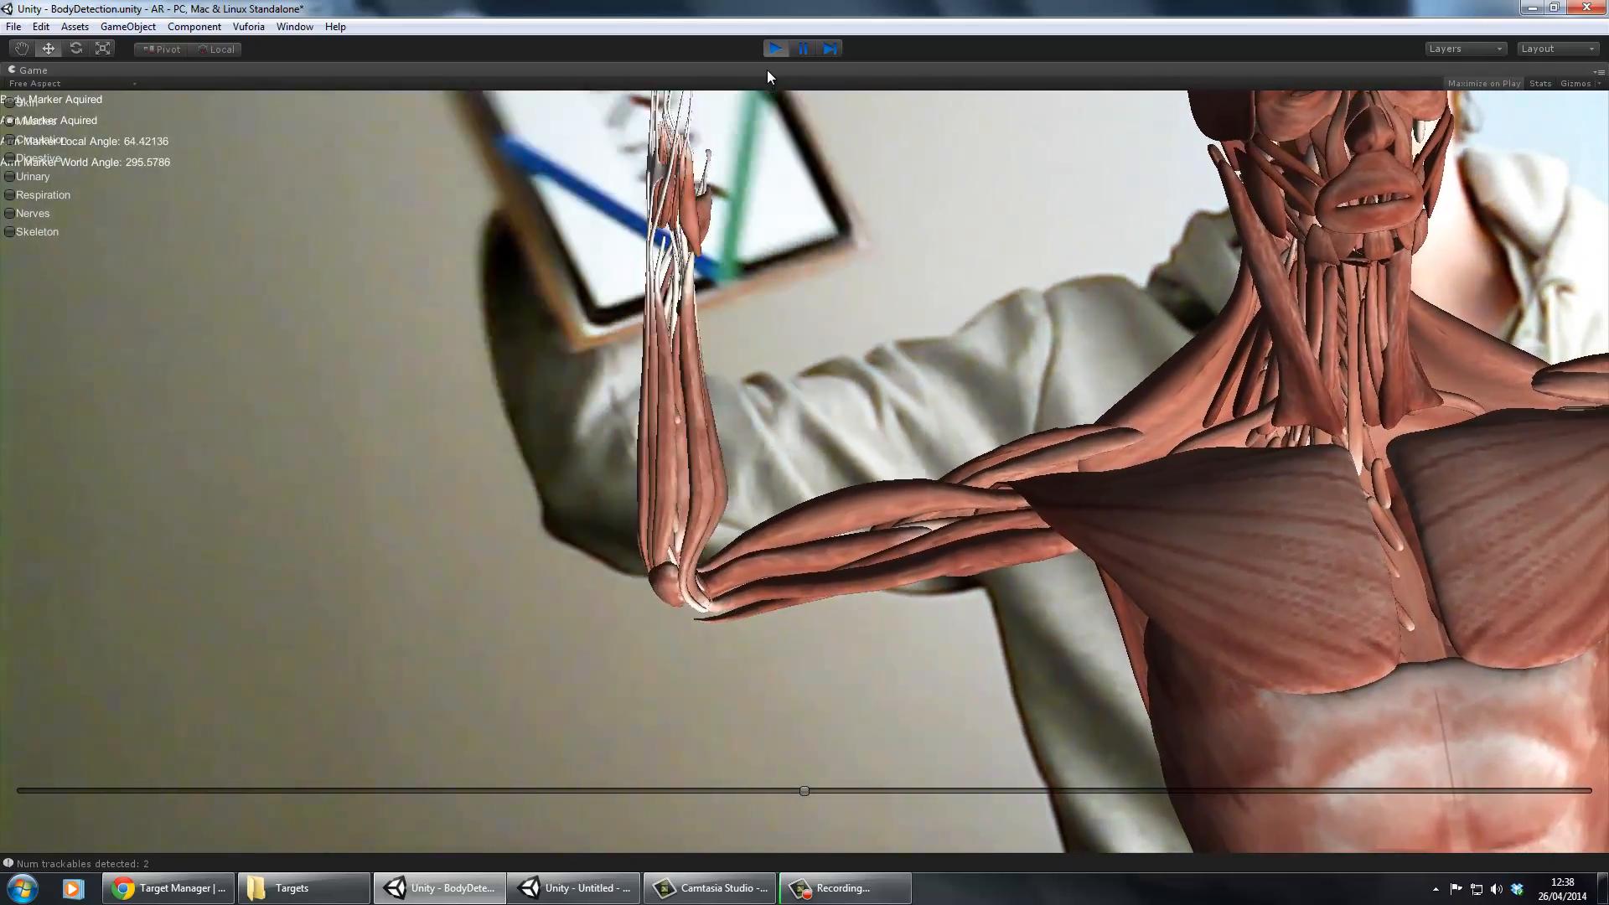
pyautogui.click(775, 48)
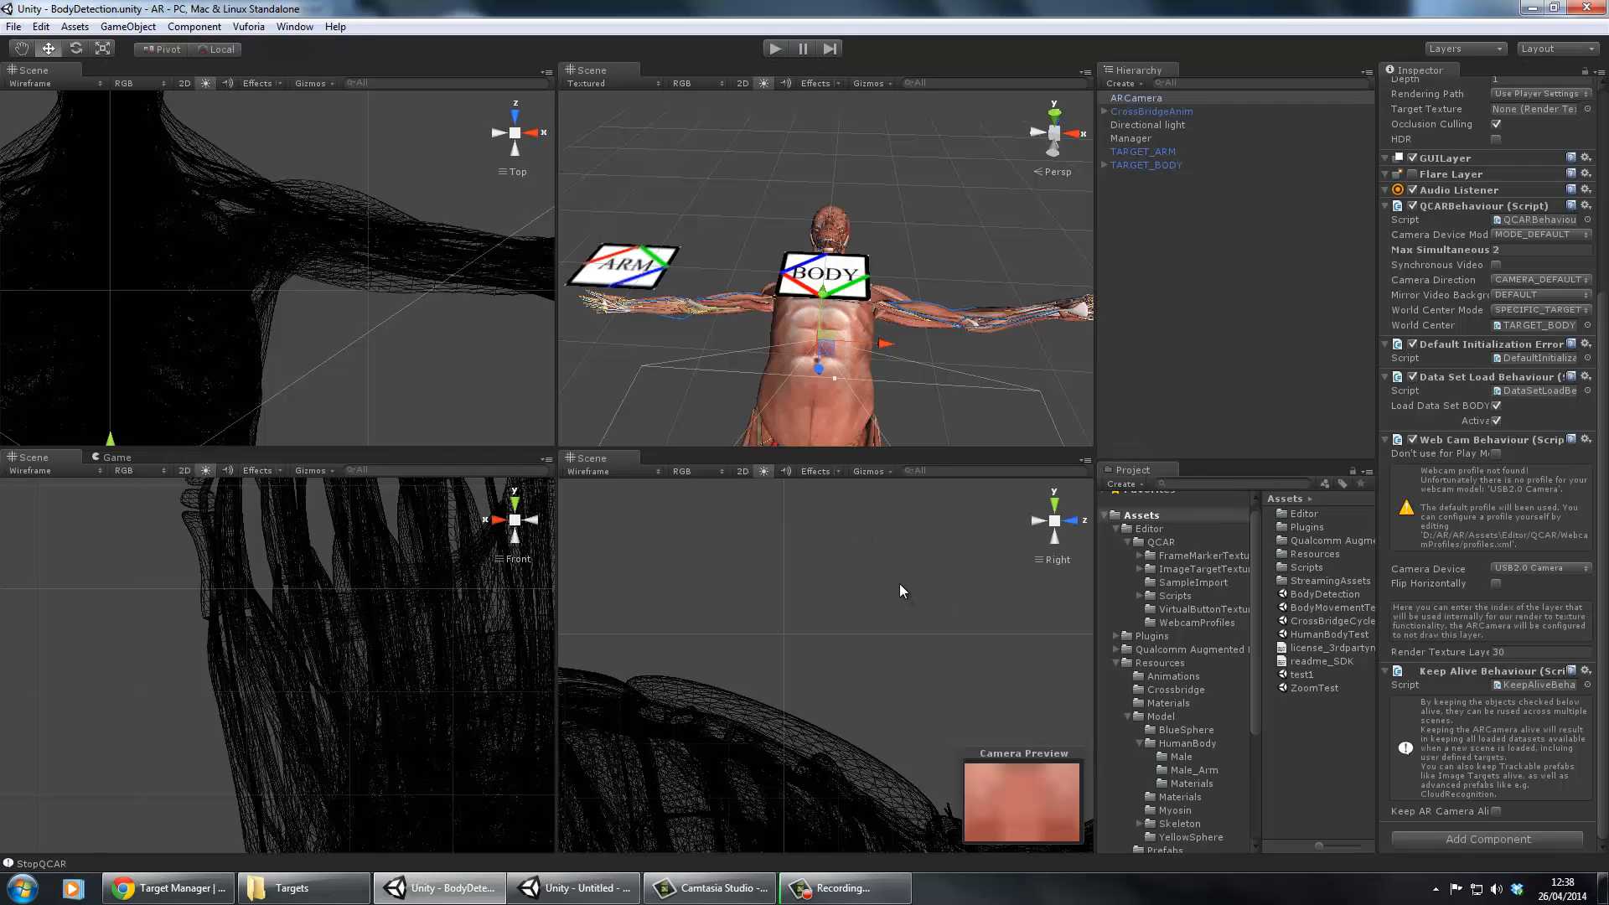